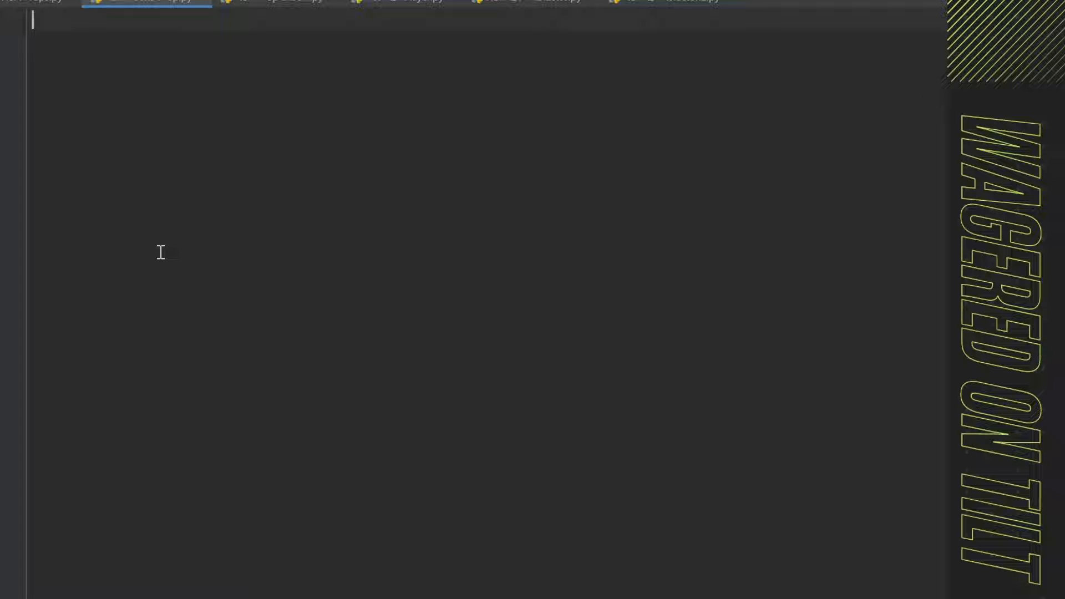
- Import LinearRegression from sklearn.linear_model and r2_score from sklearn.metrics, fixing the class name casing
type("from sklearn")
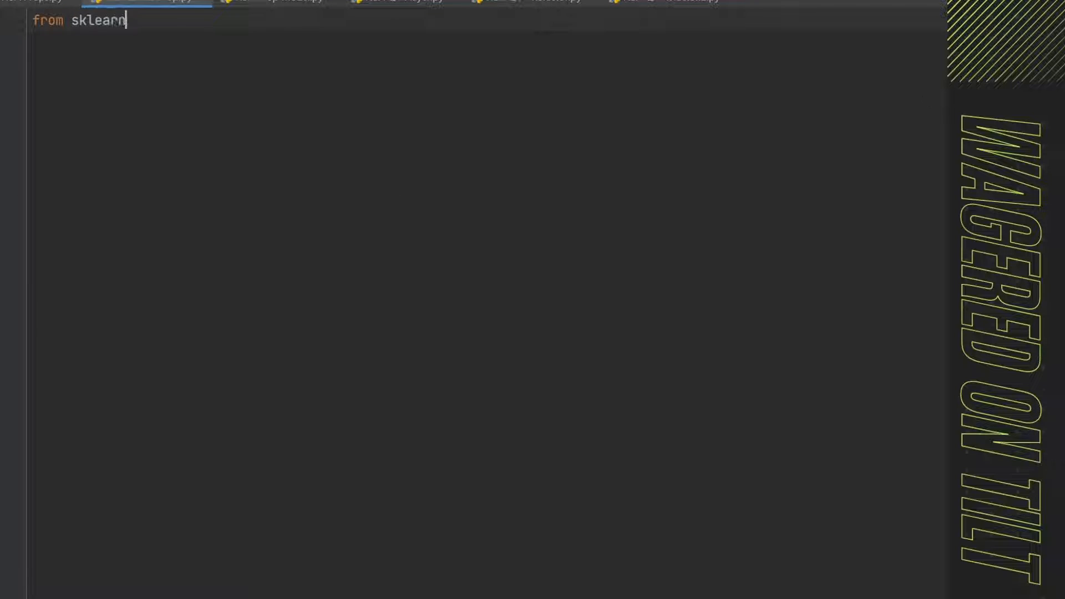
type(".linear_model import lin")
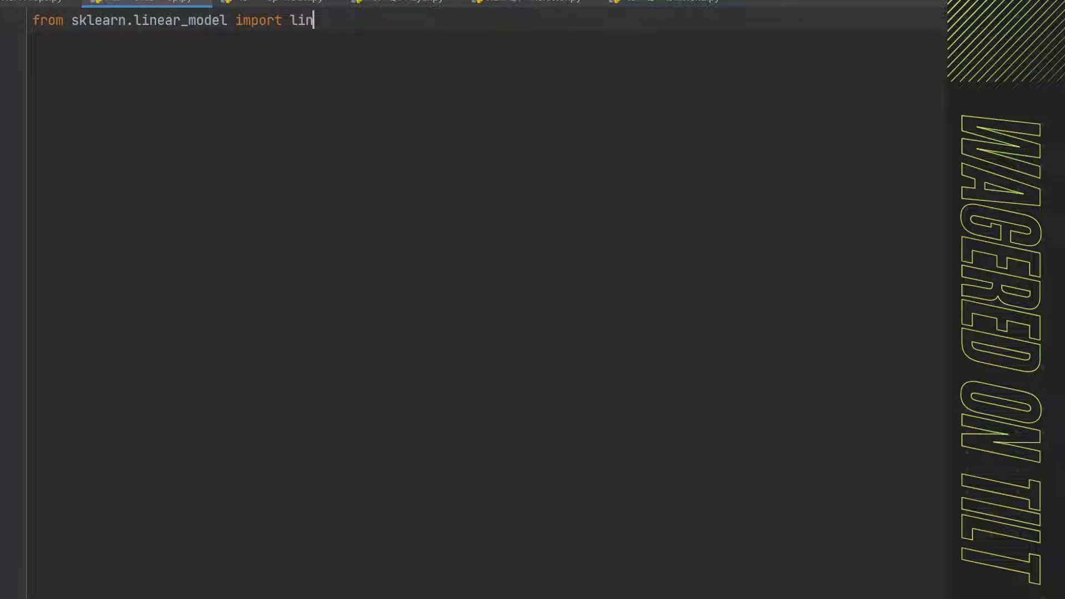
type("earregression")
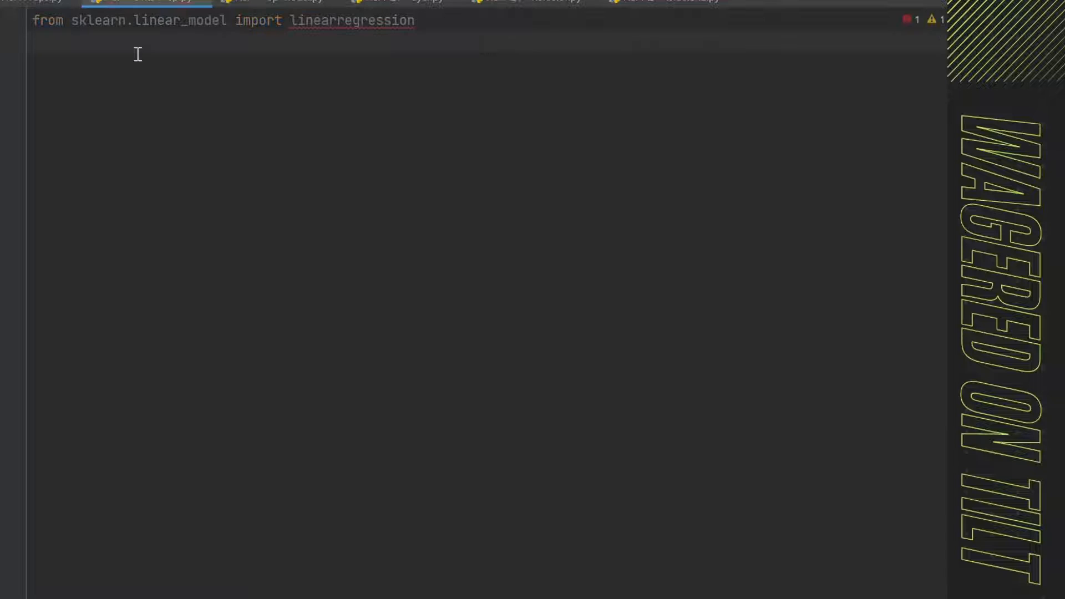
type("from sk")
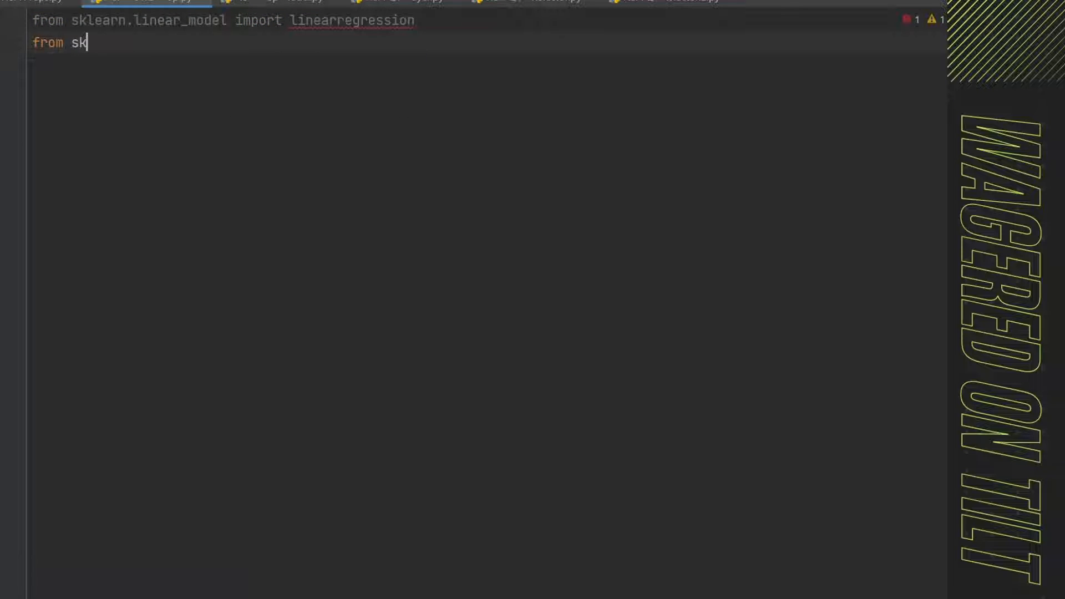
type("lean")
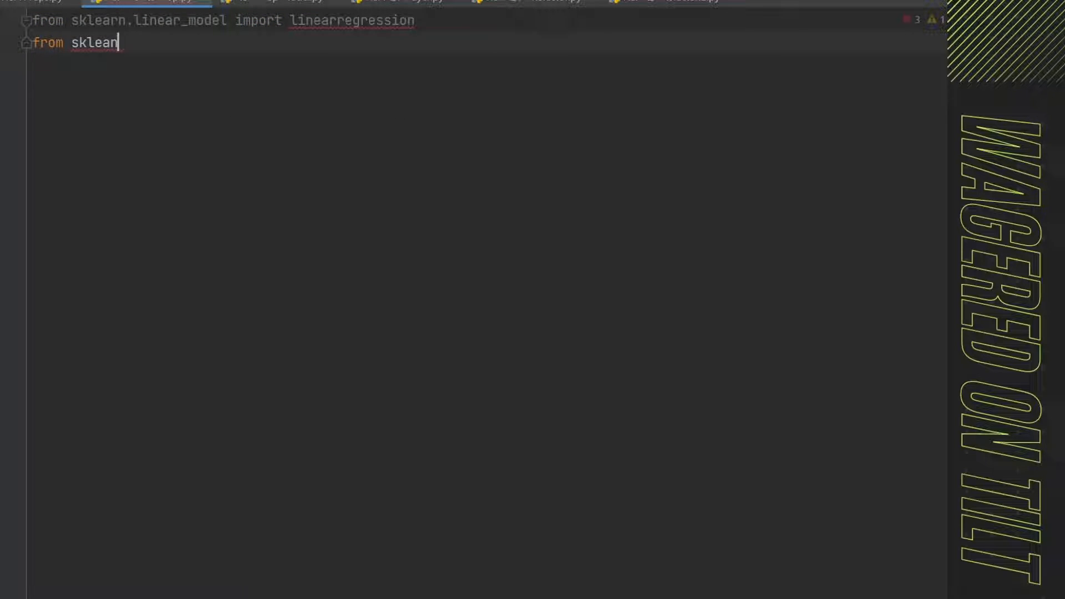
type("rn.met")
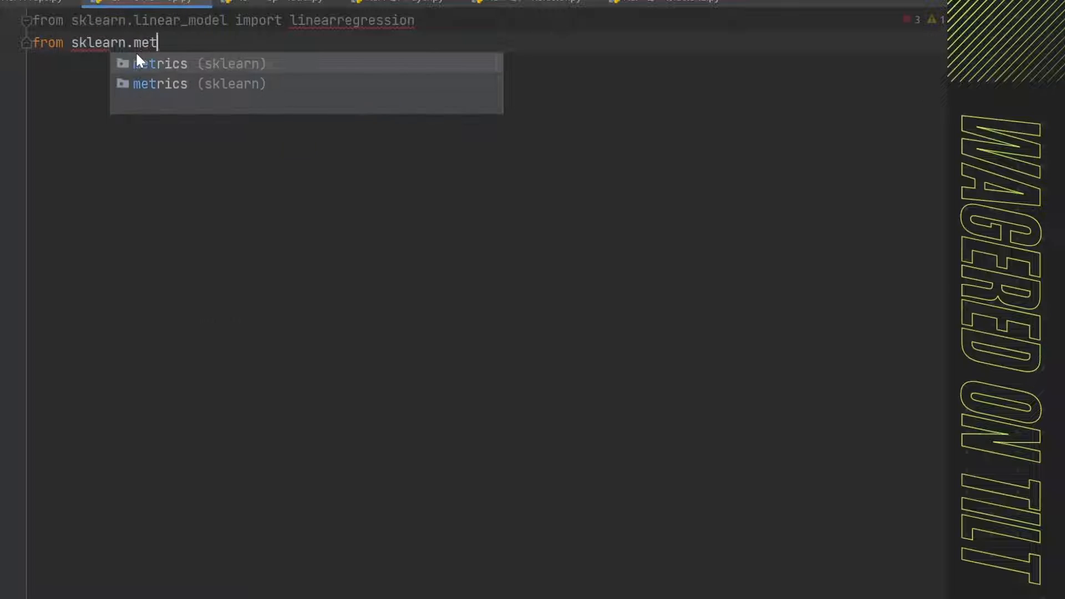
left_click(160, 63)
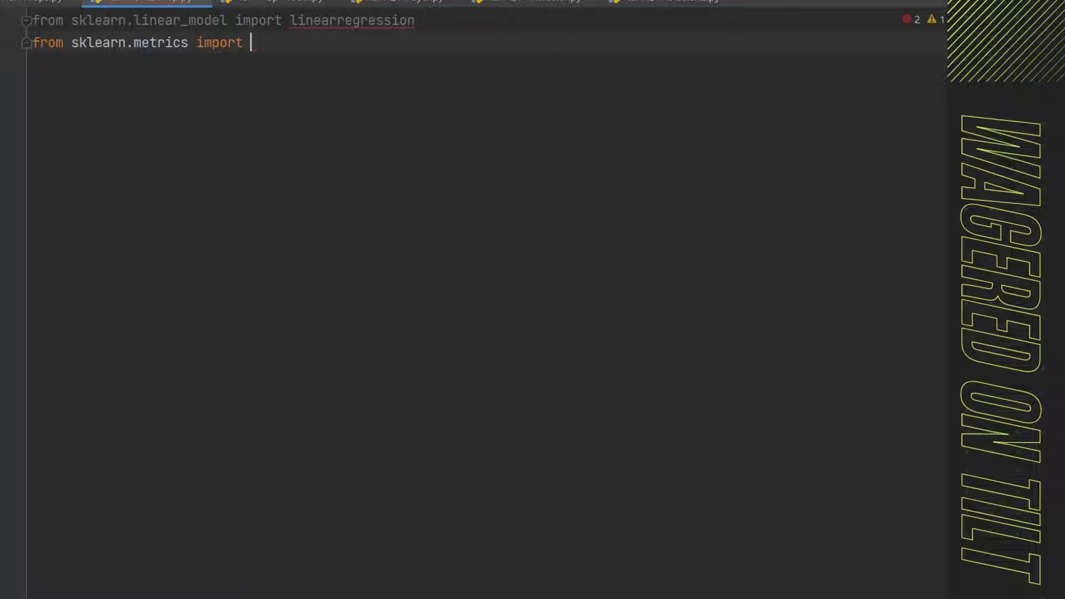
type("r2_score")
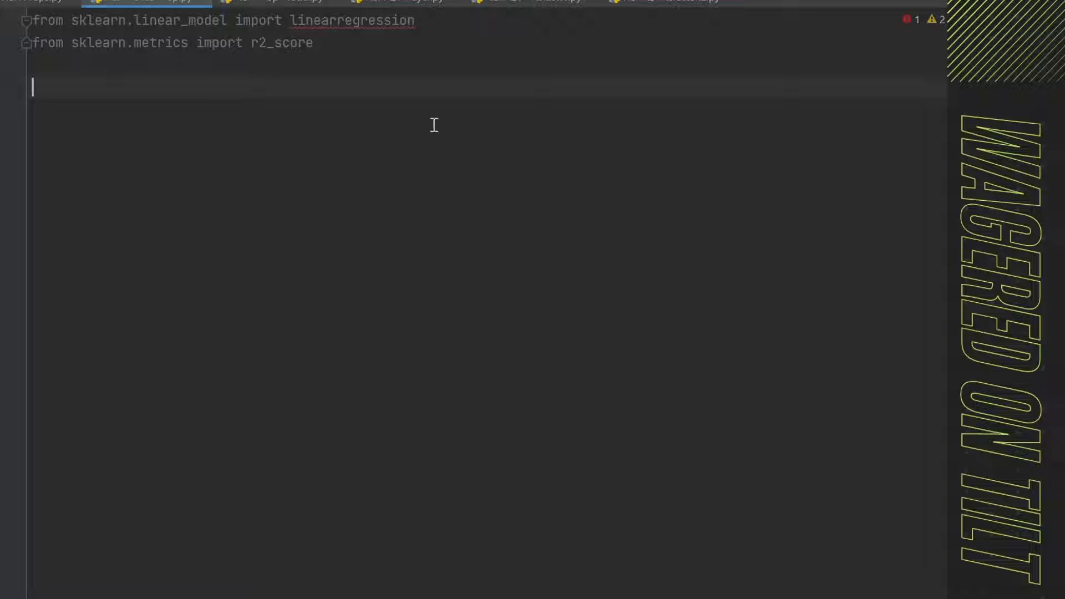
double_click(352, 20)
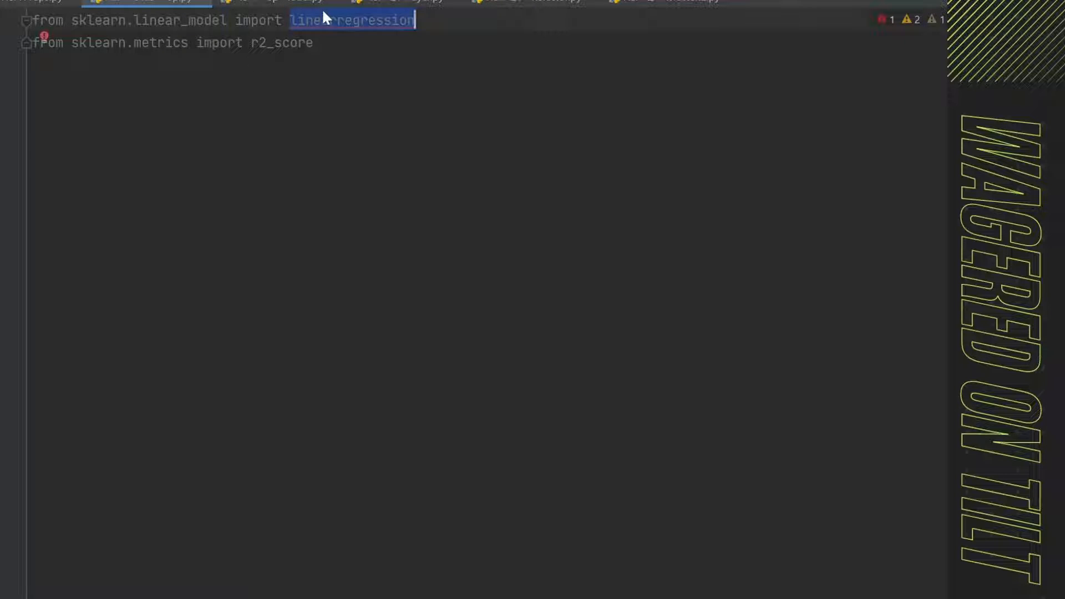
type("LinearRegression")
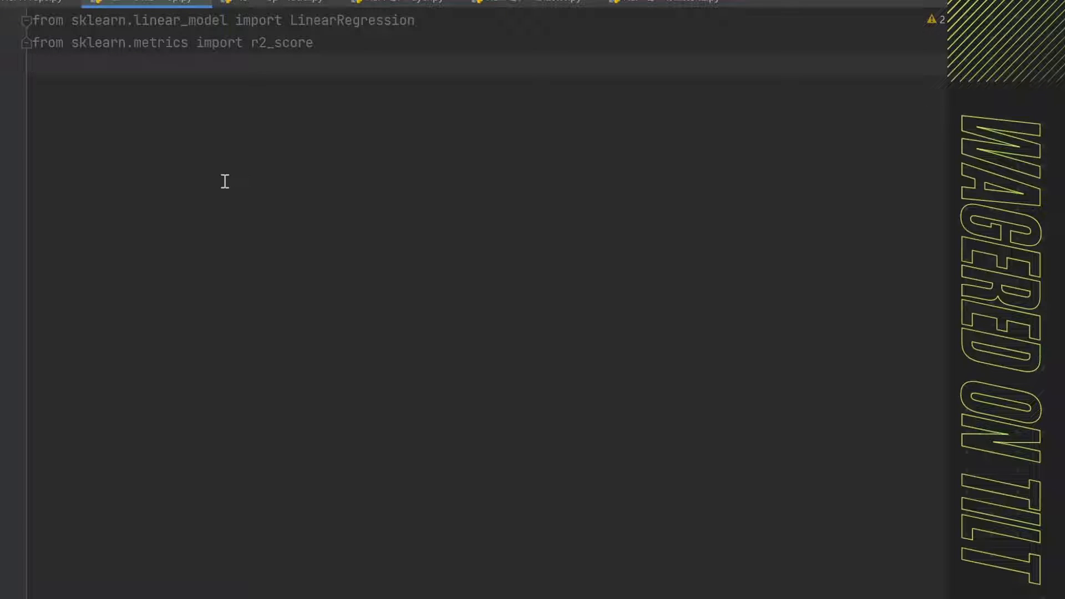
- Import numpy as np and statsmodels.api as sm
type("import")
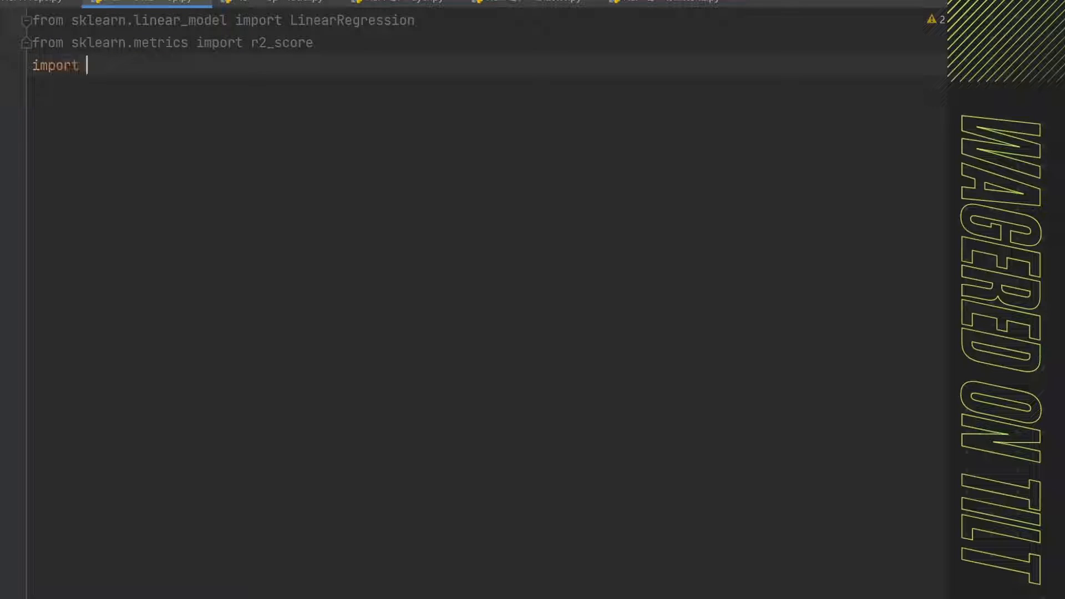
type("numpy as np")
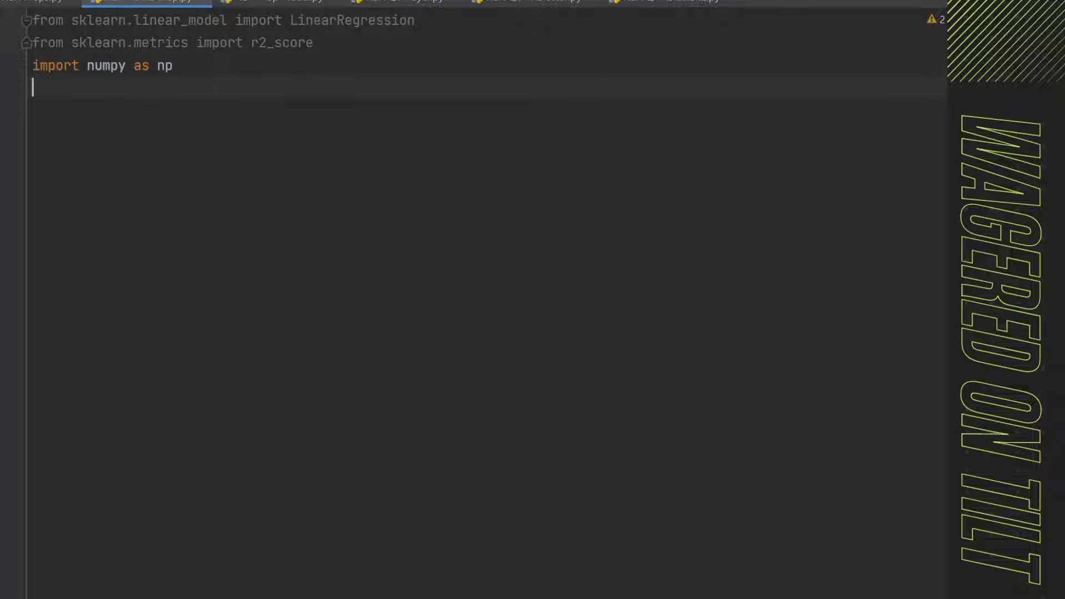
type("import stats")
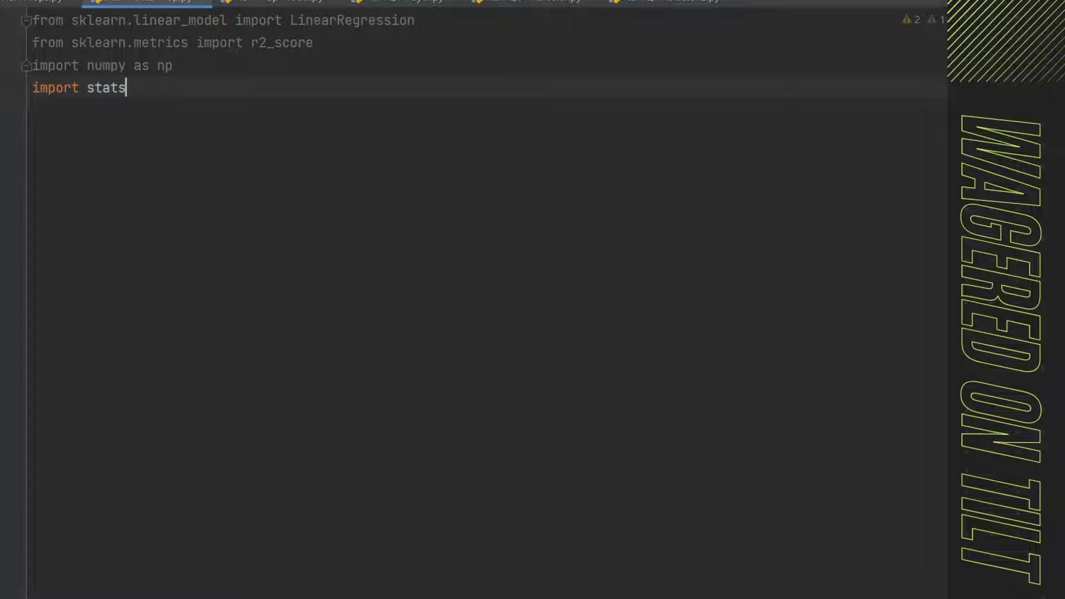
type("models.api")
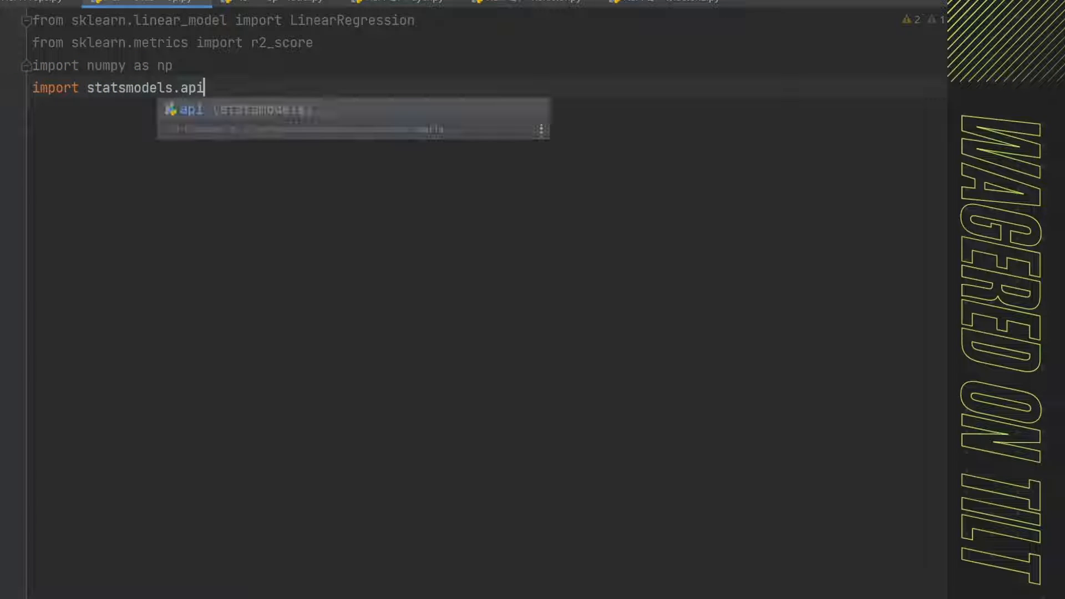
type("as sm")
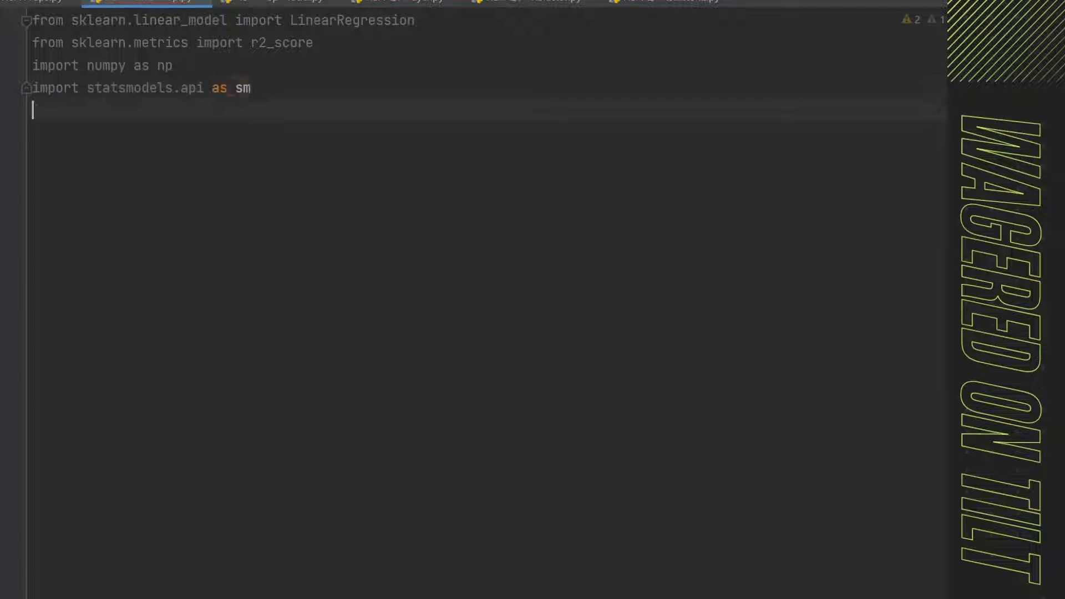
- Define the function linear_regression(X, y, new_data=None) and start its body
type("def")
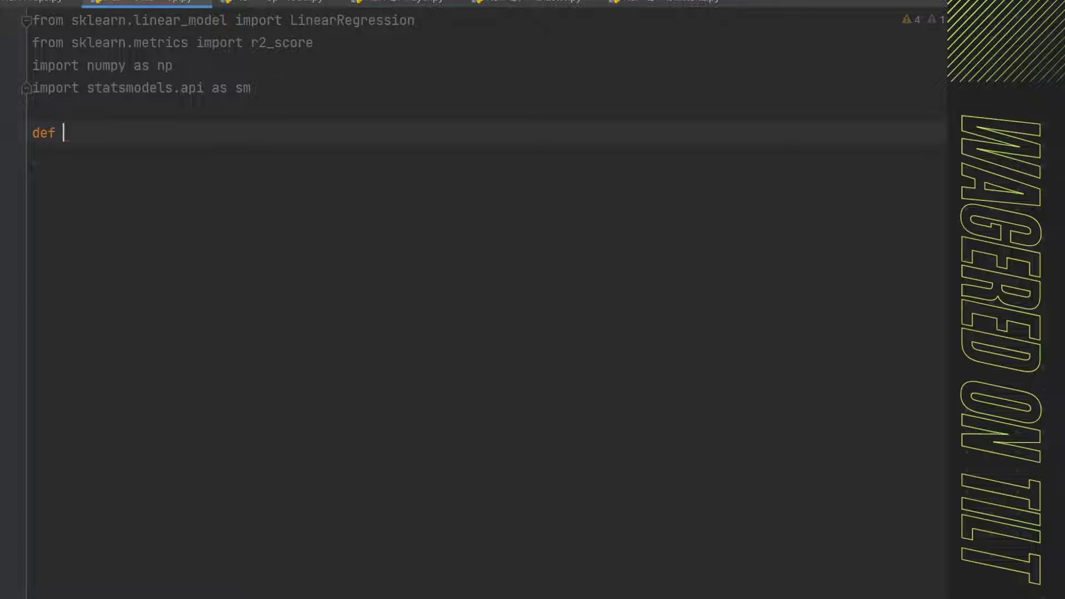
type("linear_")
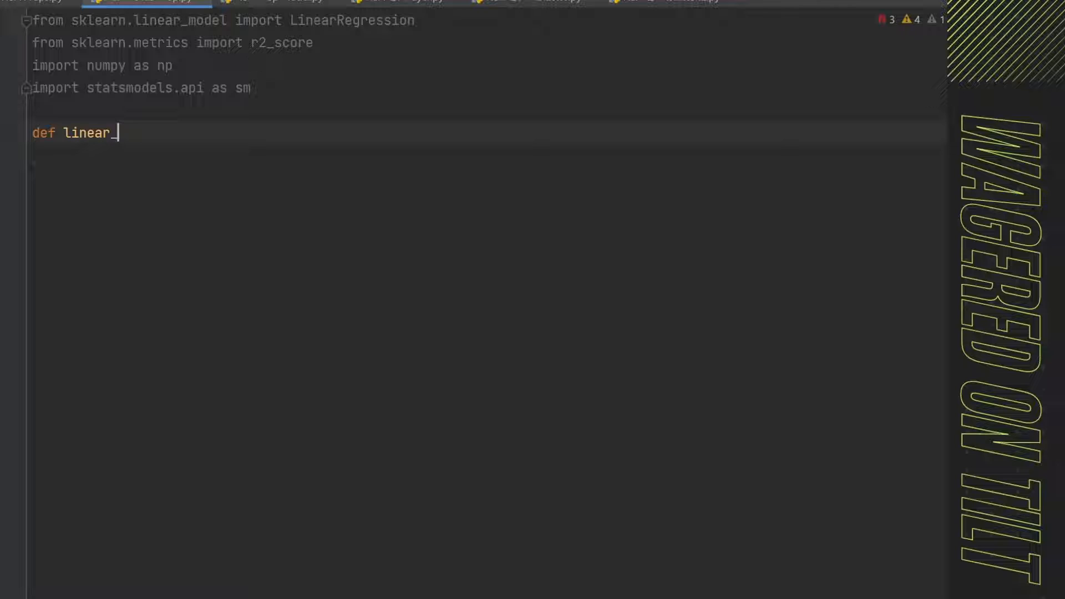
type("regression(X, y, new_data=None")
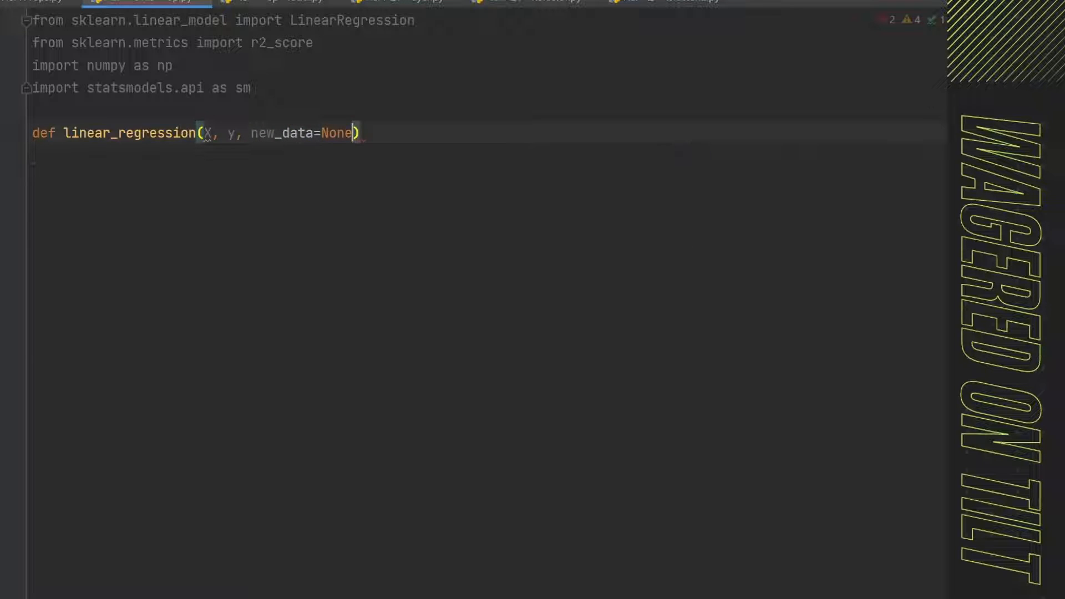
type(":")
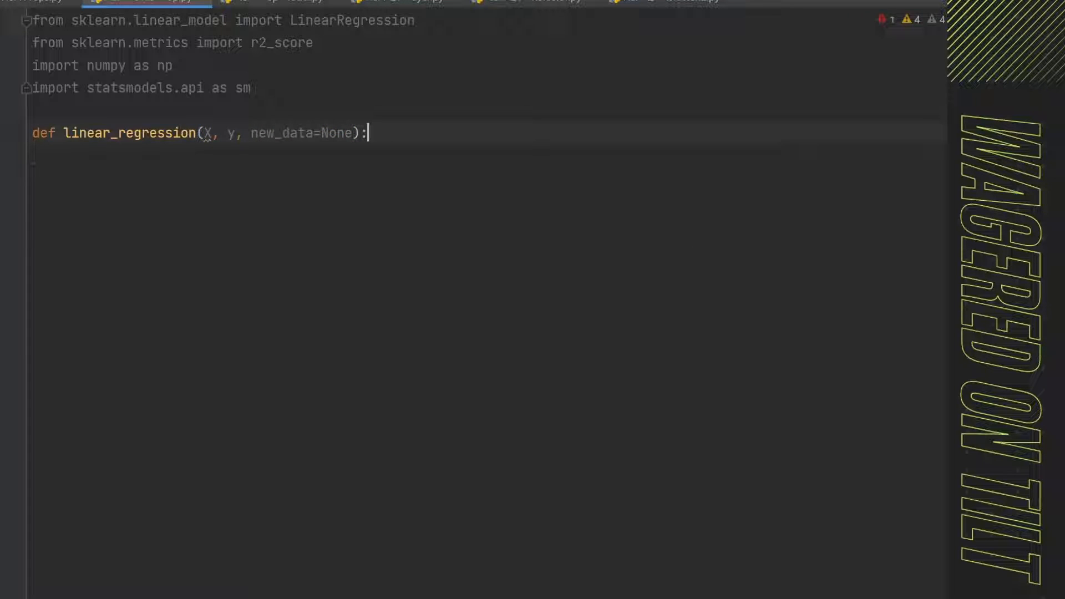
key("enter")
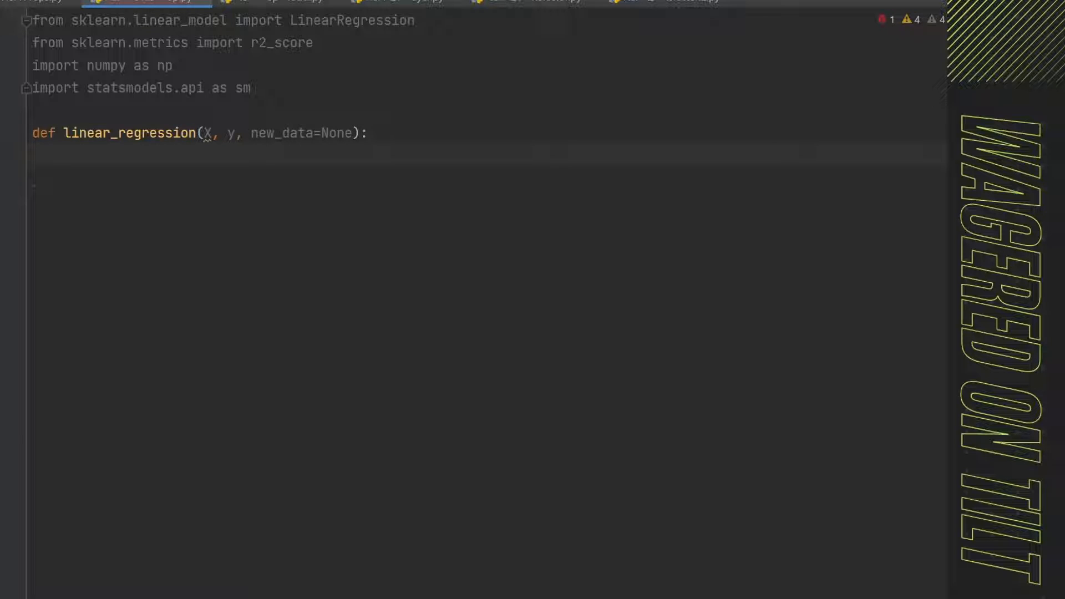
- Add a '#Create lr model' comment and model = LinearRegression()
type("#")
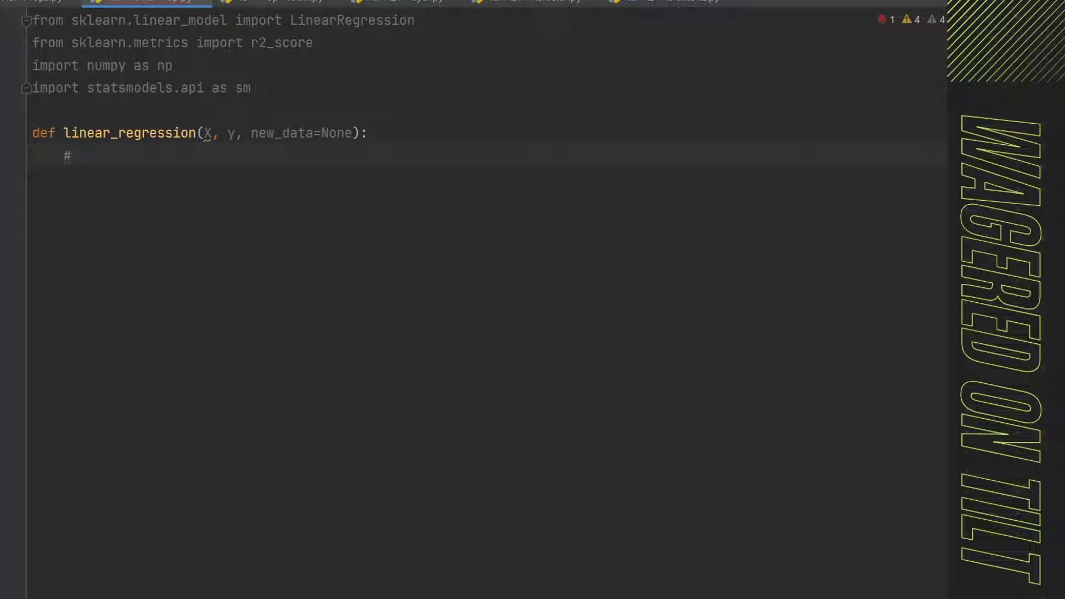
type("Create lr")
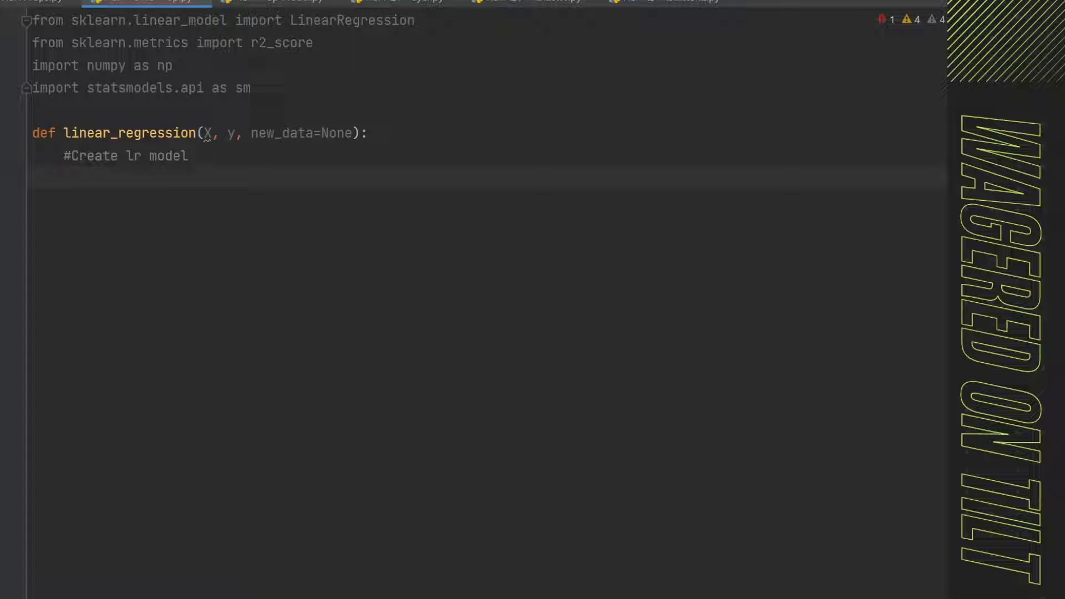
type("model = LinearRegression")
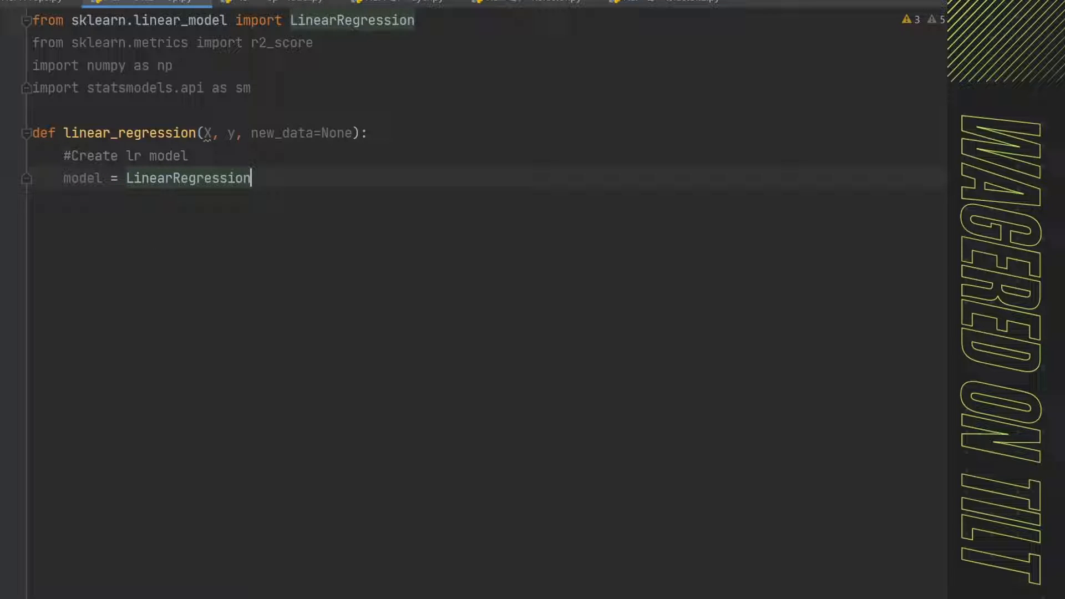
type("()")
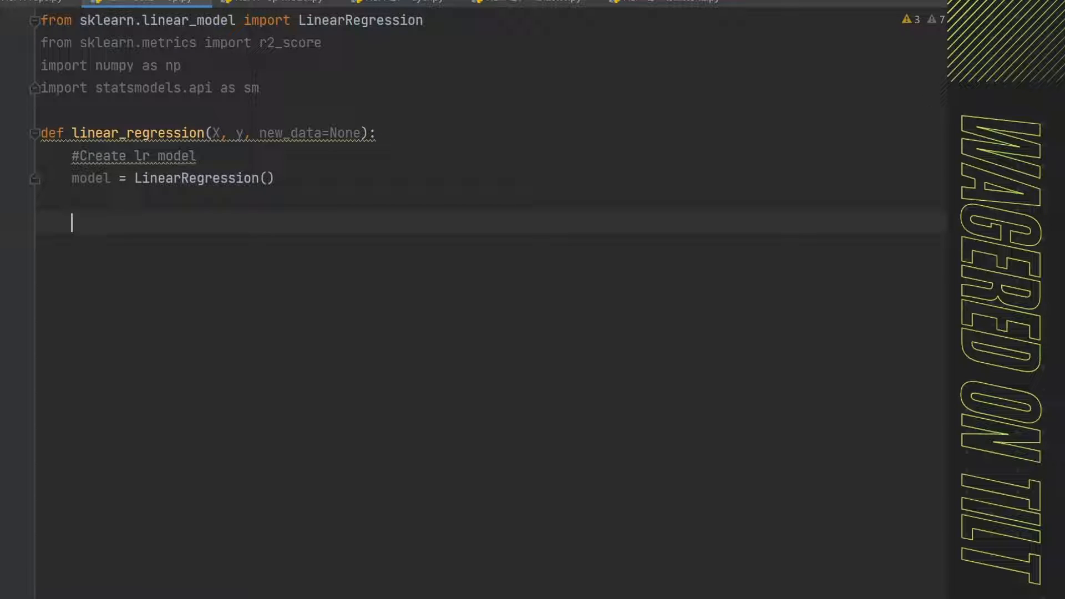
- Add a '#Fit' comment and the line model.fit(X, y)
type("#")
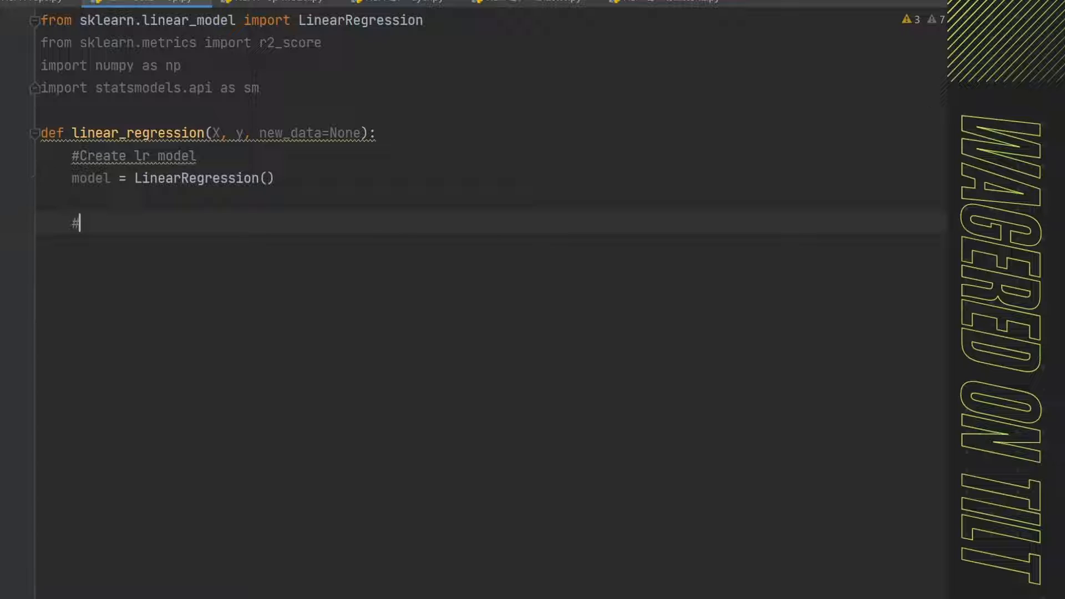
type("Fit")
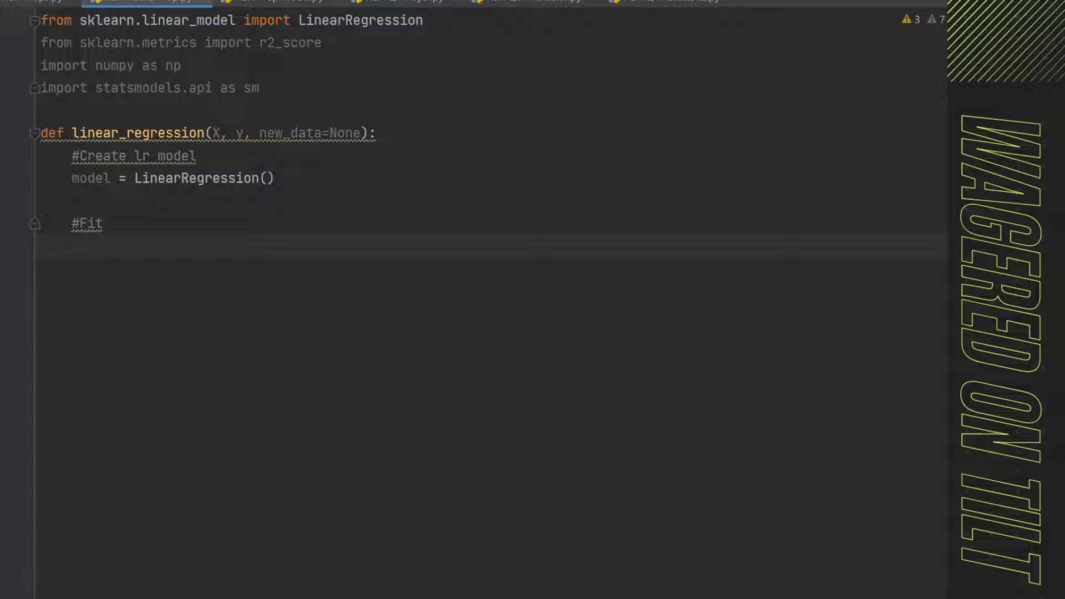
type("model.fit")
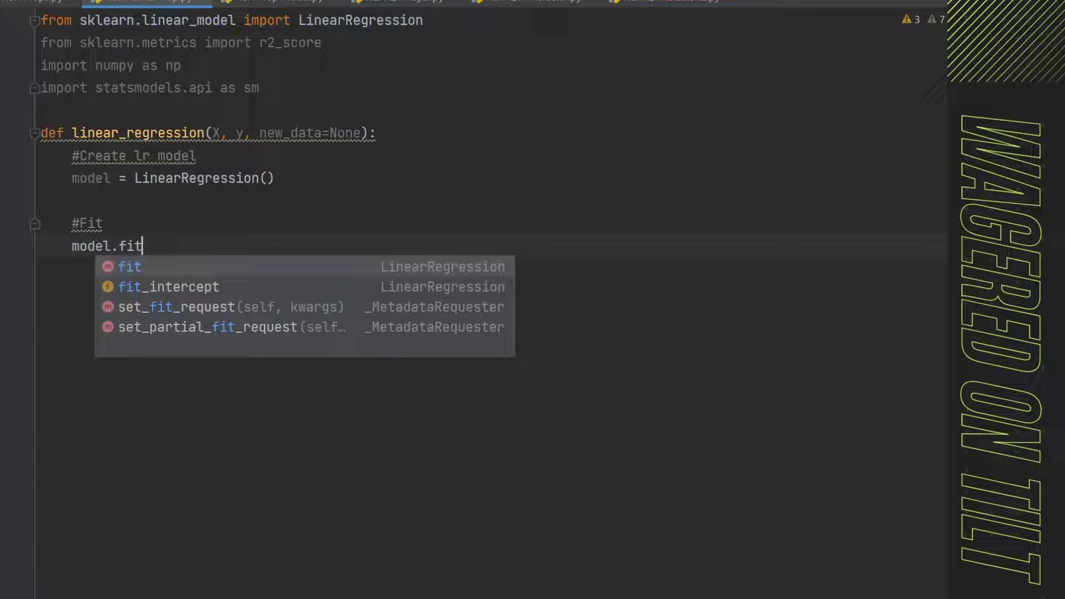
type("(X,y")
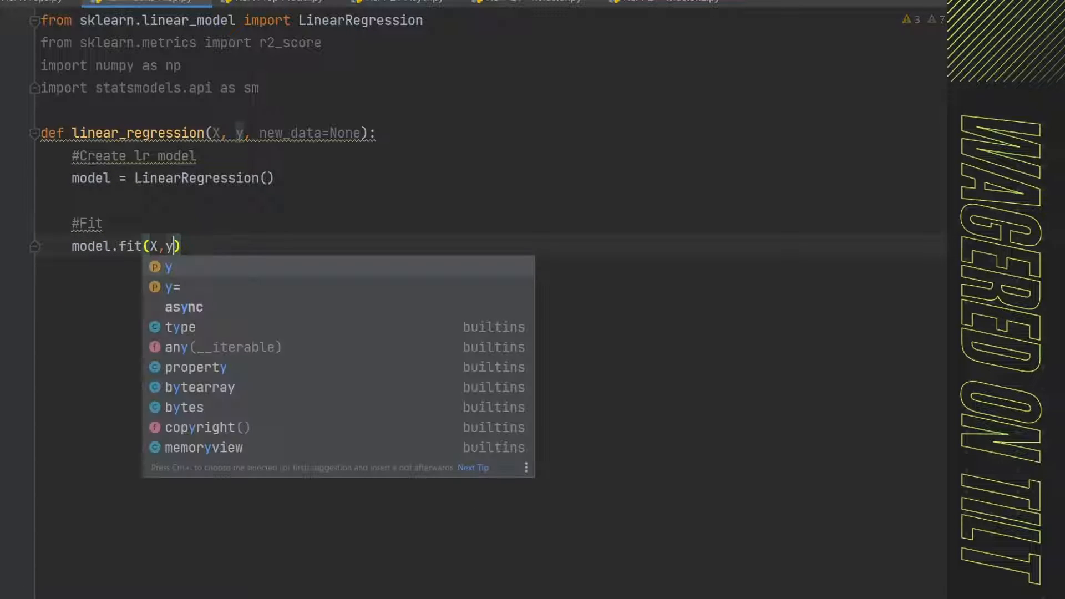
key("Escape")
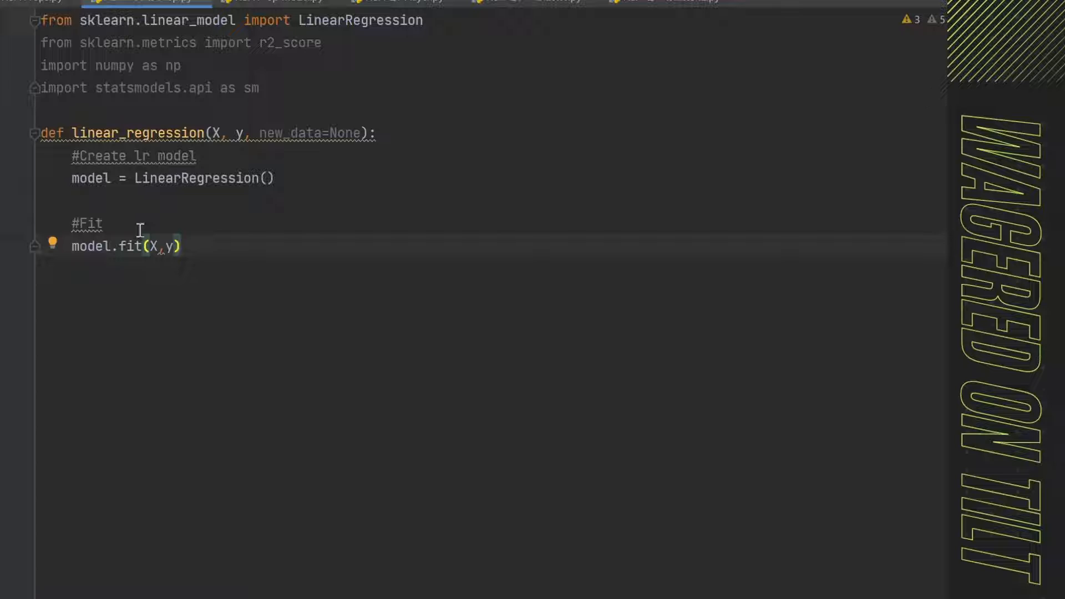
mouse_move(109, 246)
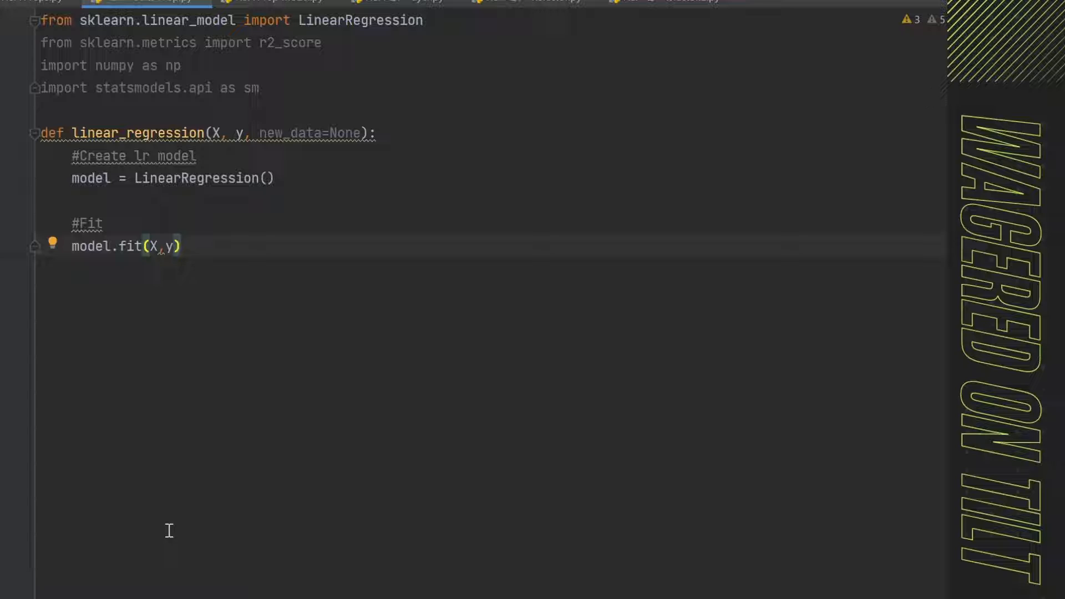
mouse_move(178, 439)
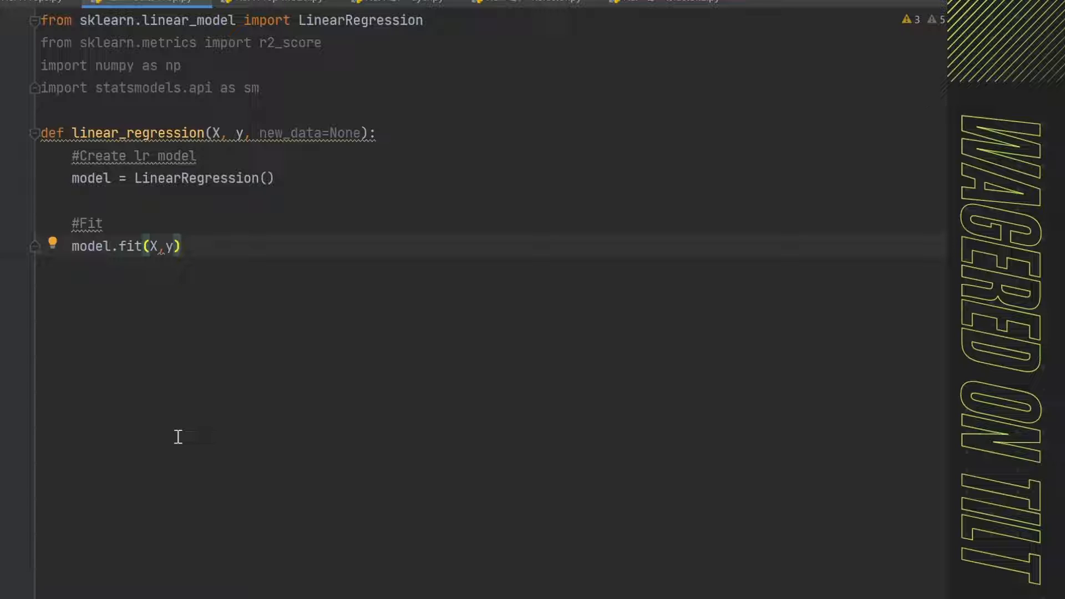
- Add an '#R-Squared' comment and y_pred = model.predict(X)
type("#")
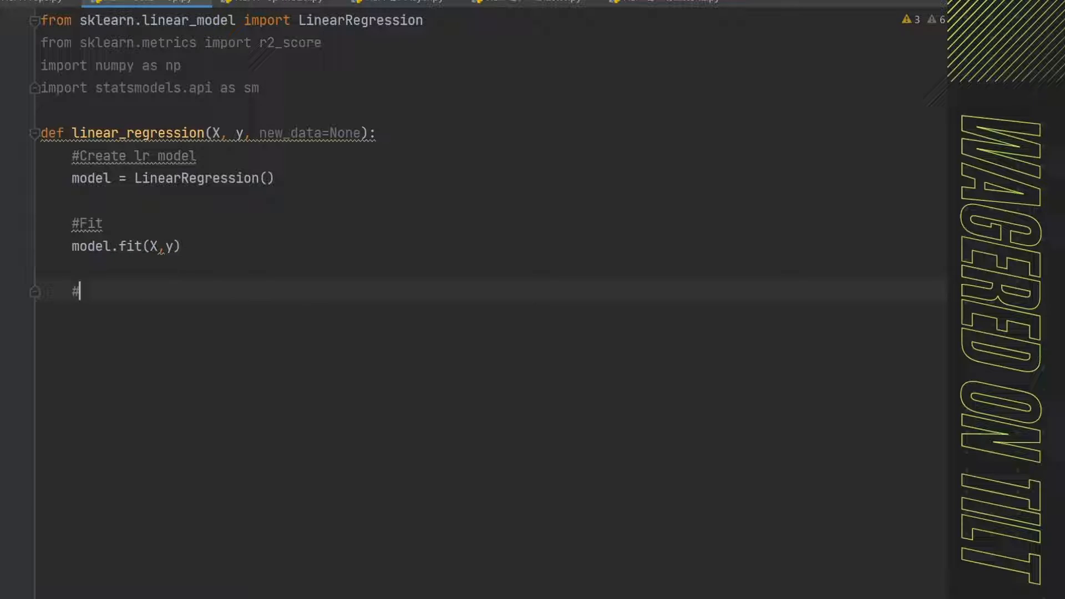
type("R-")
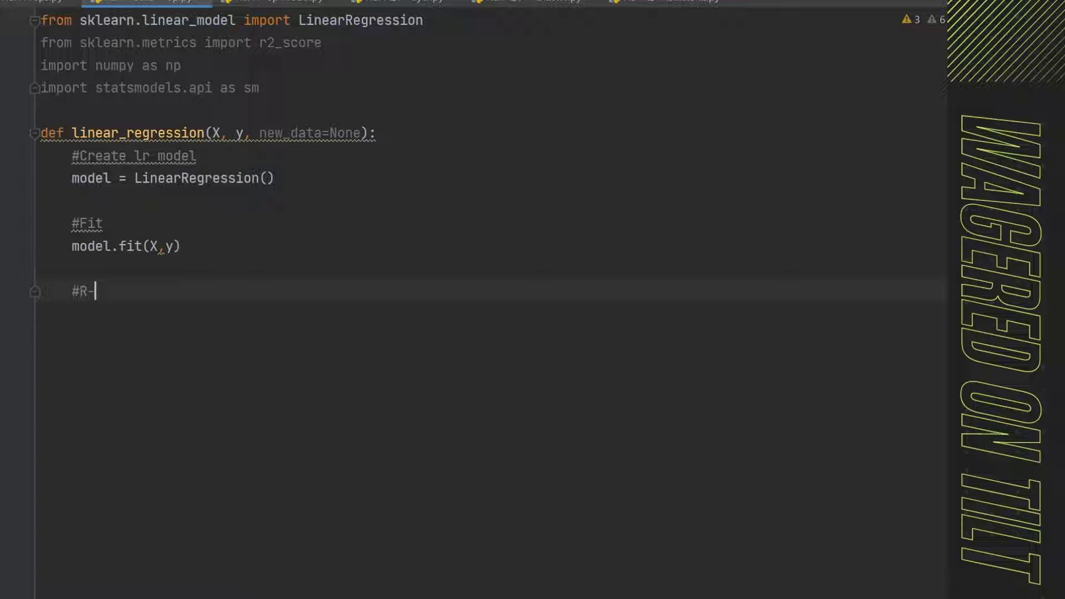
type("Squared")
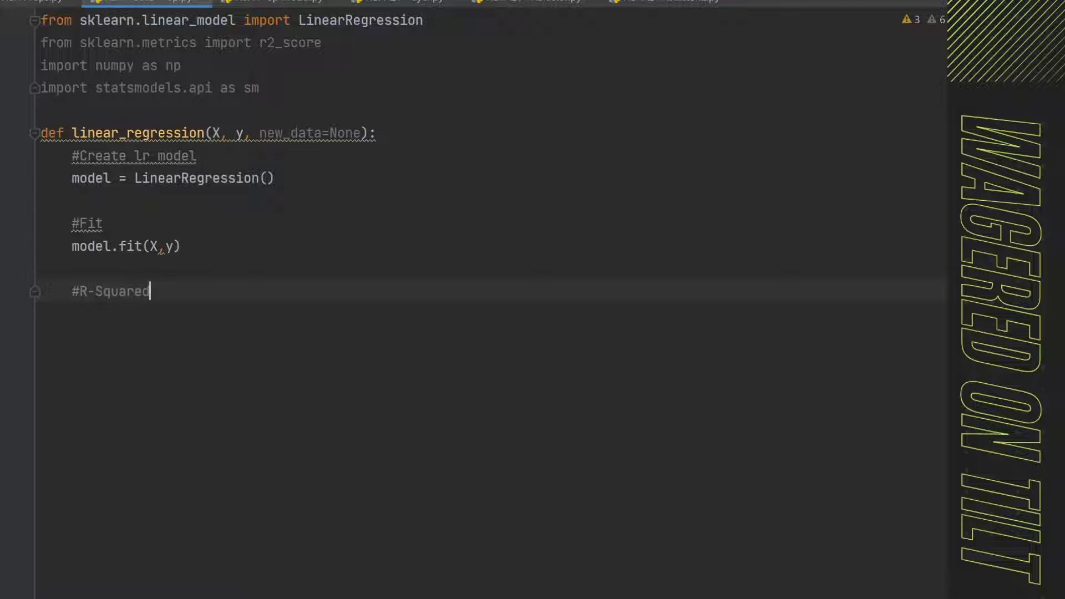
key("enter")
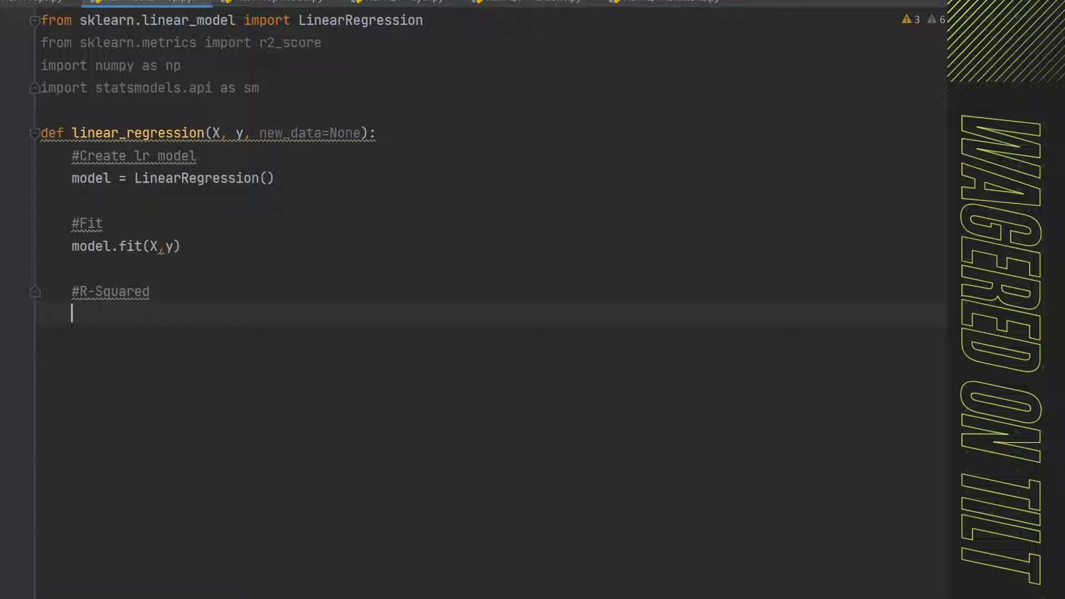
type("y_")
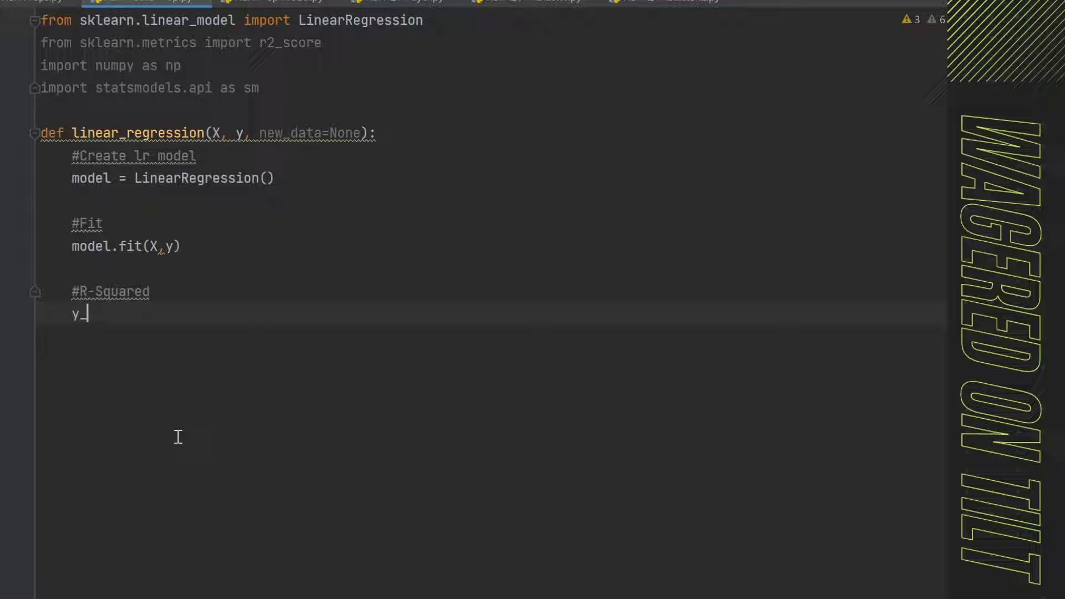
type("_pred =")
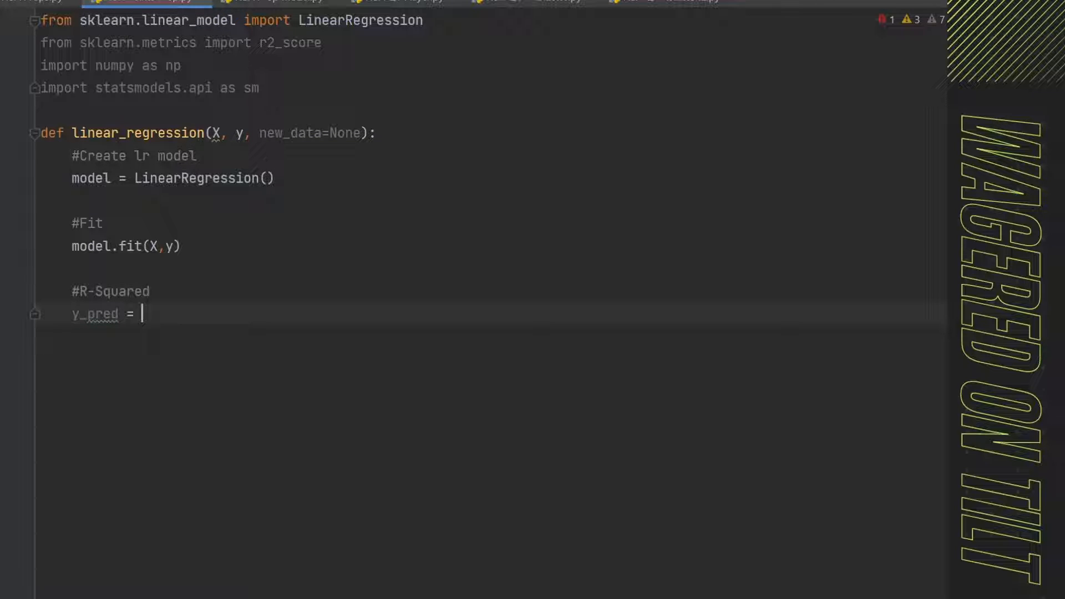
type("model.predict")
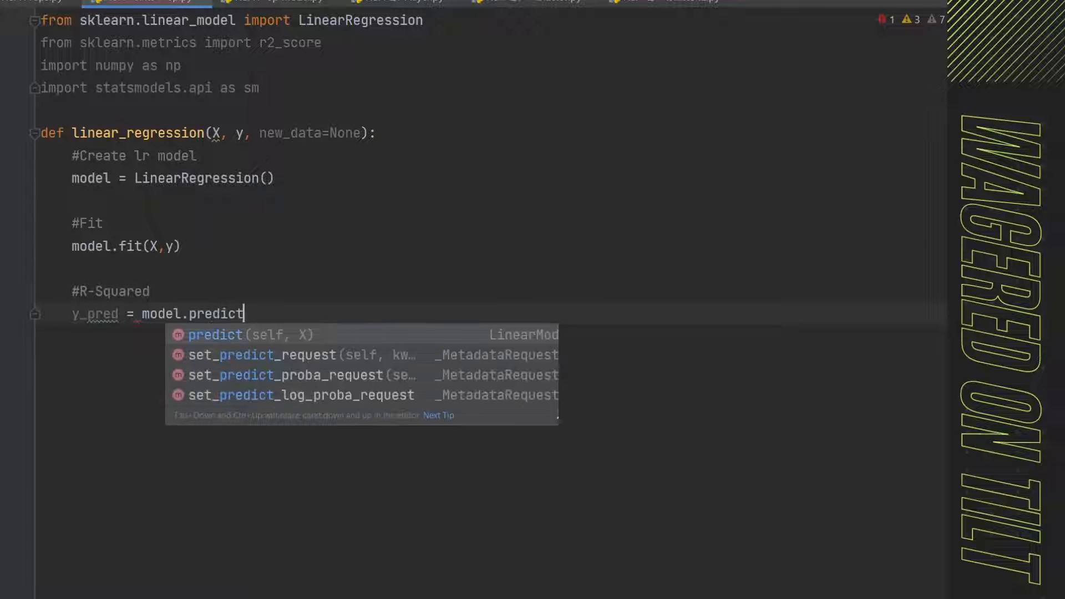
type("(x")
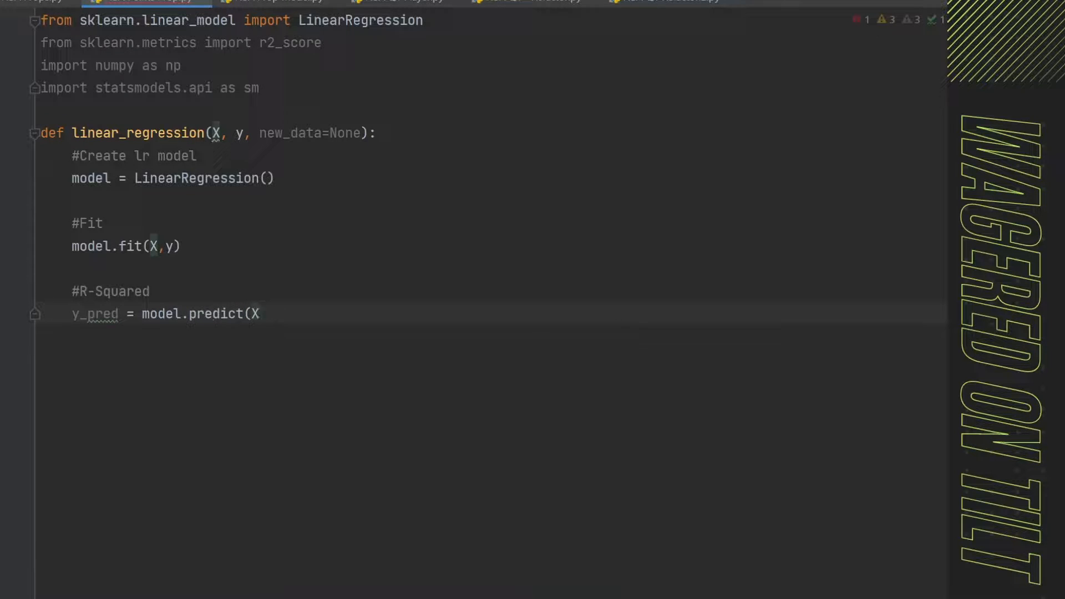
type(")")
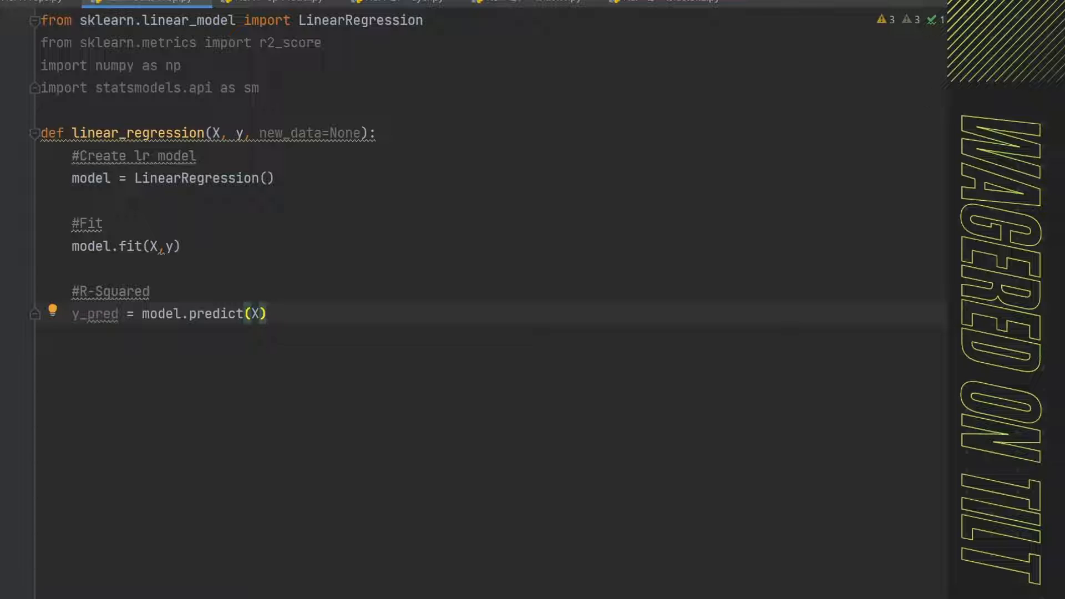
- Compute r_squared = r2_score(y, y_pred) and print it labelled 'R-squared:'
type("r_")
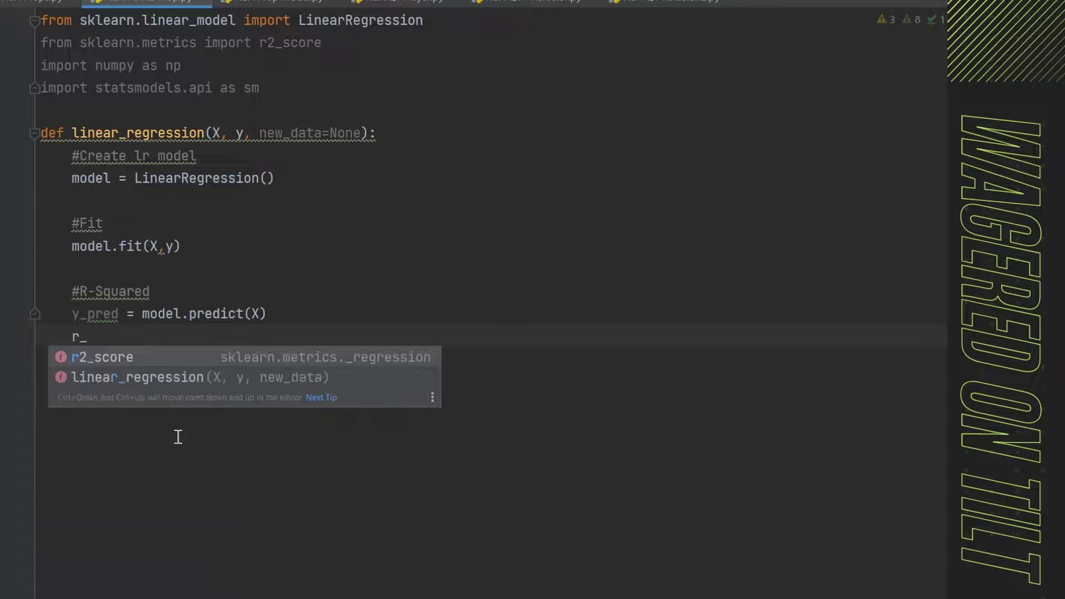
type("squared")
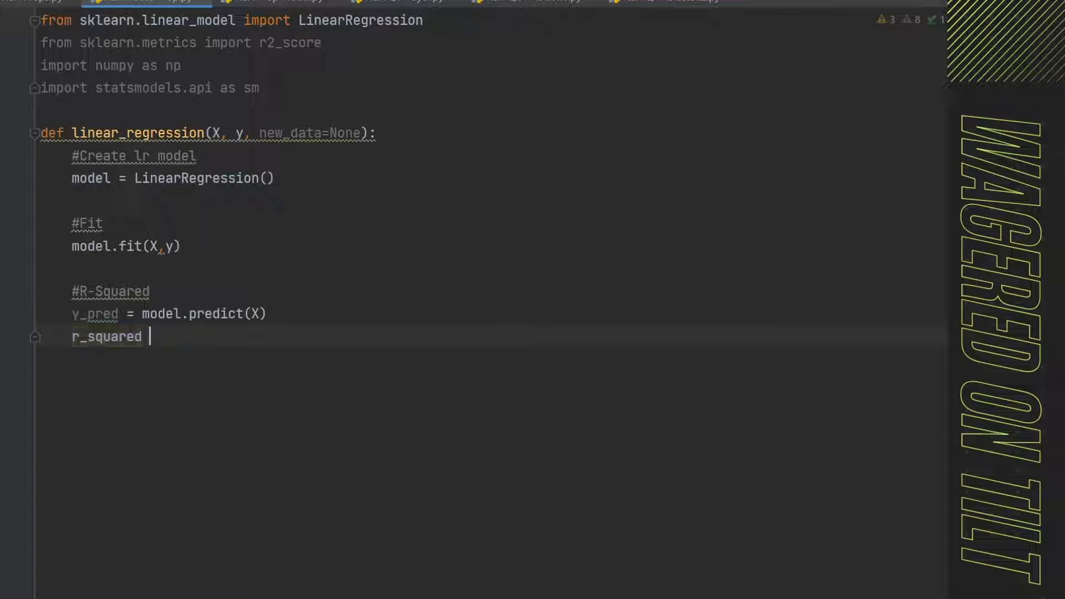
type("= r2_score(")
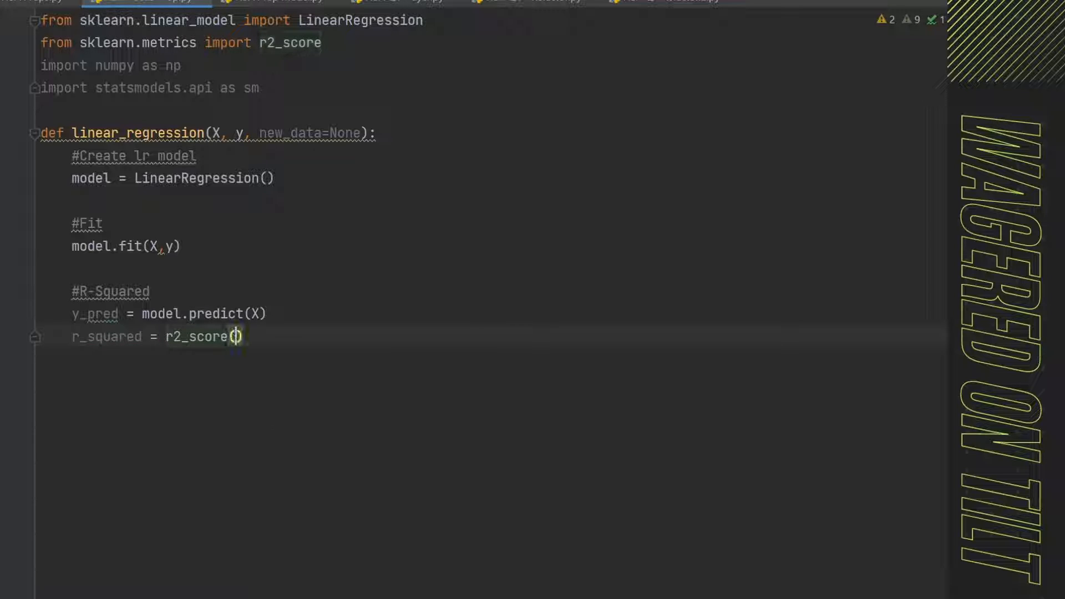
type("y, y_")
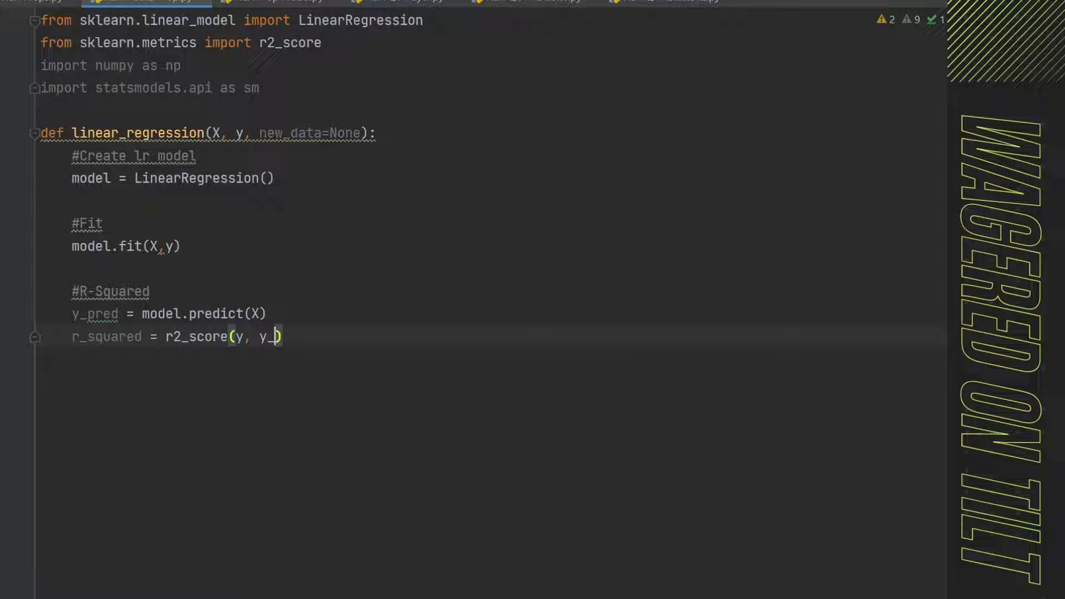
type("pred")
type("print(\"R")
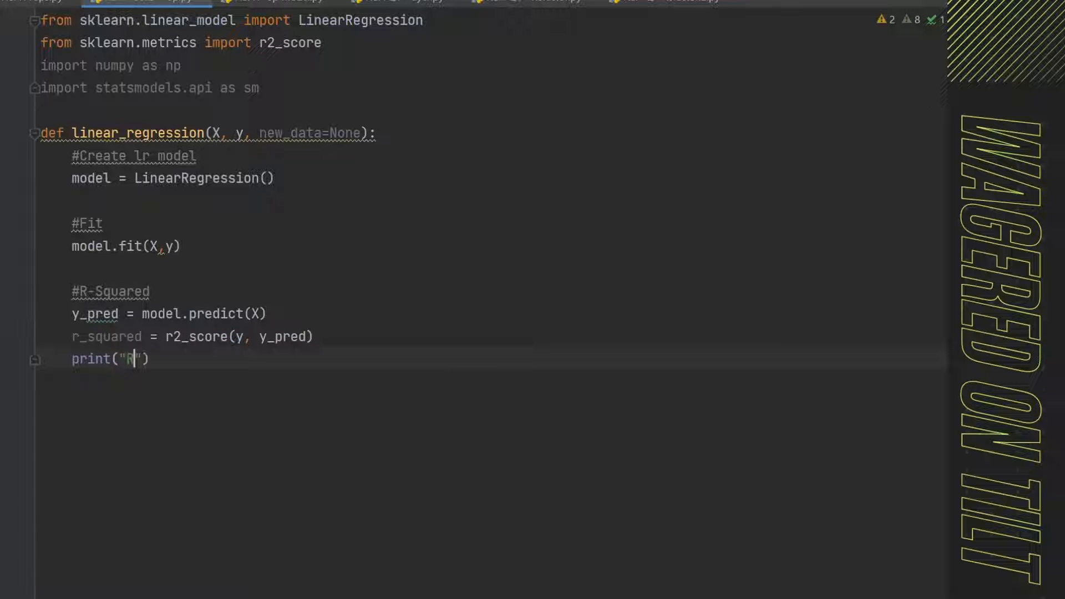
type("-squa")
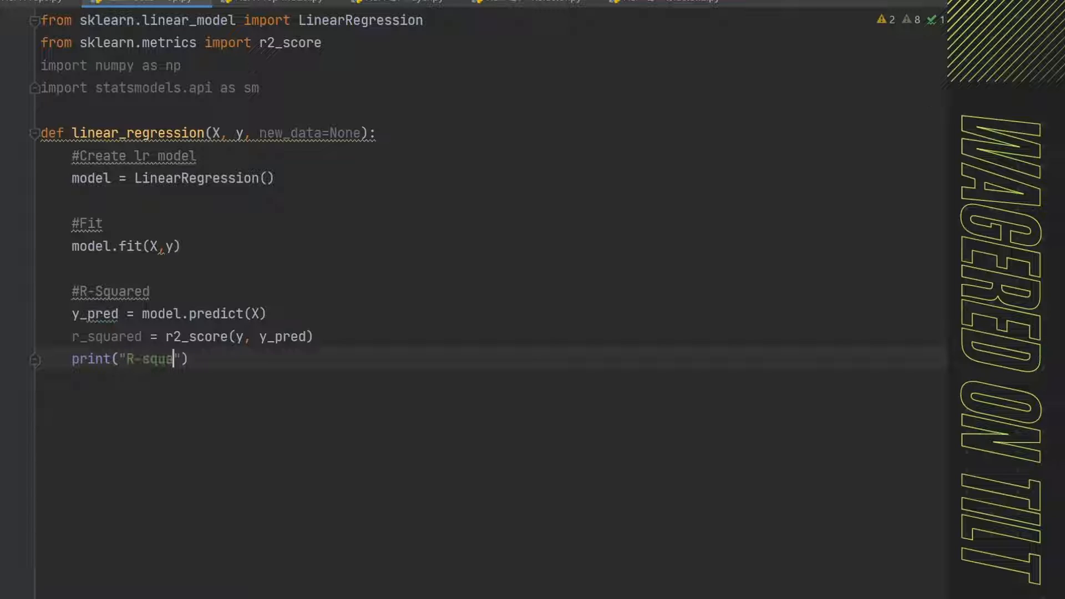
type("red:")
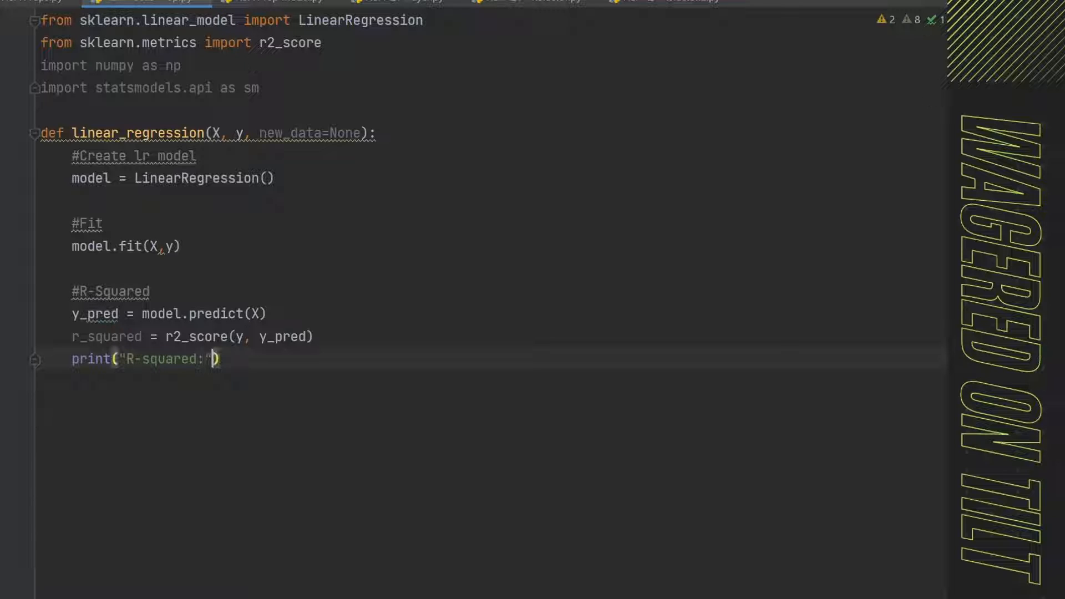
type("\",")
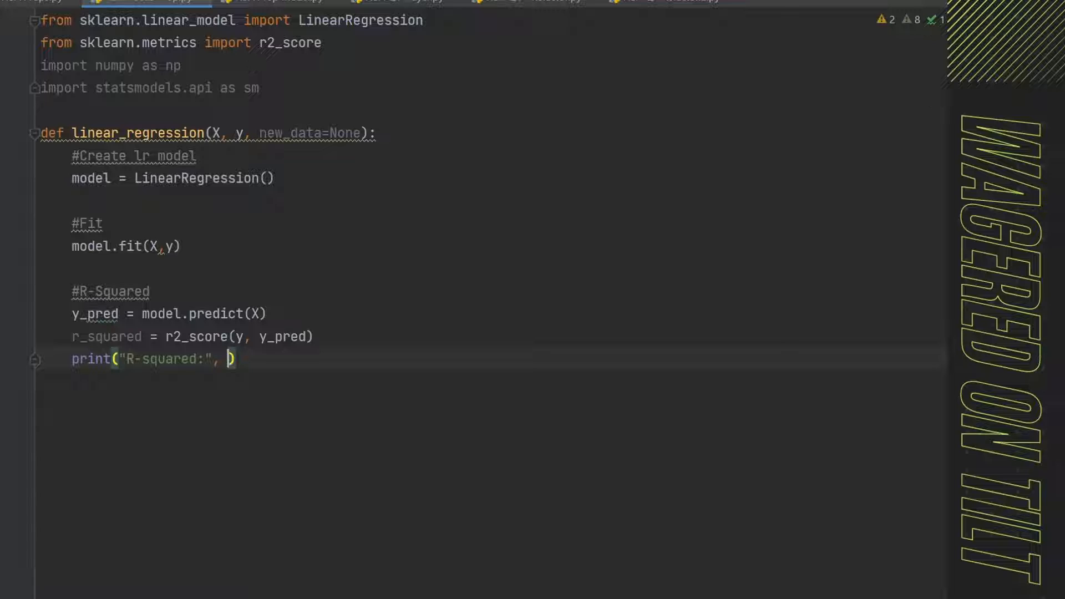
type("r_squared")
type("#")
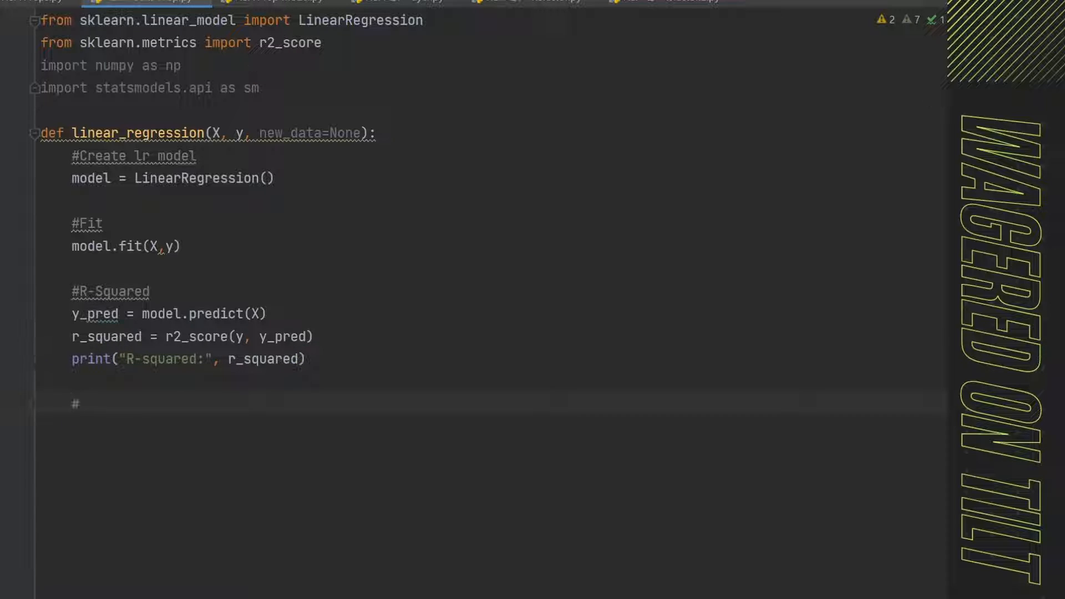
- Add a P-Values comment and X_intercept = sm.add_constant(X)
type("P-Values")
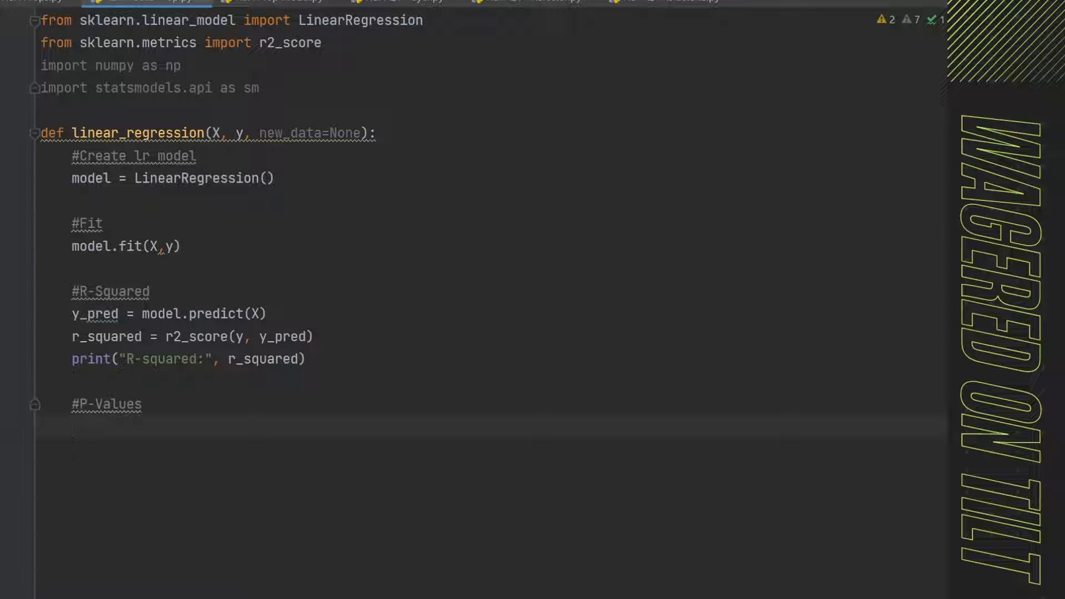
type("X_")
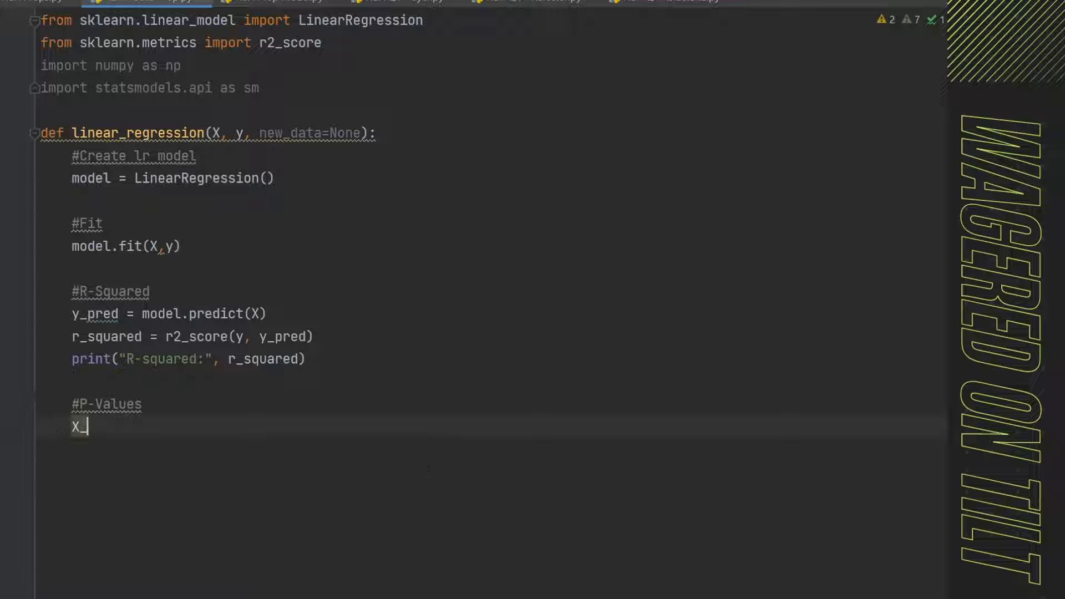
type("interce")
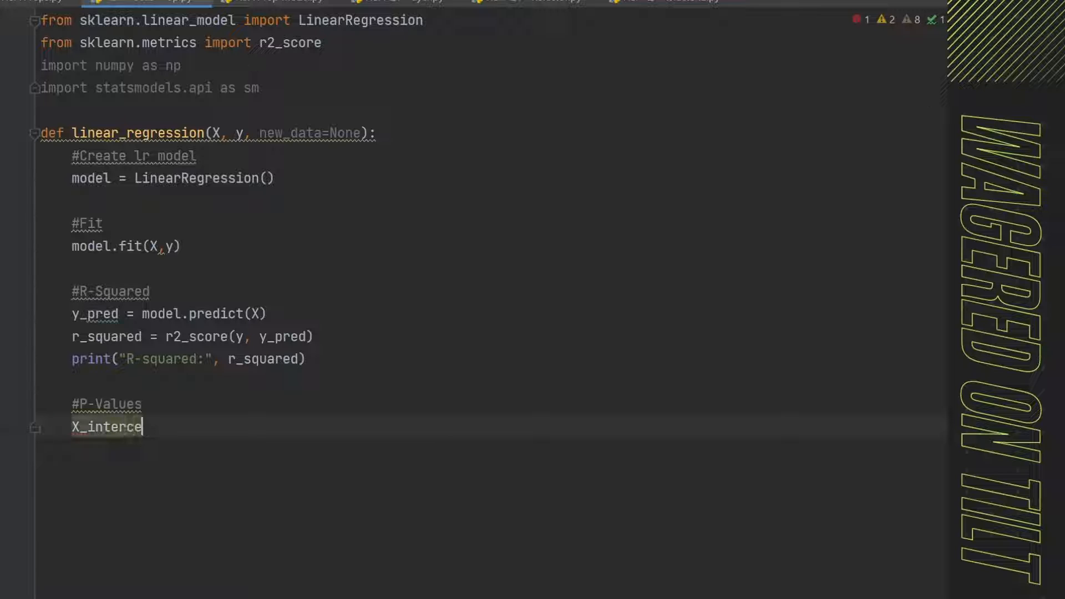
type("pt =")
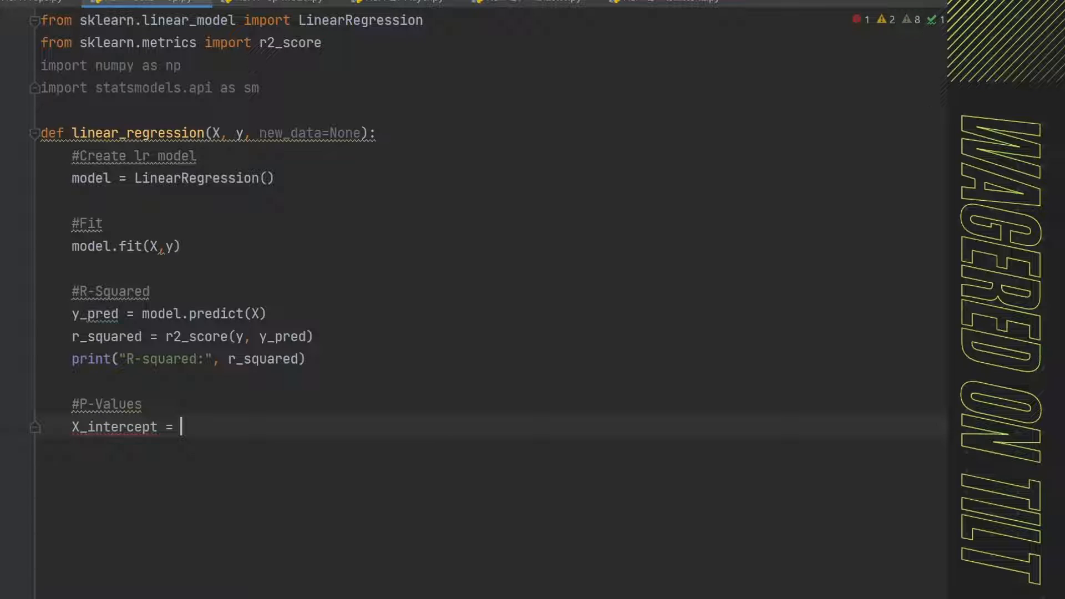
type("sm.add_constant(")
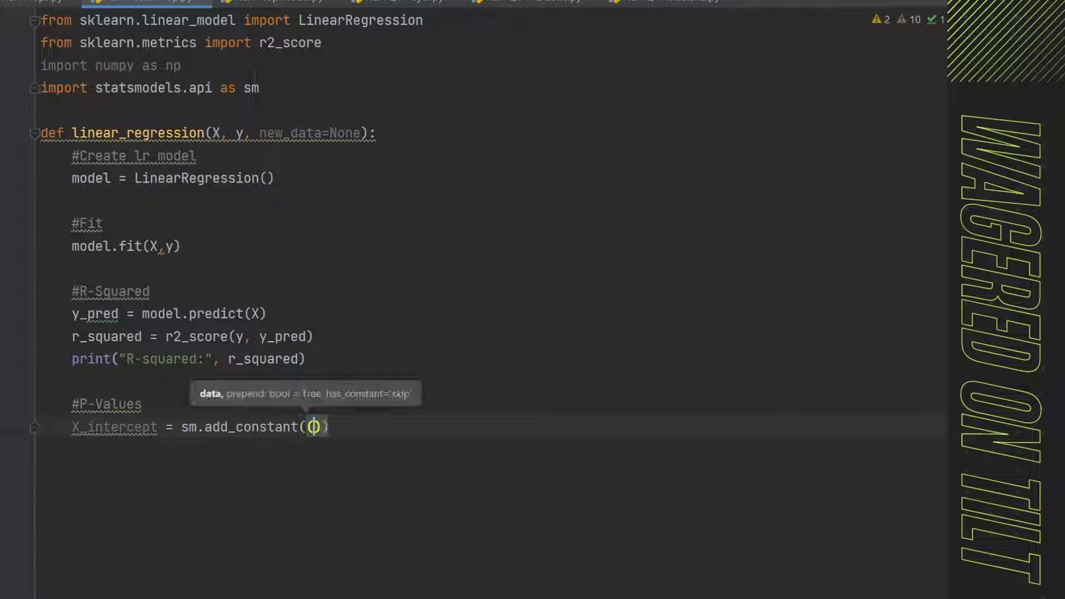
type("X")
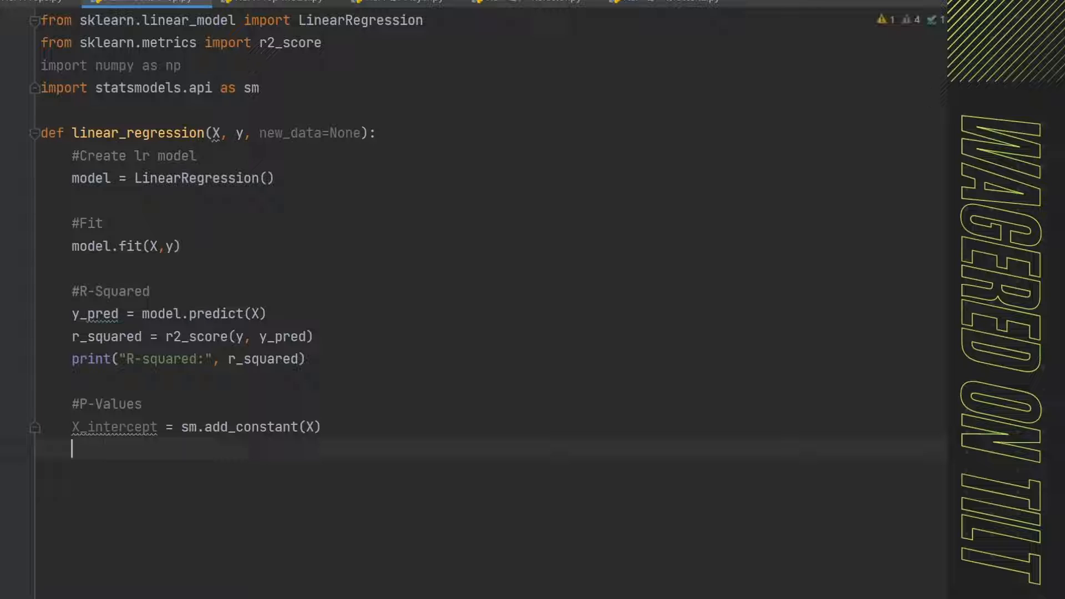
- Fit model_sm = sm.OLS(y, X_intercept).fit(), correcting a mistyped argument name
type("model")
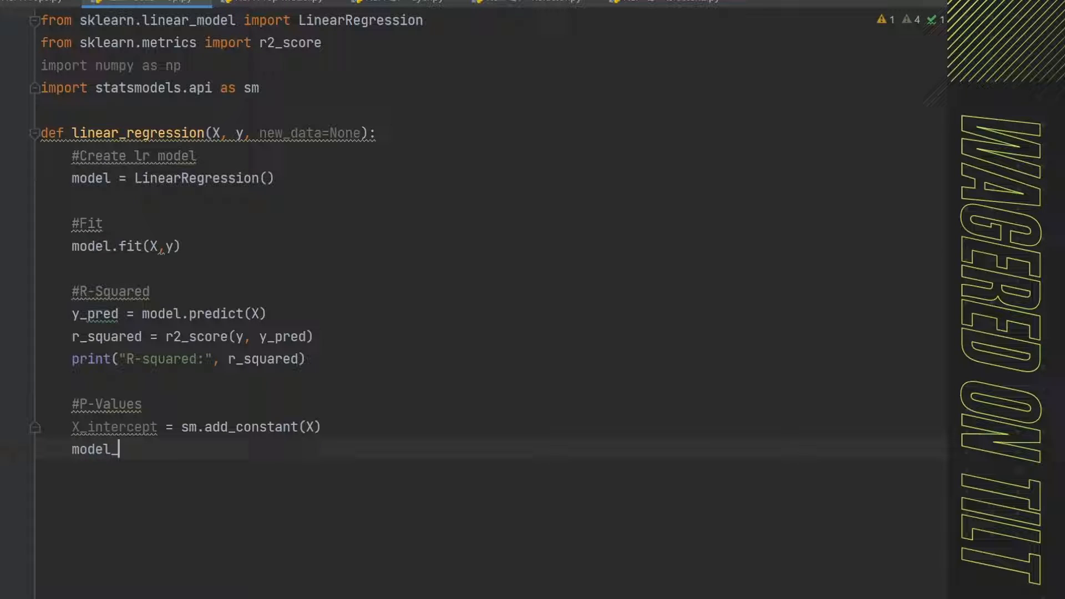
type("_sm = sm")
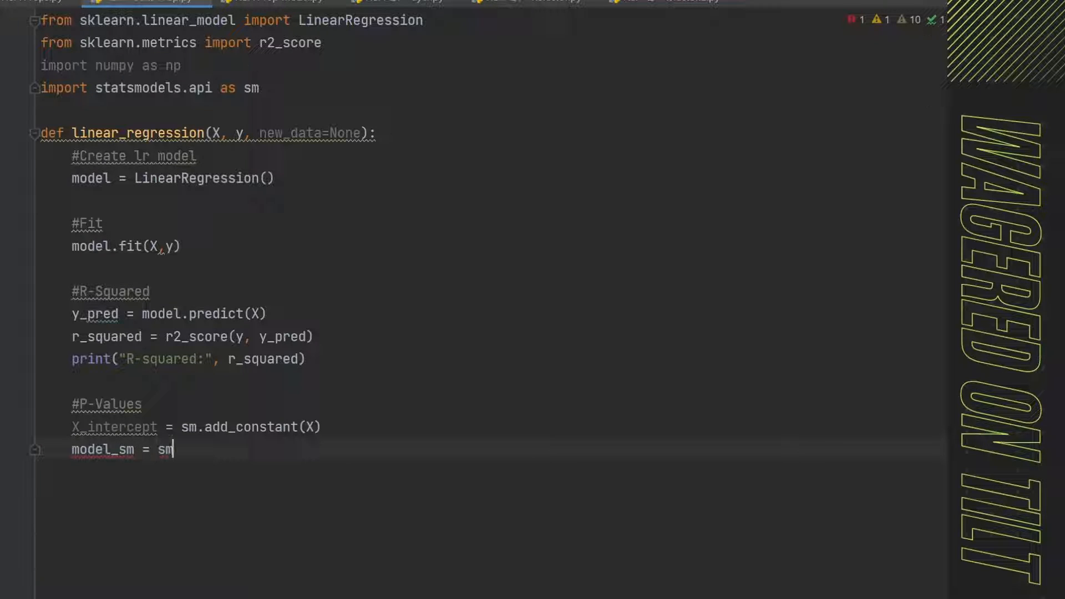
type(".OLS()")
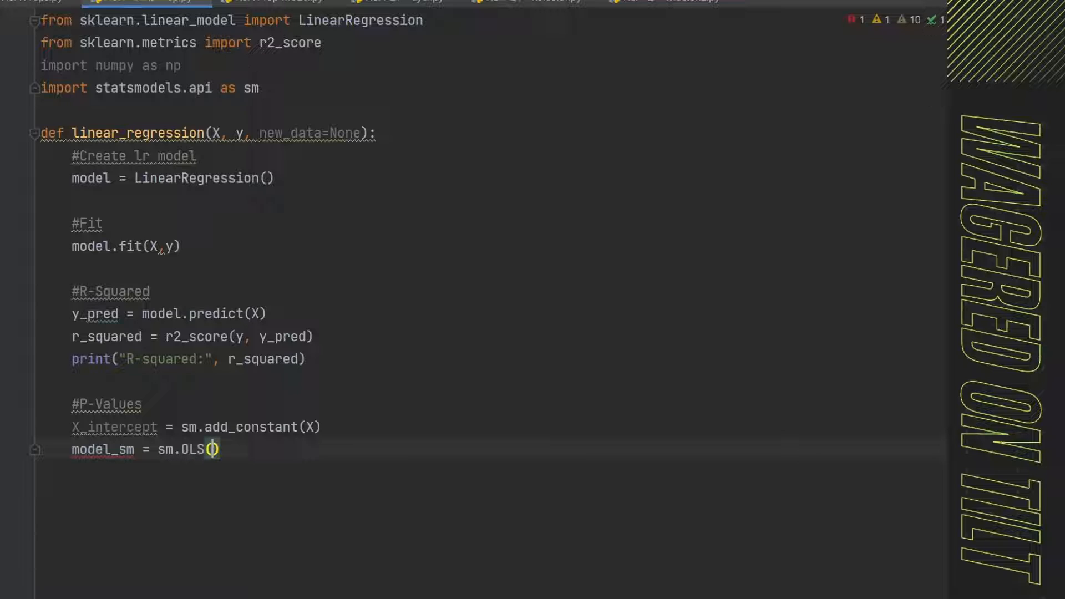
type("y, X")
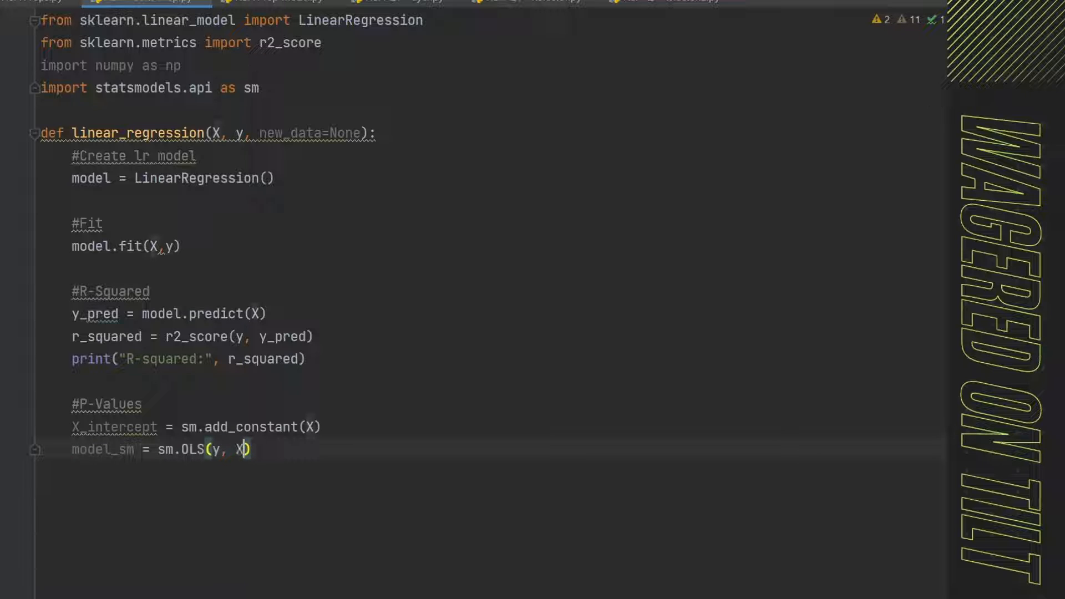
type("_wit")
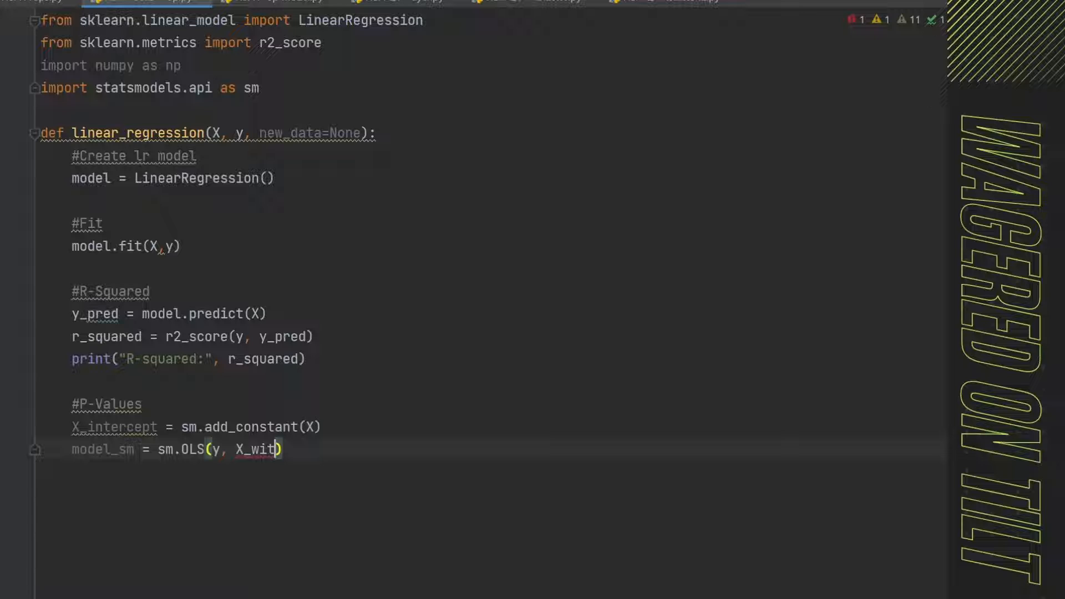
key("Backspace")
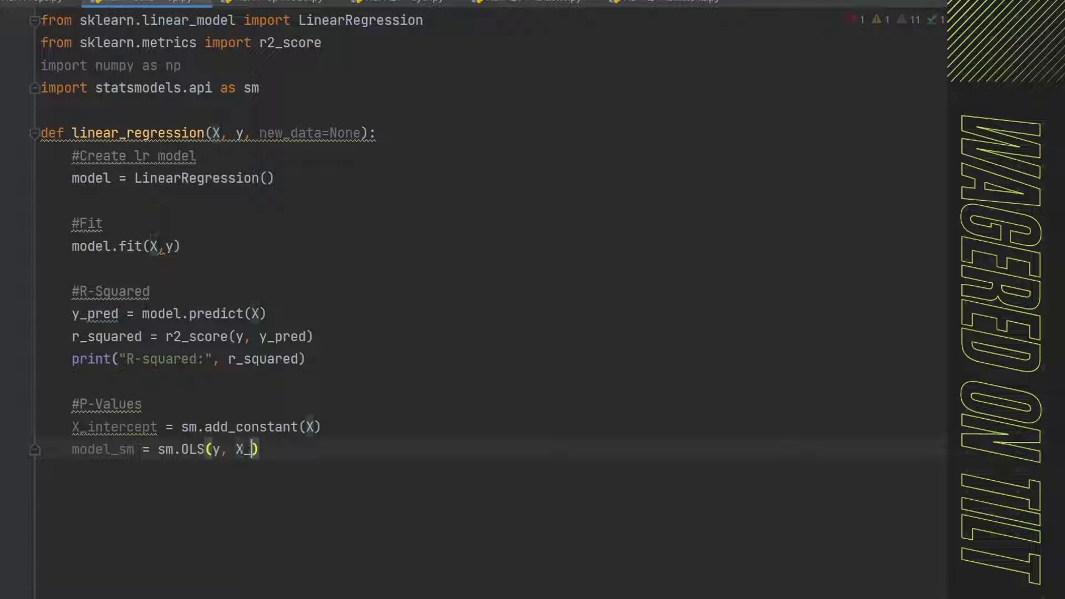
type("intercept")
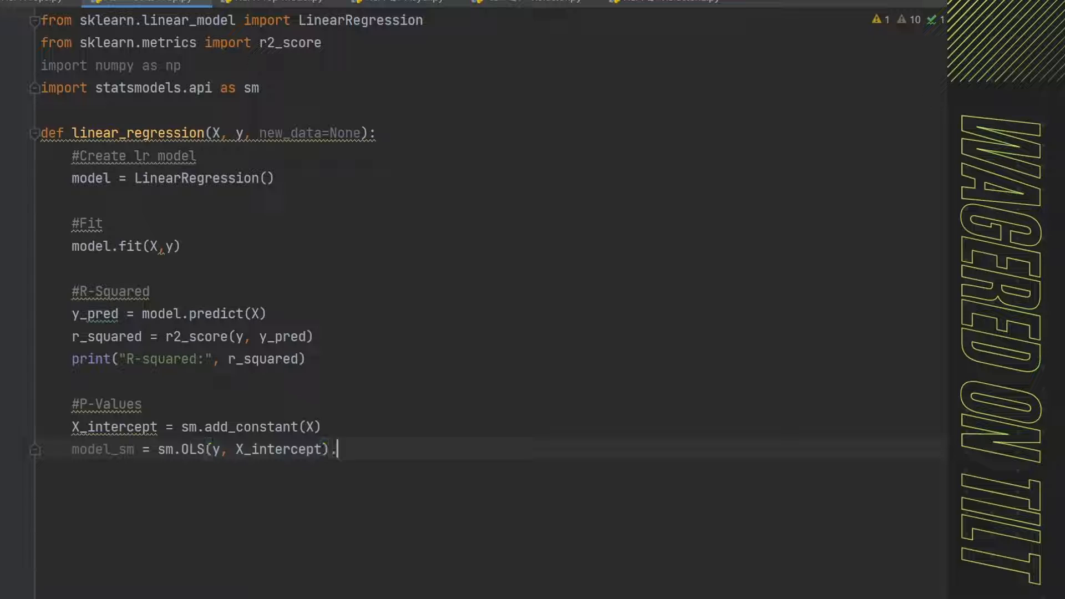
type("fit()")
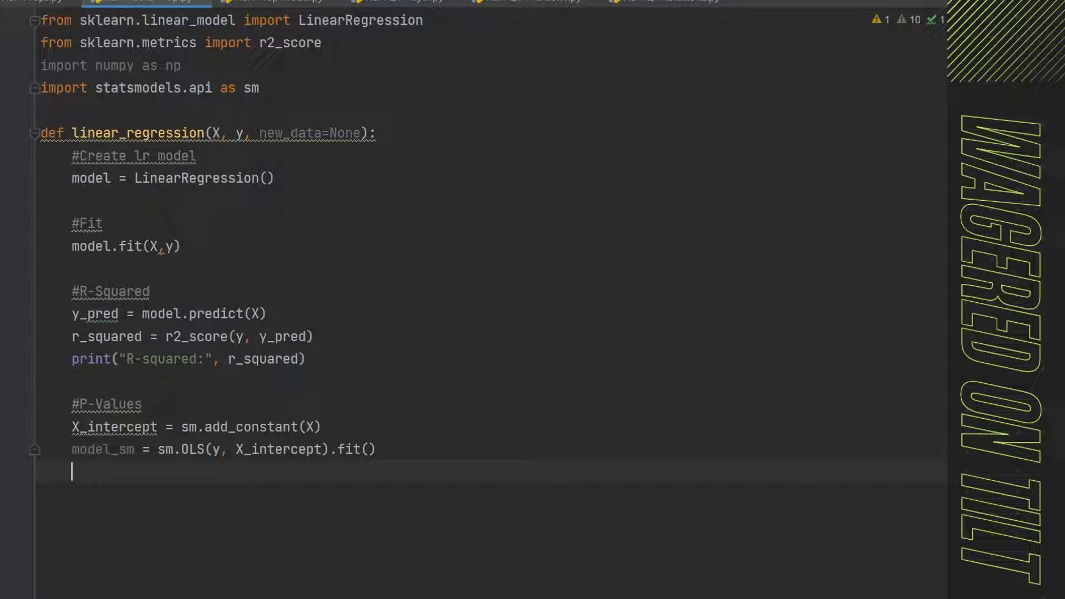
- Print model_sm.pvalues labelled 'P-Values:'
type("print()")
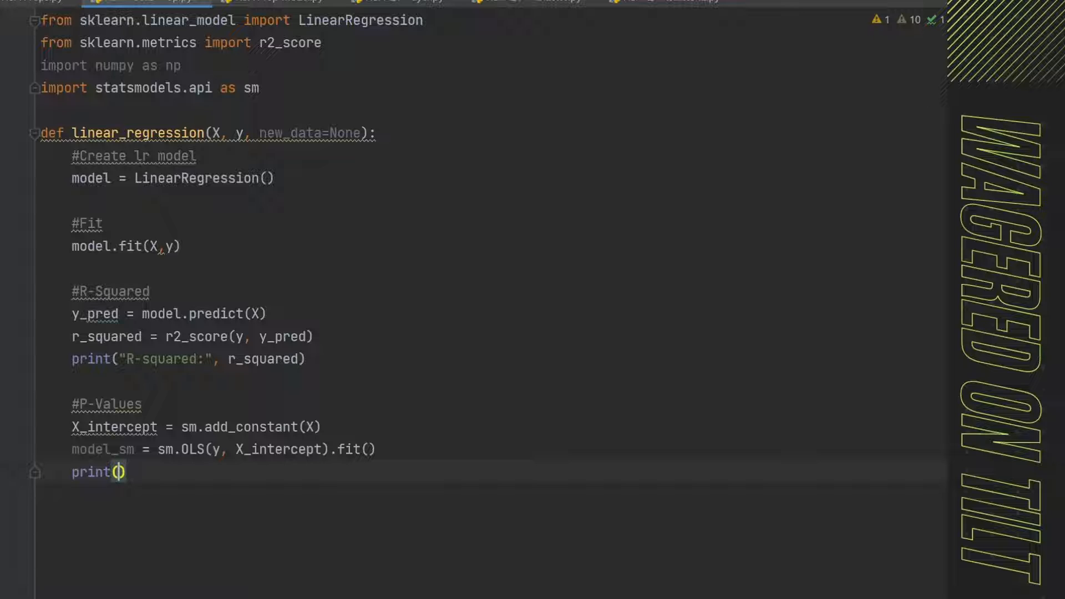
type("\"P-\"")
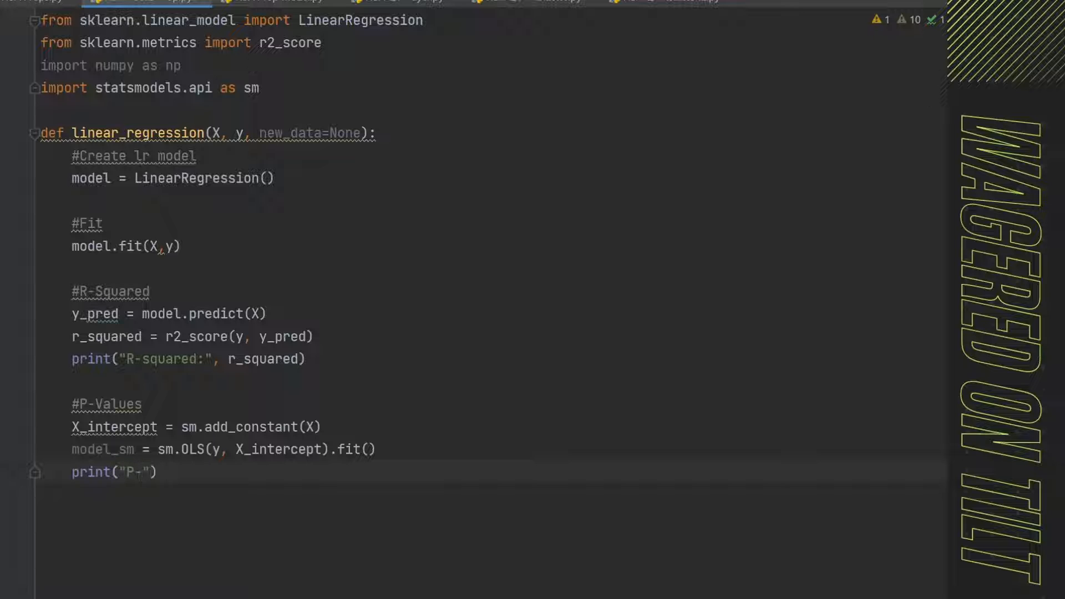
type("Values:")
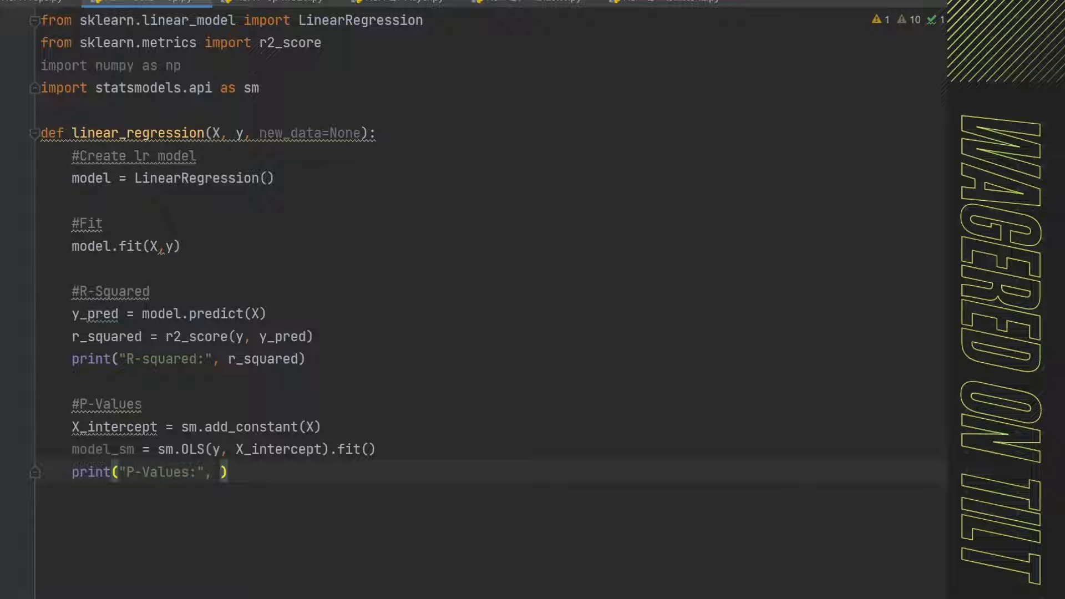
type("model_sm.")
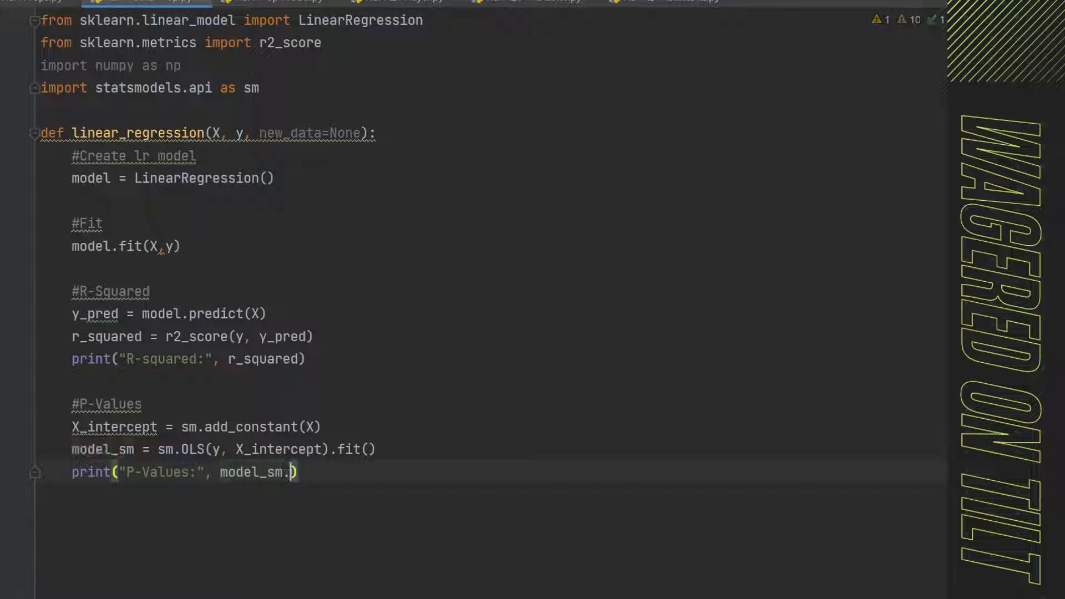
type("pvalues")
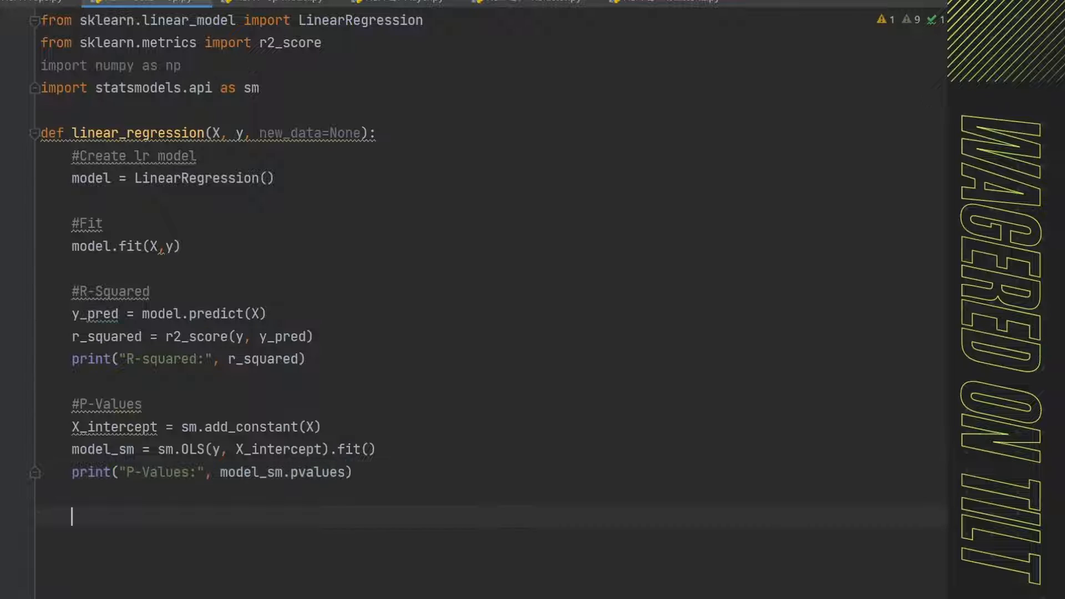
- Add a '#Coef' comment and print model.coef_ labelled 'Coef:'
type("#")
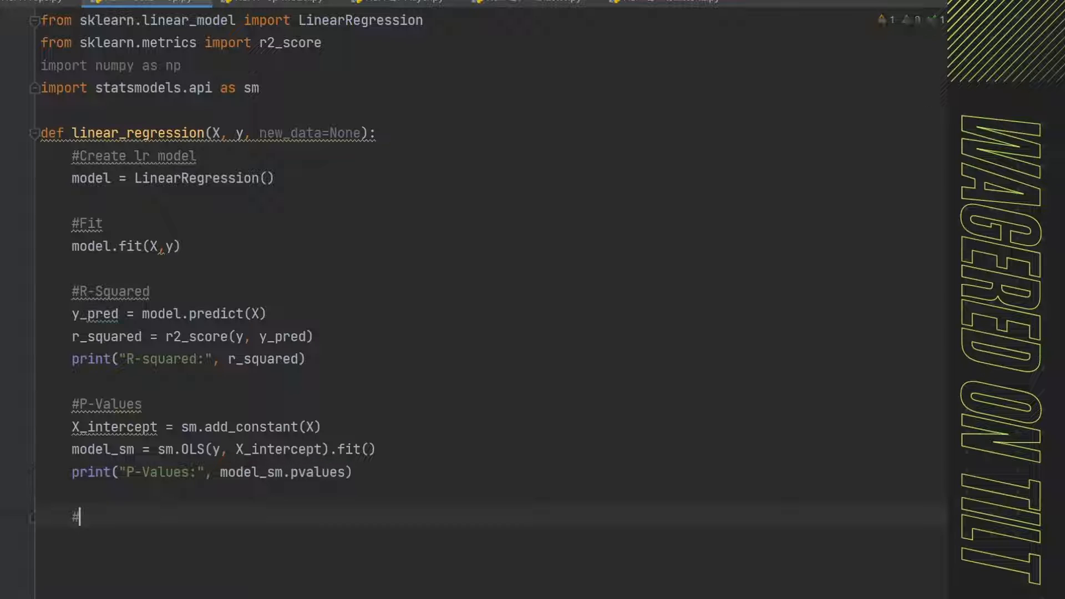
type("C")
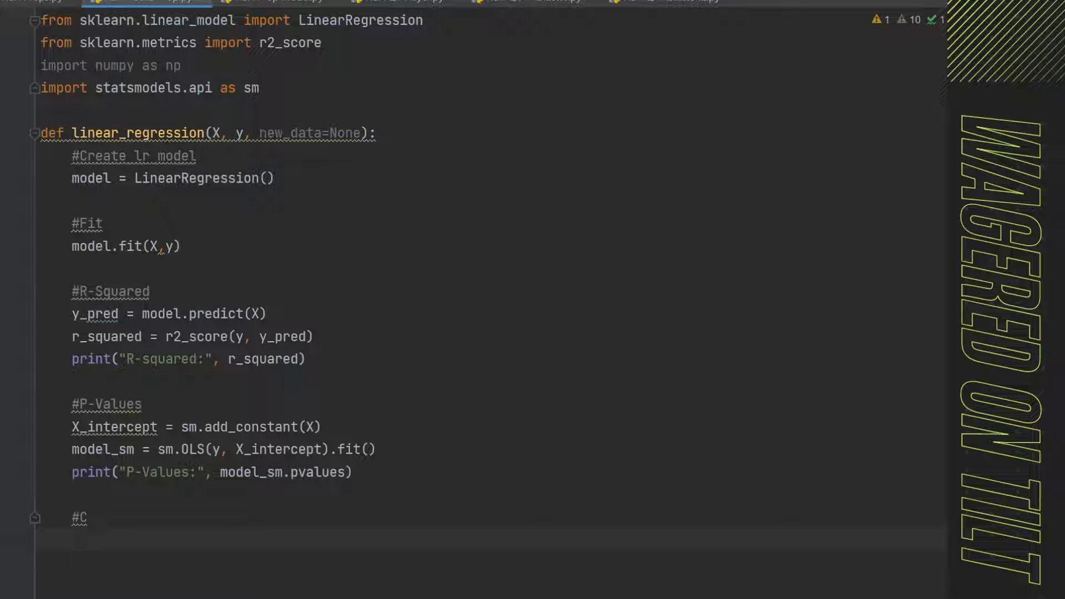
type("oef")
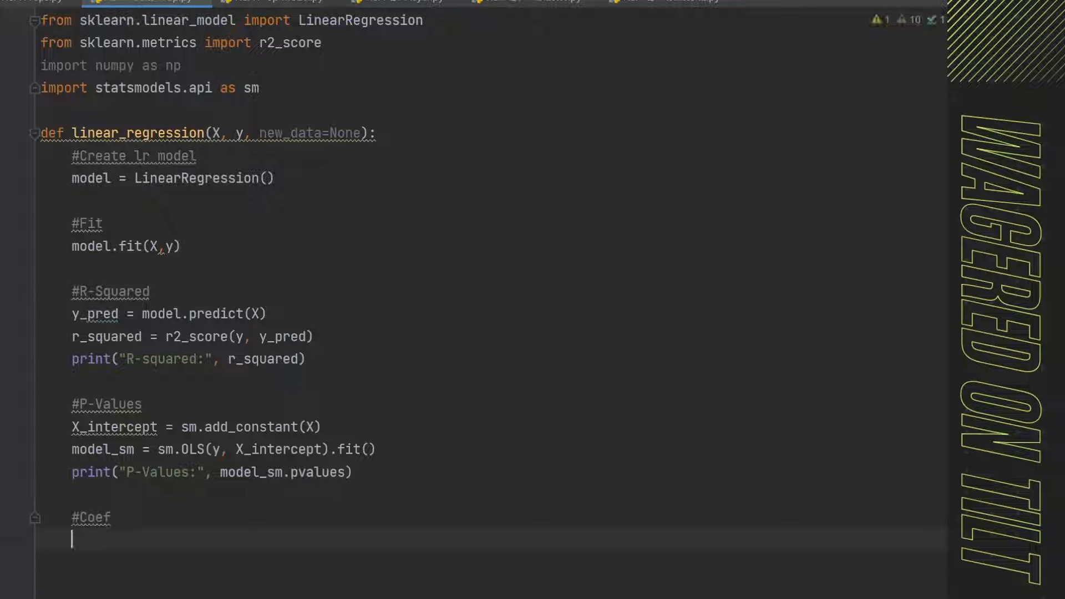
type("print(\"Coef:\",")
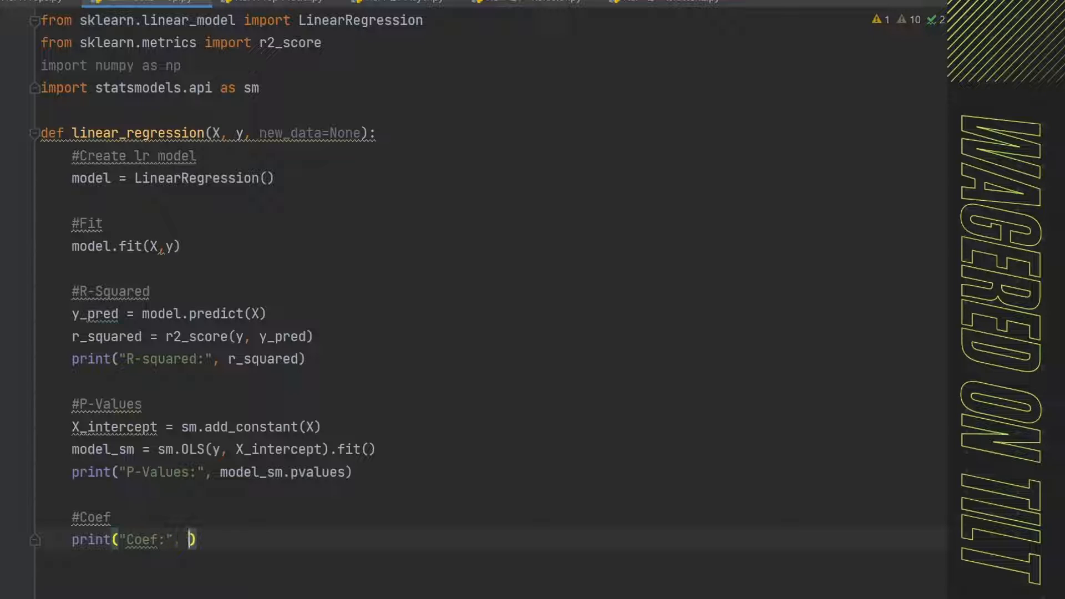
type("model.")
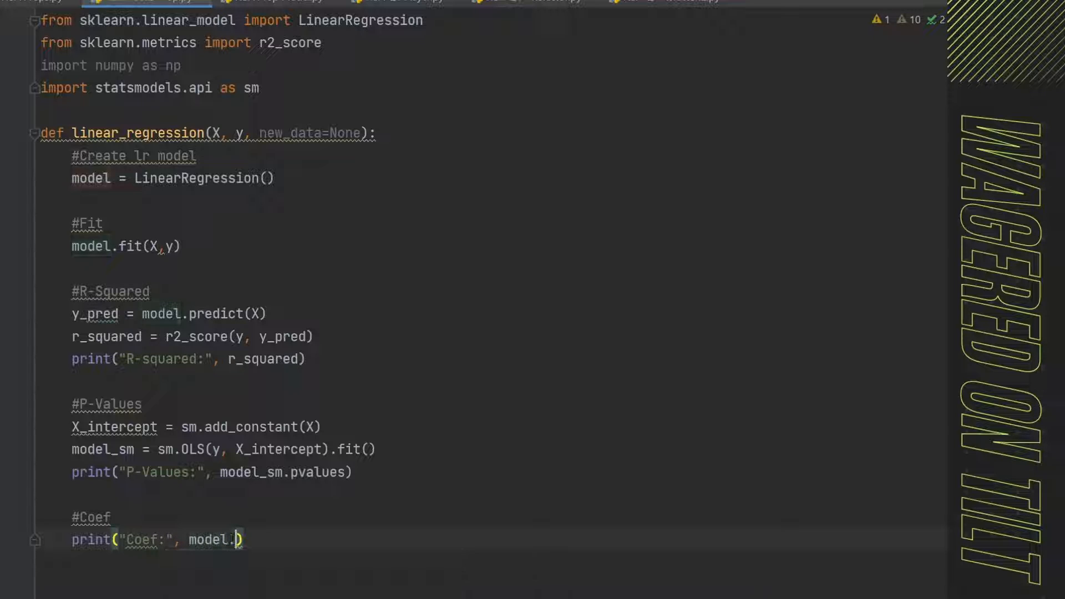
type("coef_")
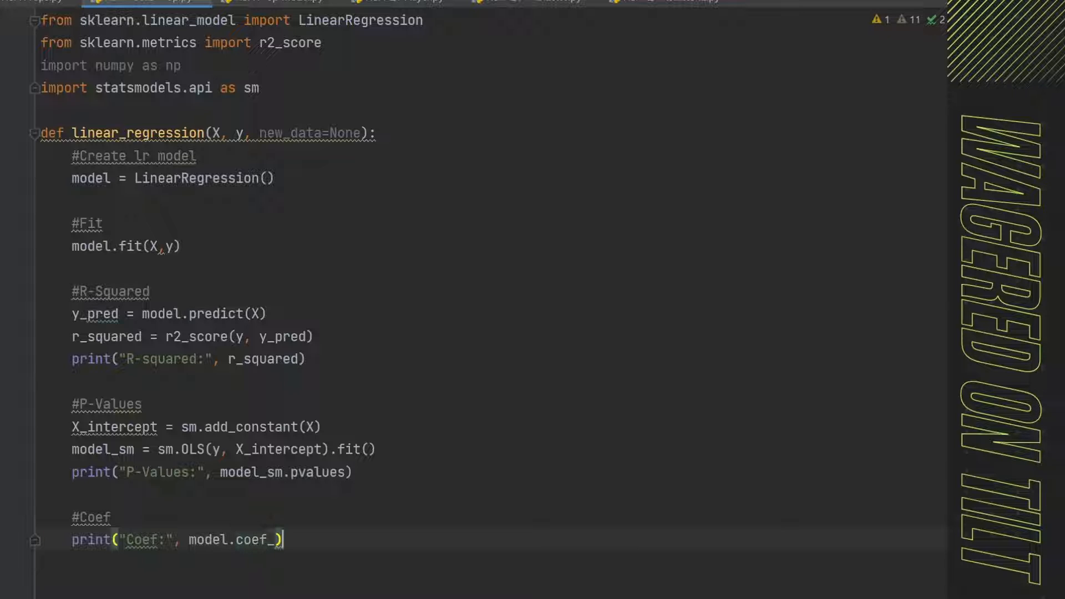
- Print model.intercept_ labelled 'Intercept:'
type("print")
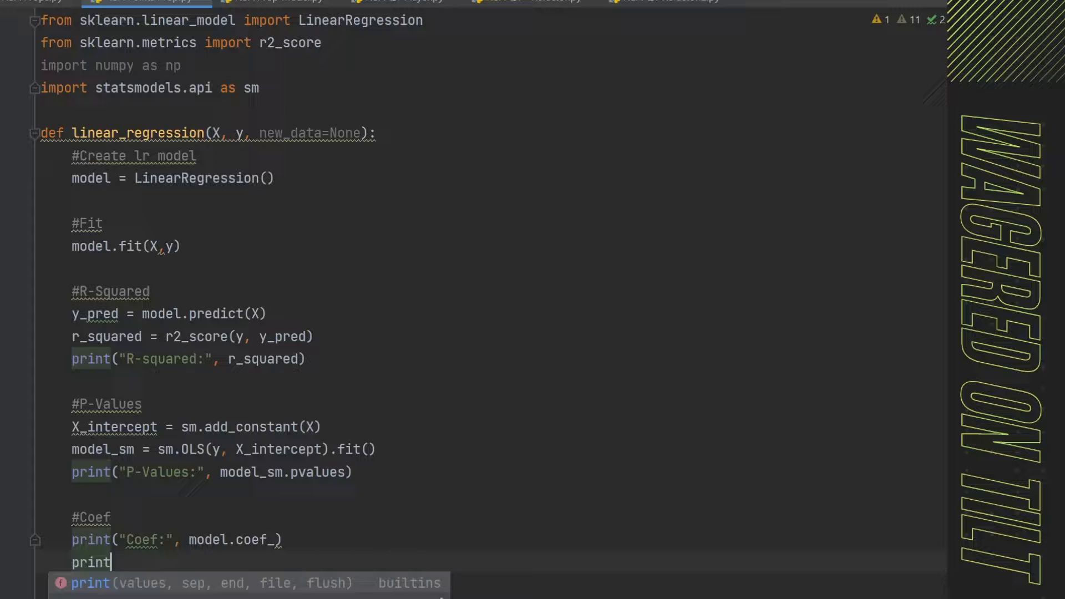
type("(\"int\")")
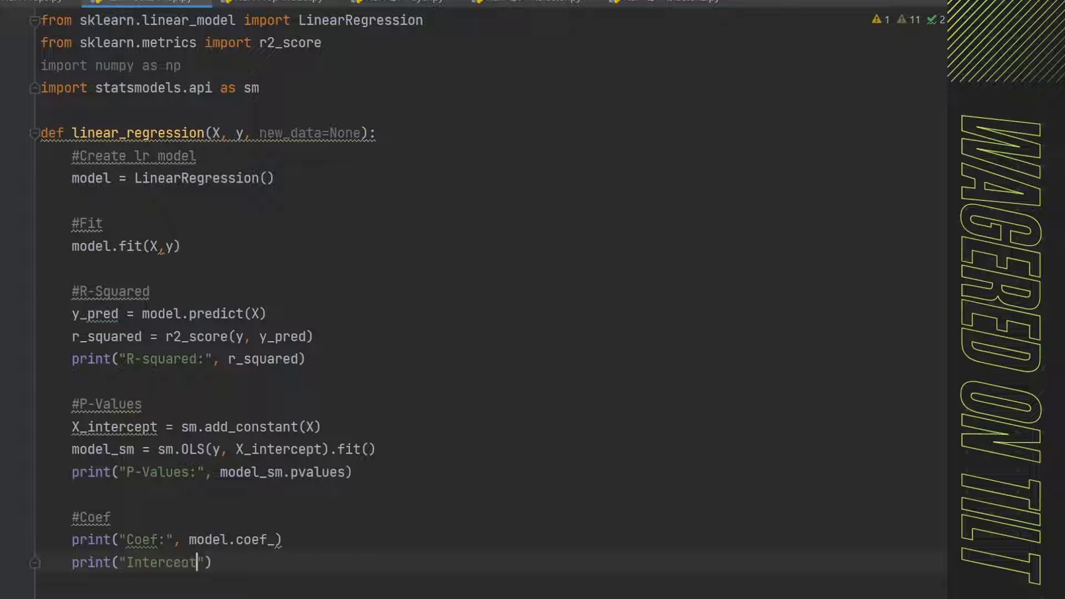
type(":")
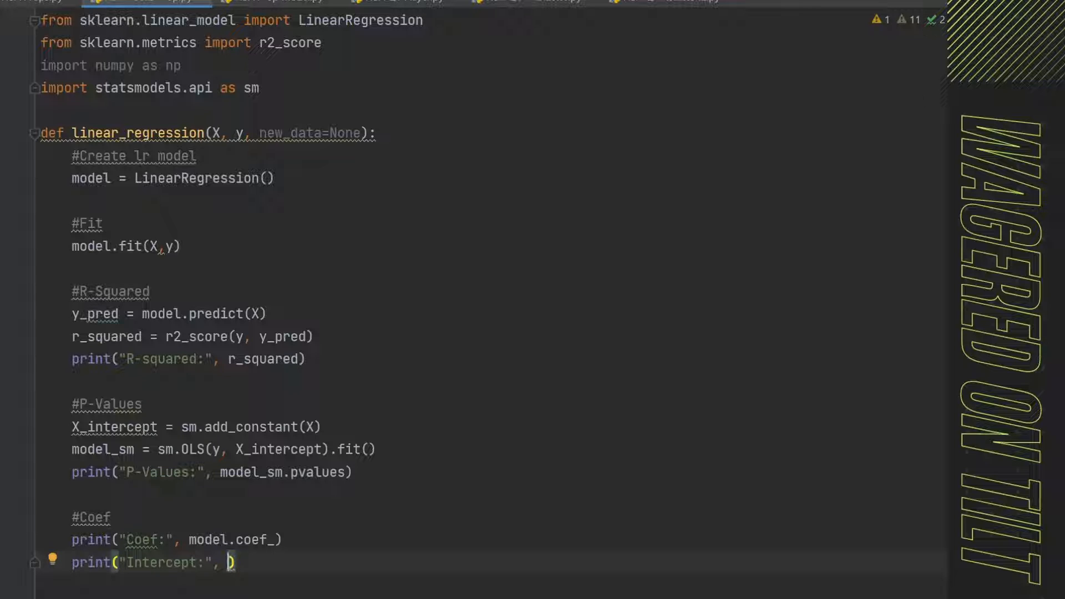
type("m")
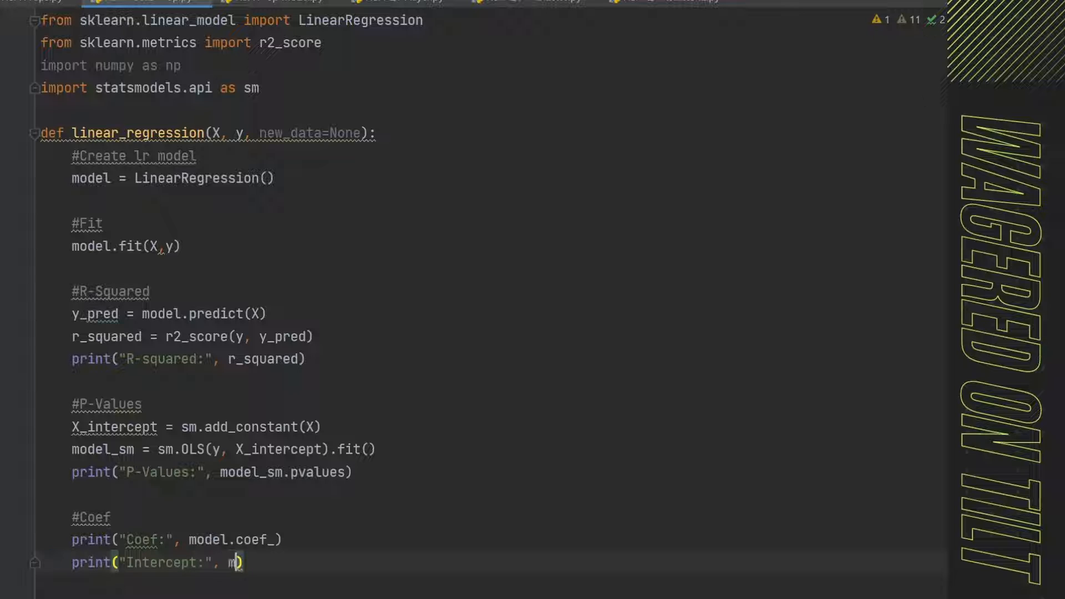
type("odel.intercept_")
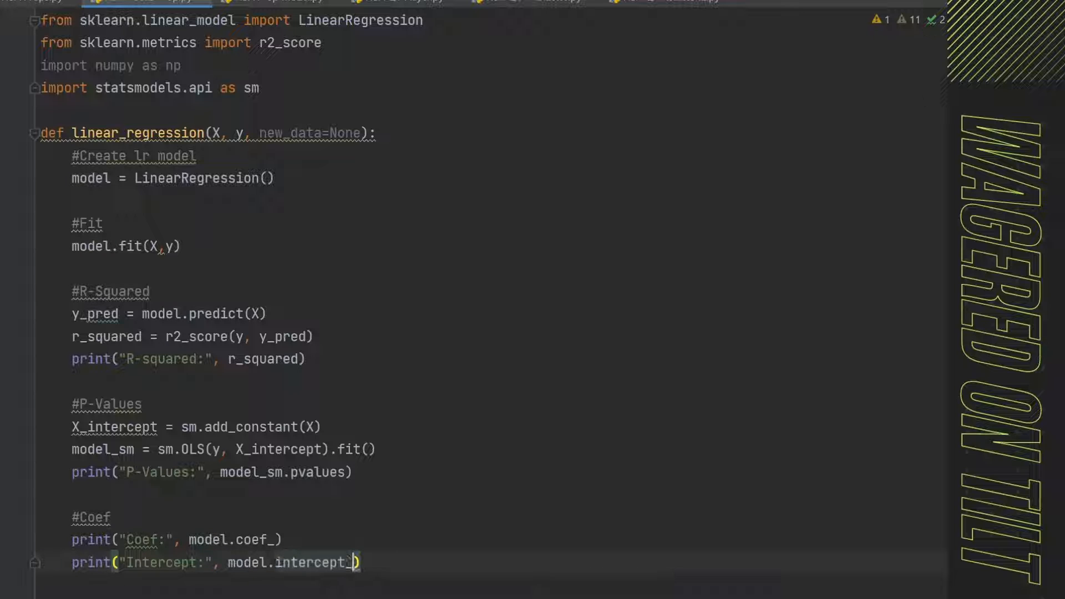
key("enter")
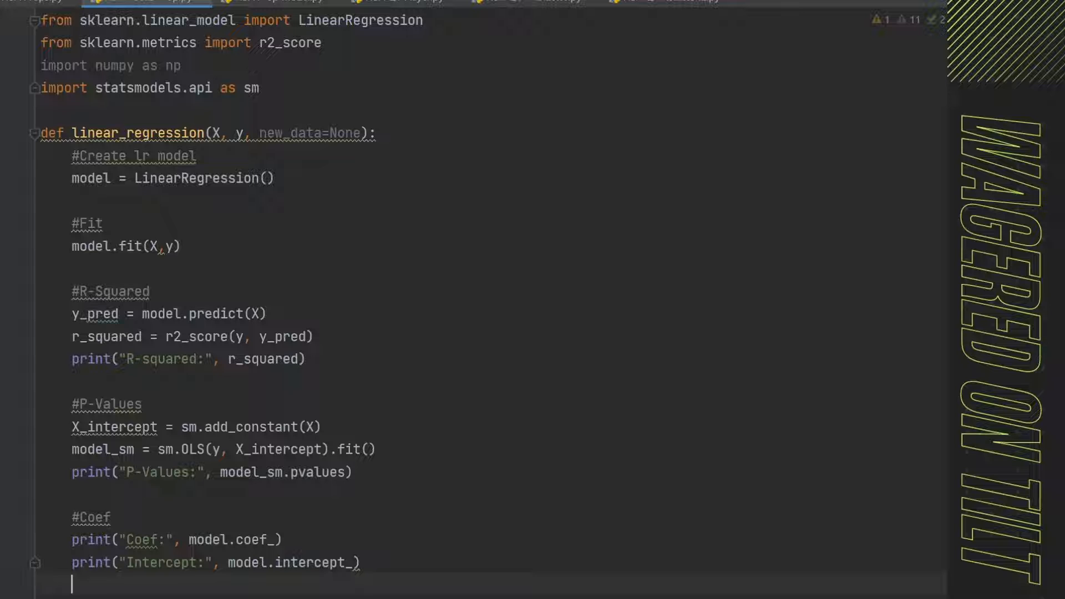
scroll("down", 3)
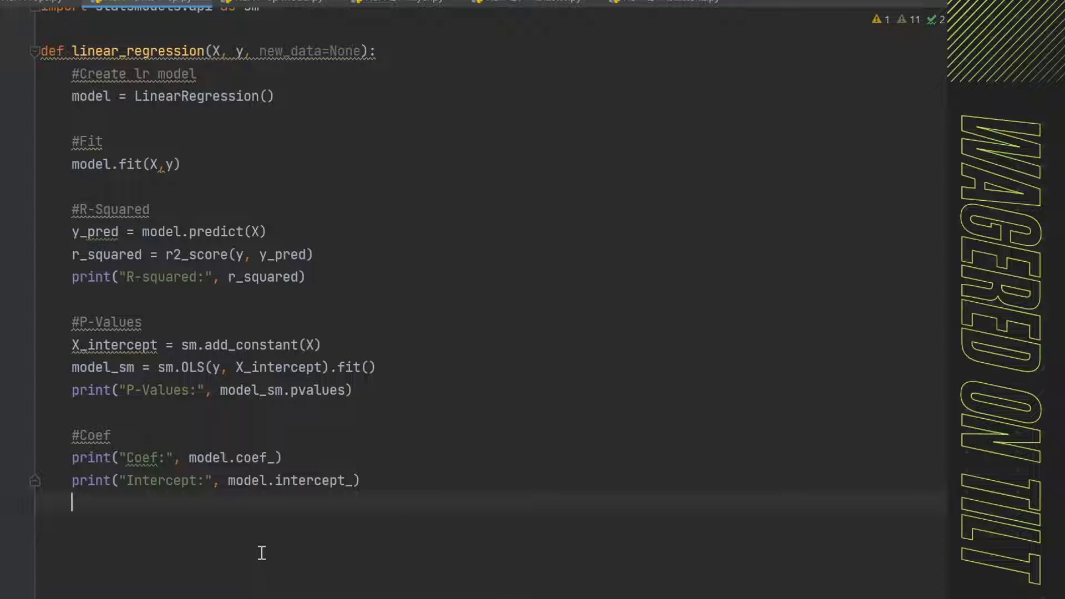
mouse_move(253, 528)
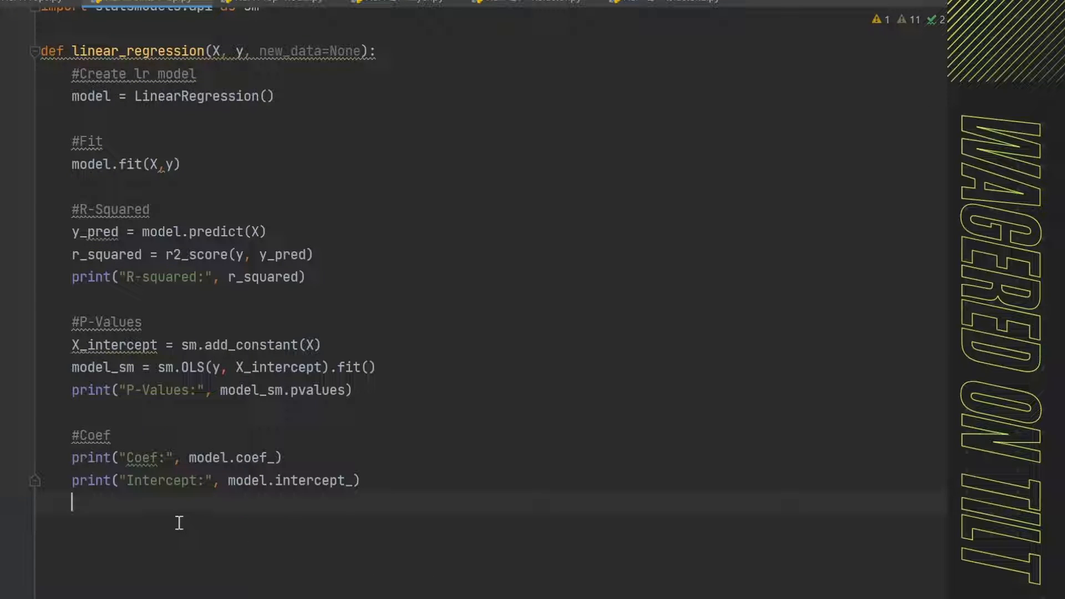
scroll("up", 3)
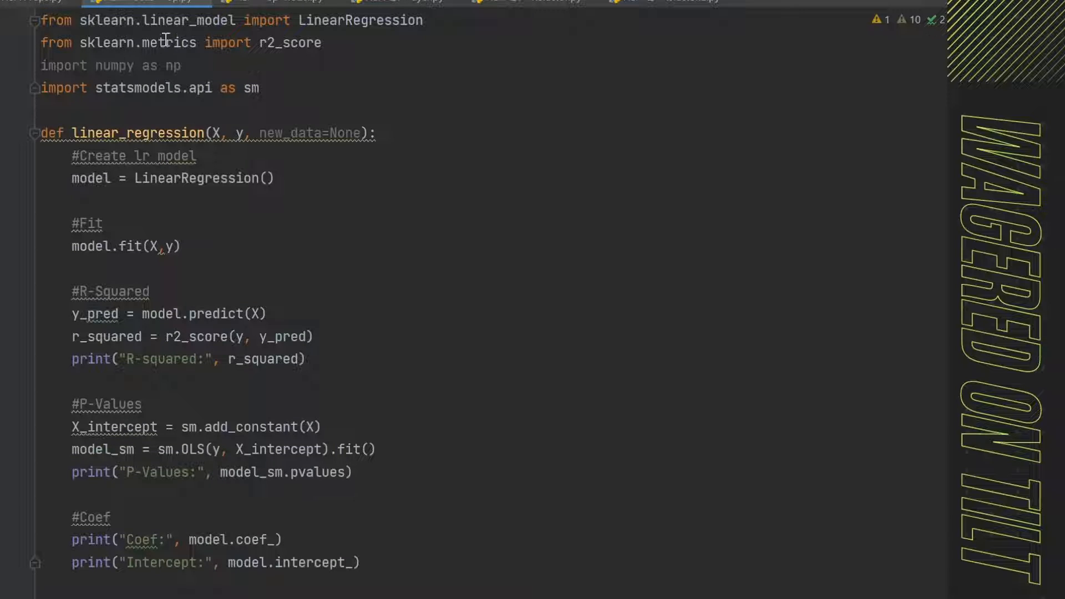
mouse_move(154, 88)
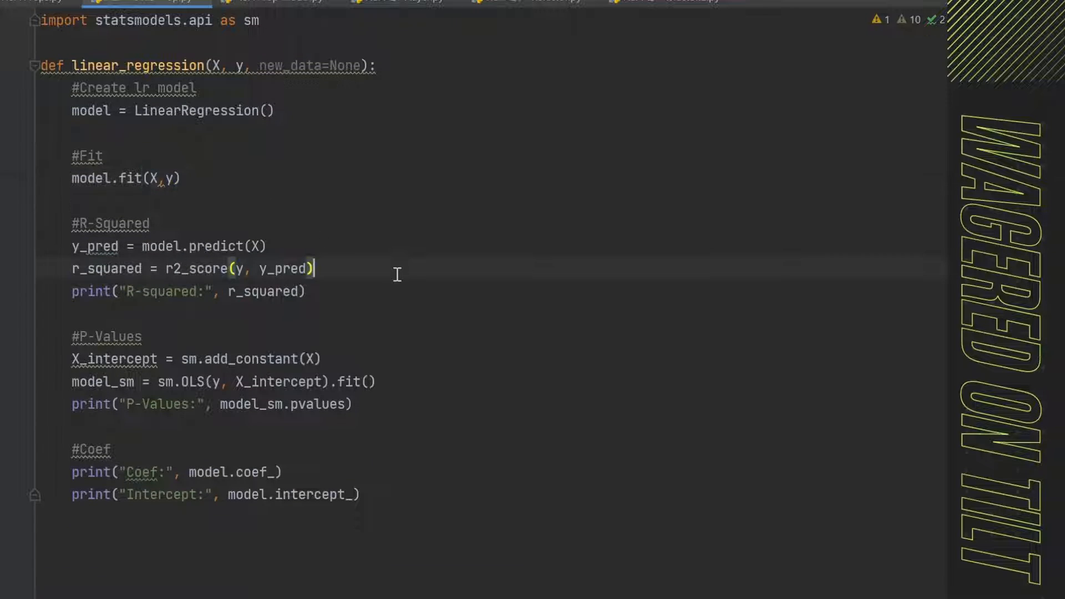
left_click(150, 223)
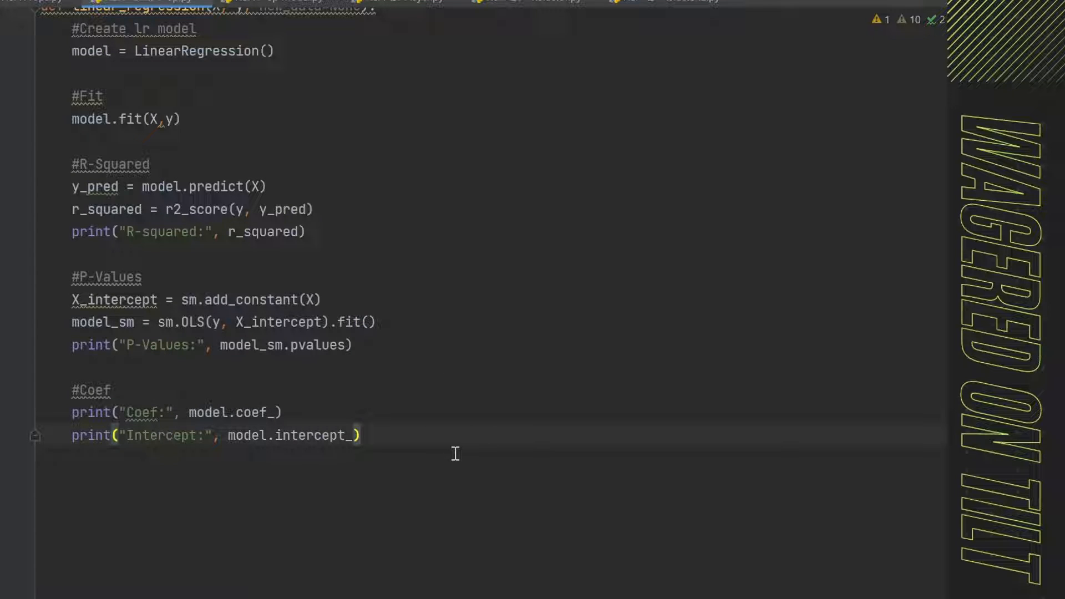
mouse_move(493, 459)
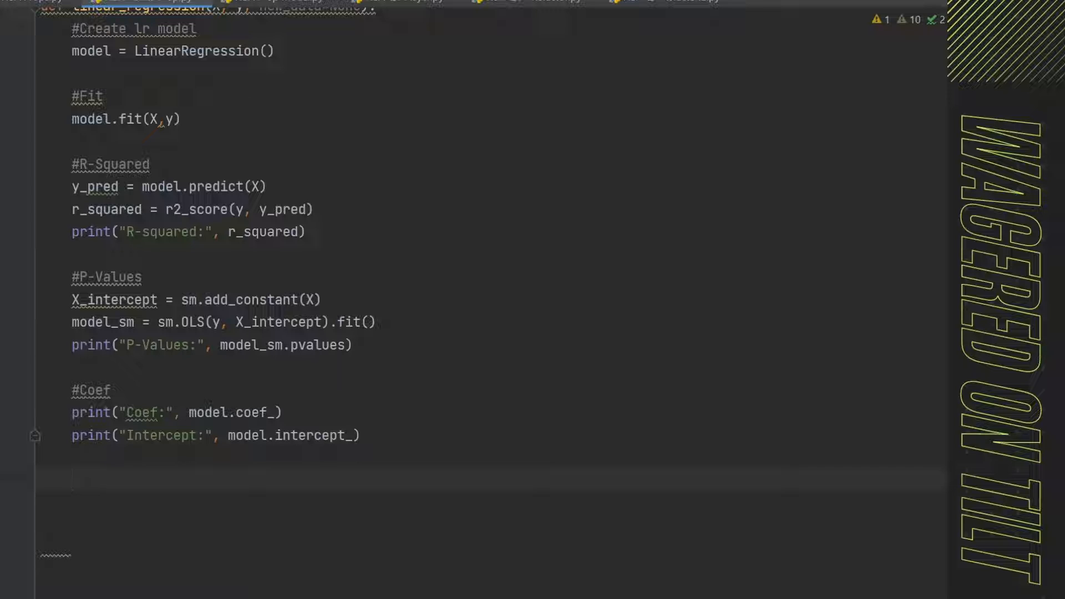
- Add a '#Predications' comment and an if new_data is not None: block
type("#")
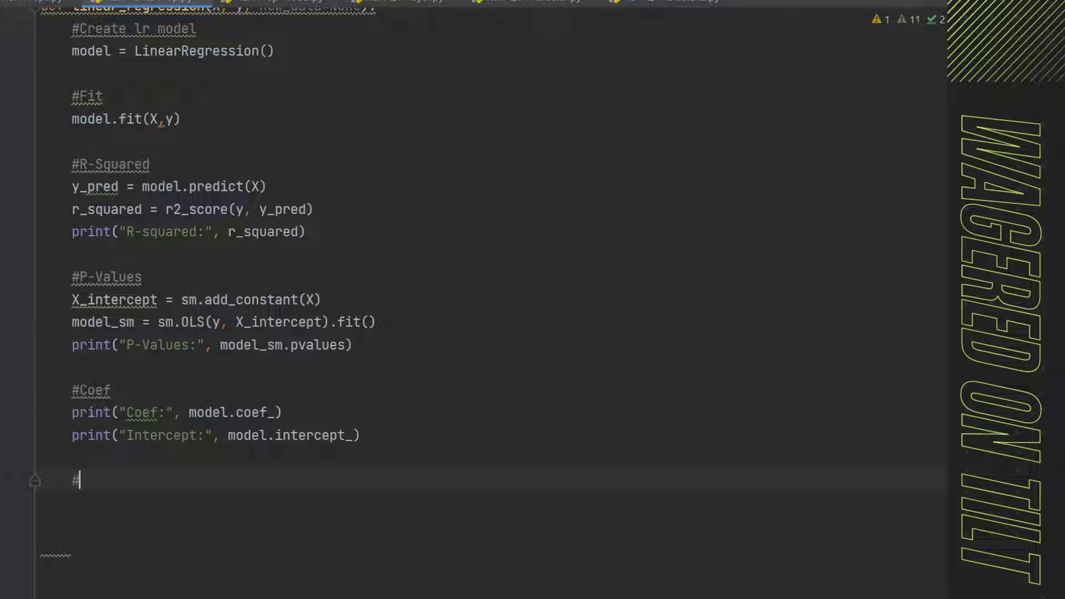
type("Predicaty")
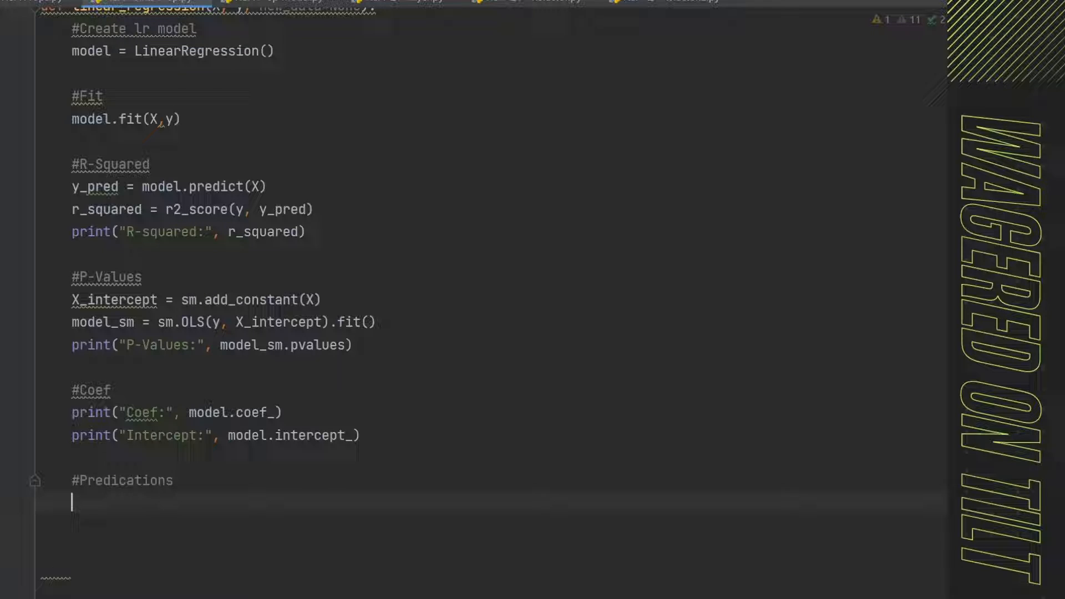
type("if")
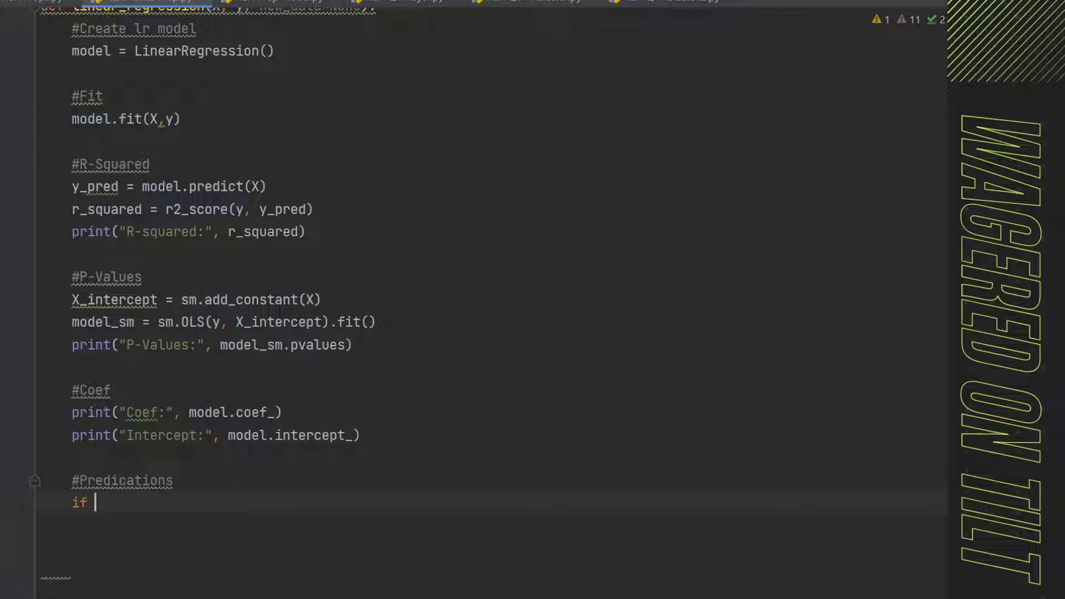
type("new")
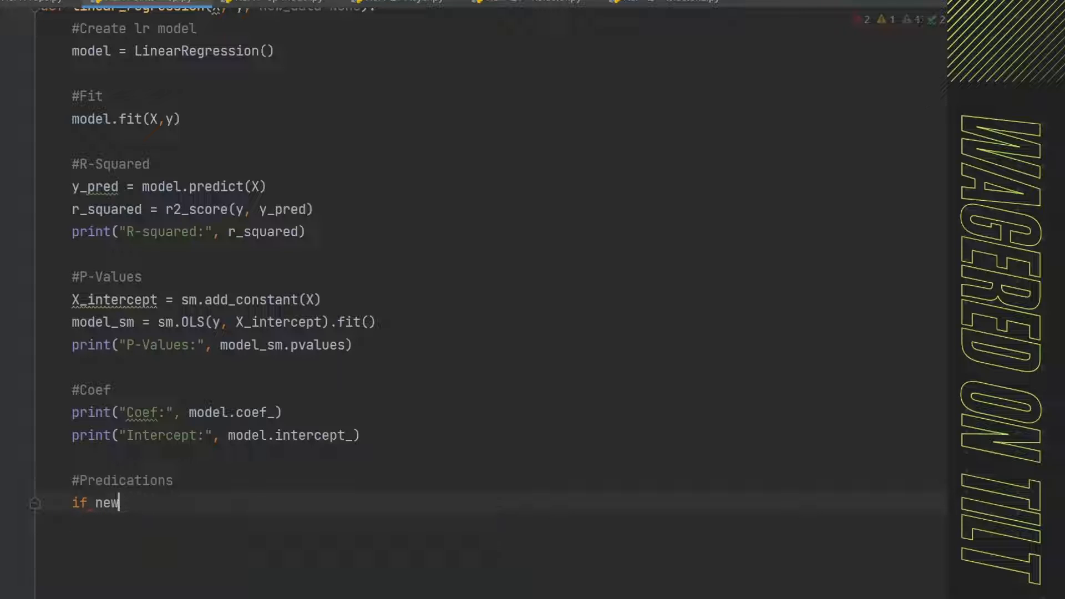
type("_data")
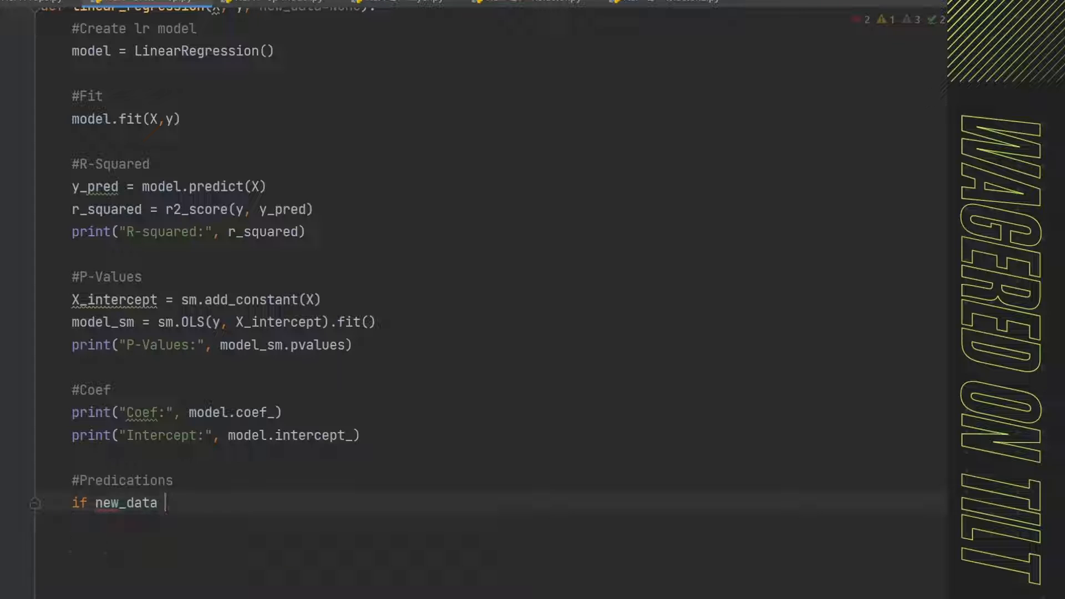
type("is not None:")
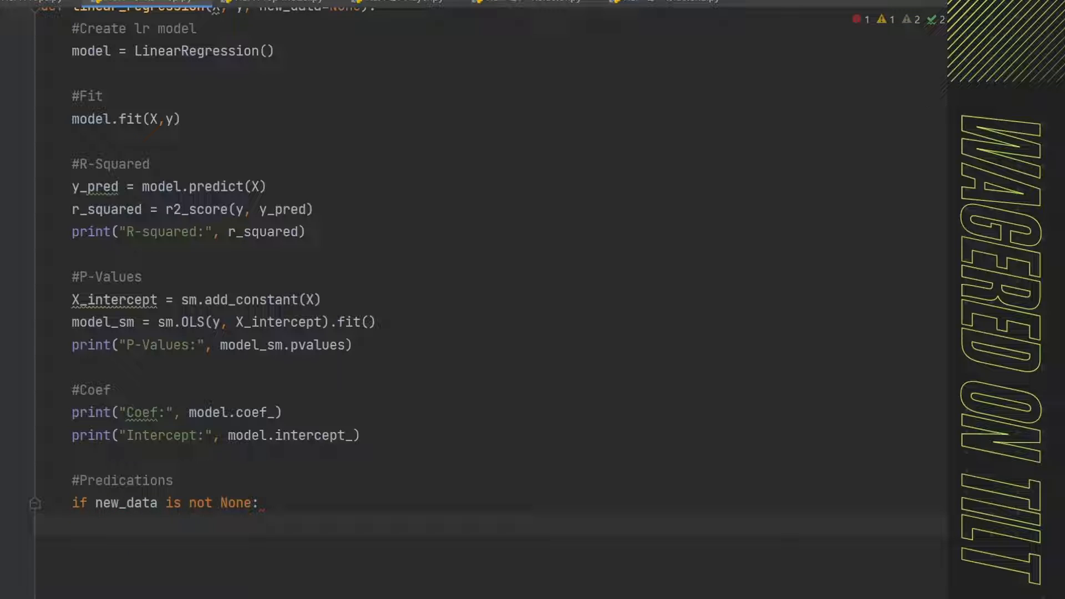
- Set predictions = model.predict(new_data) and print them labelled 'Predictions based on data'
type("predictions =")
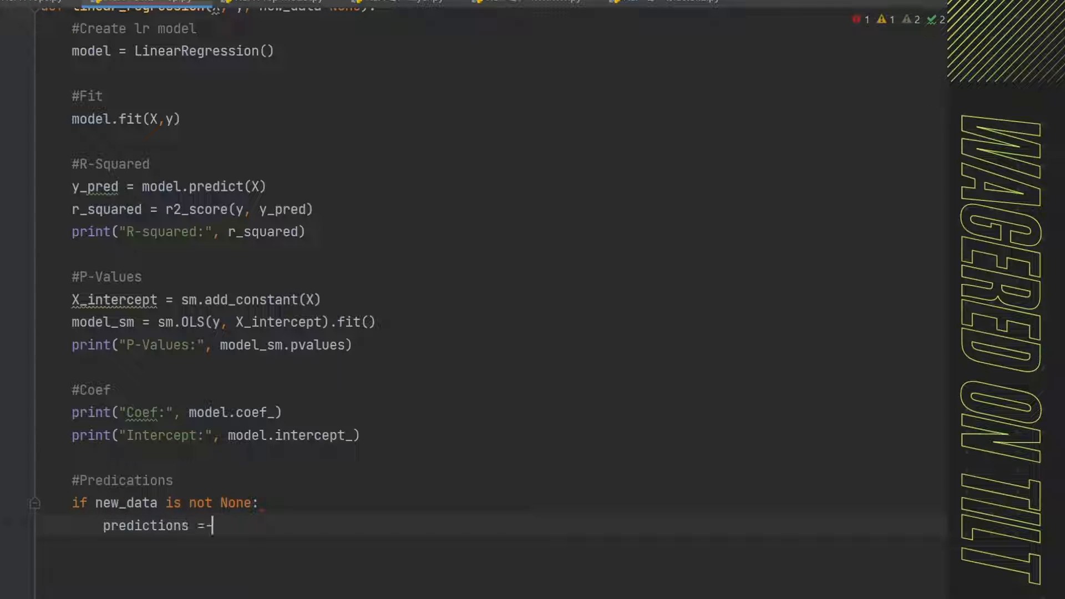
type("model.")
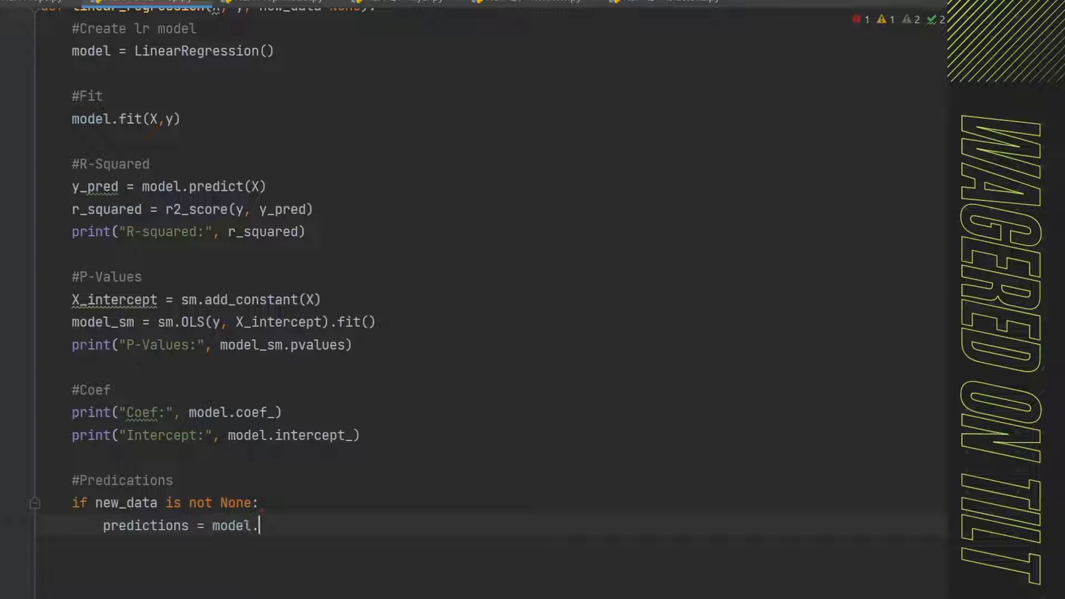
type("predict(ne")
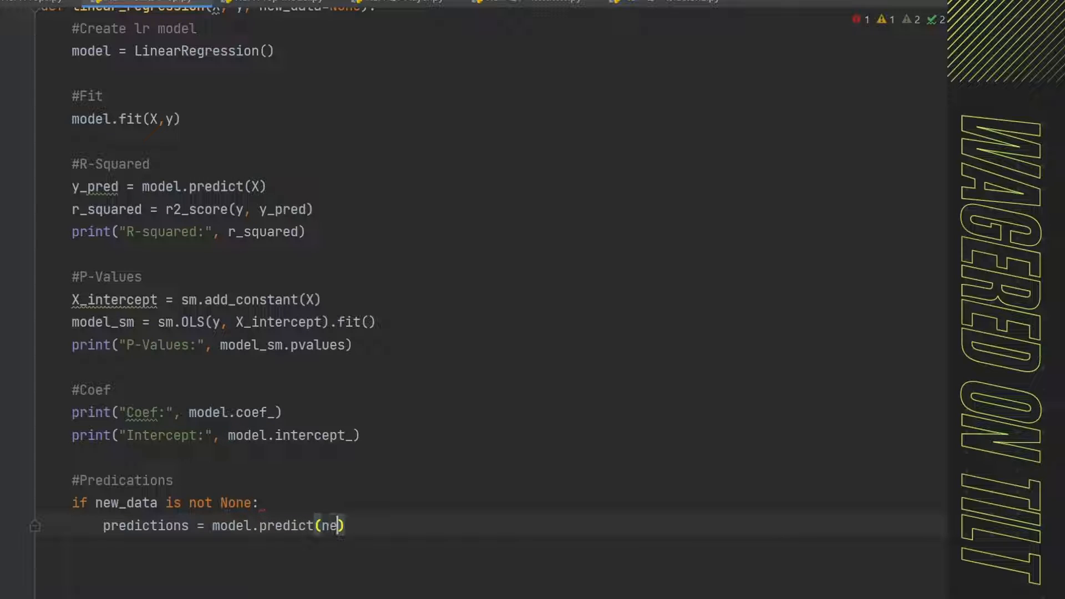
type("w_data")
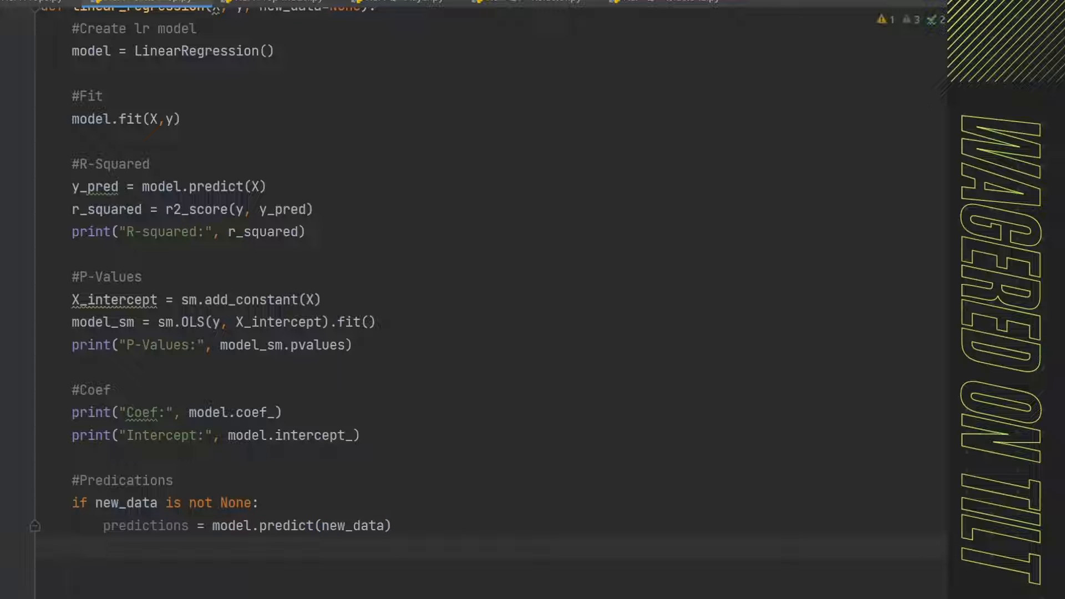
type("print(\"\")")
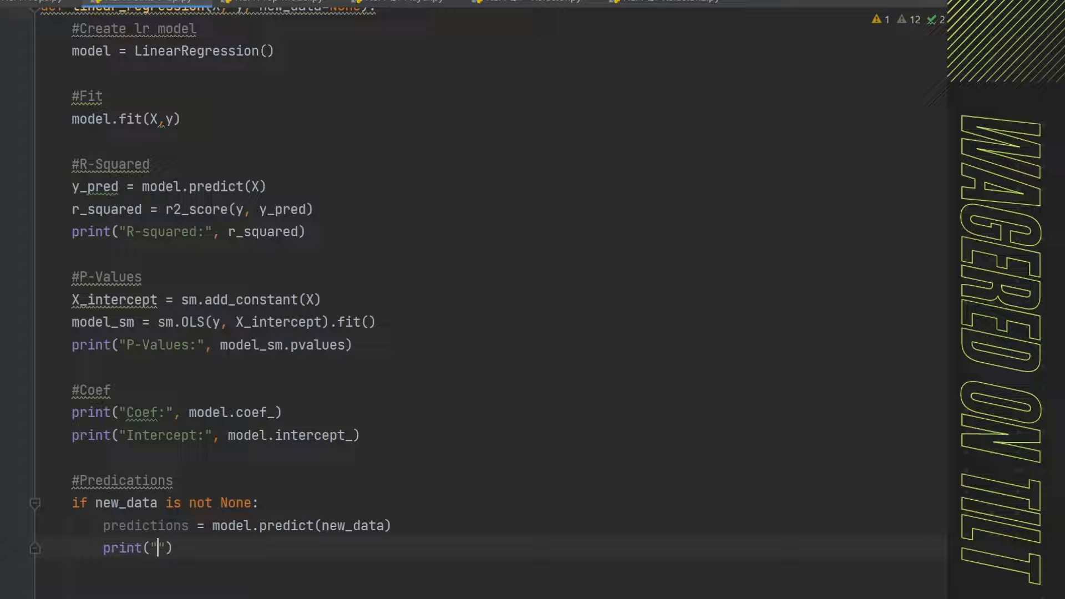
type("Predictions")
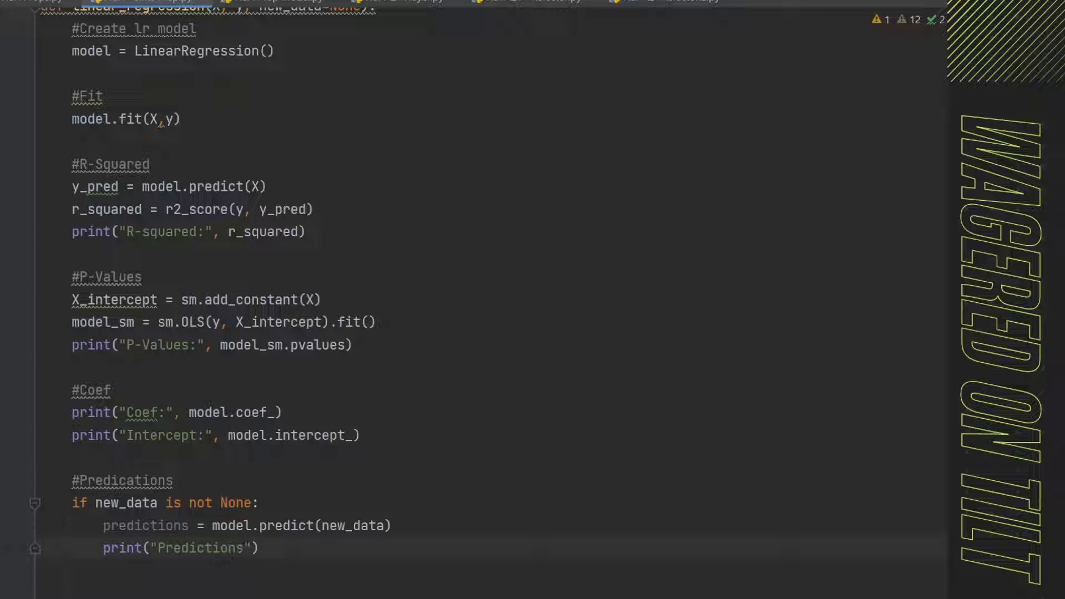
type("based on data")
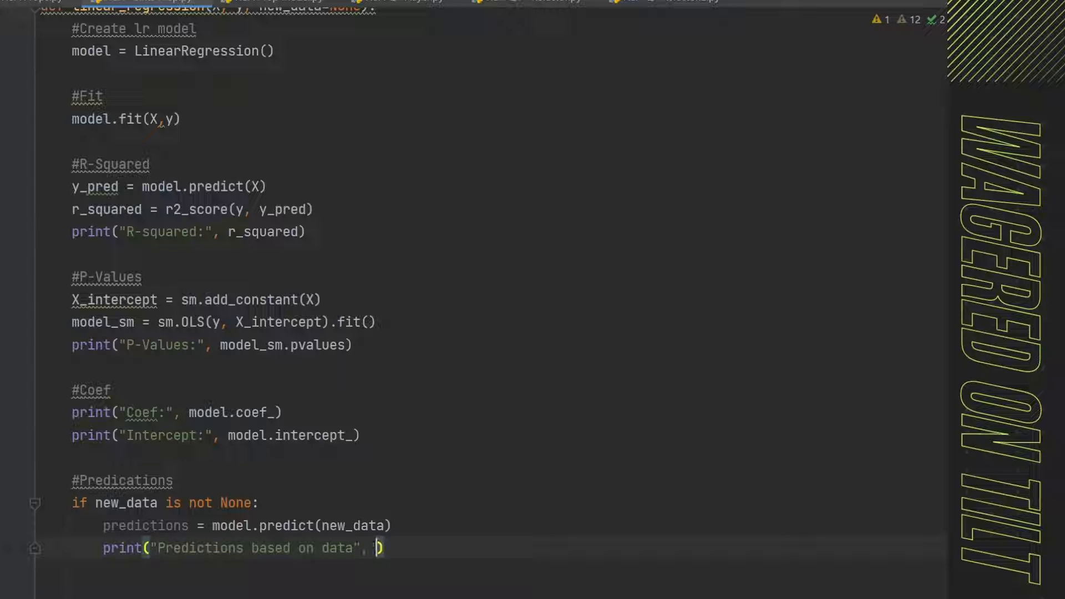
type("predictions")
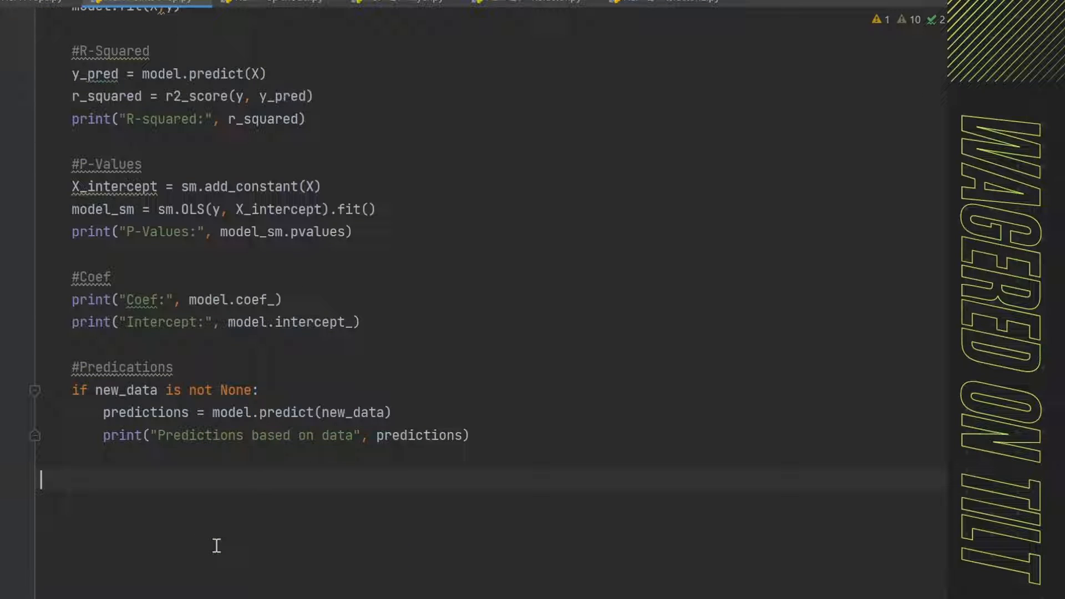
- Add a '#Data Pass' comment and X = np.array([[1, 2, 3], [4, 5, 6], [7, 8, 9]])
type("#Data Past")
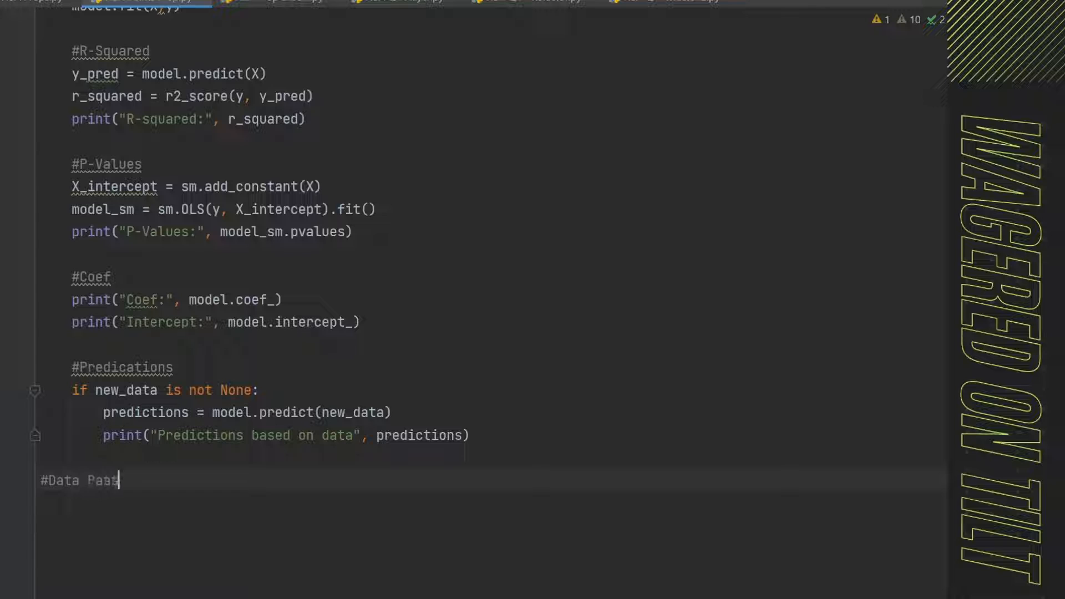
key("enter")
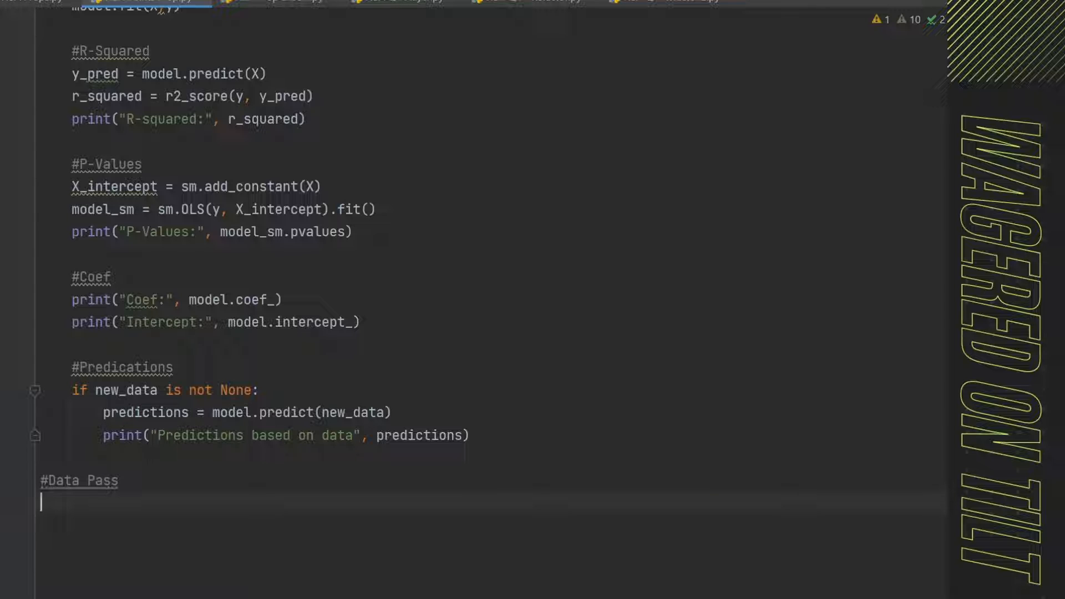
type("X =")
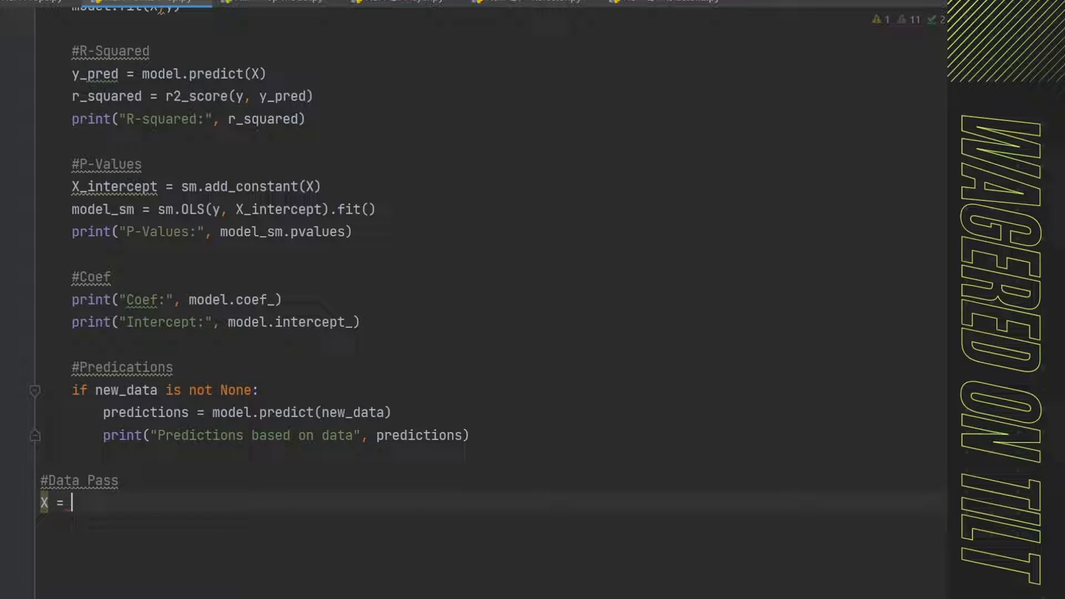
type("np.arra")
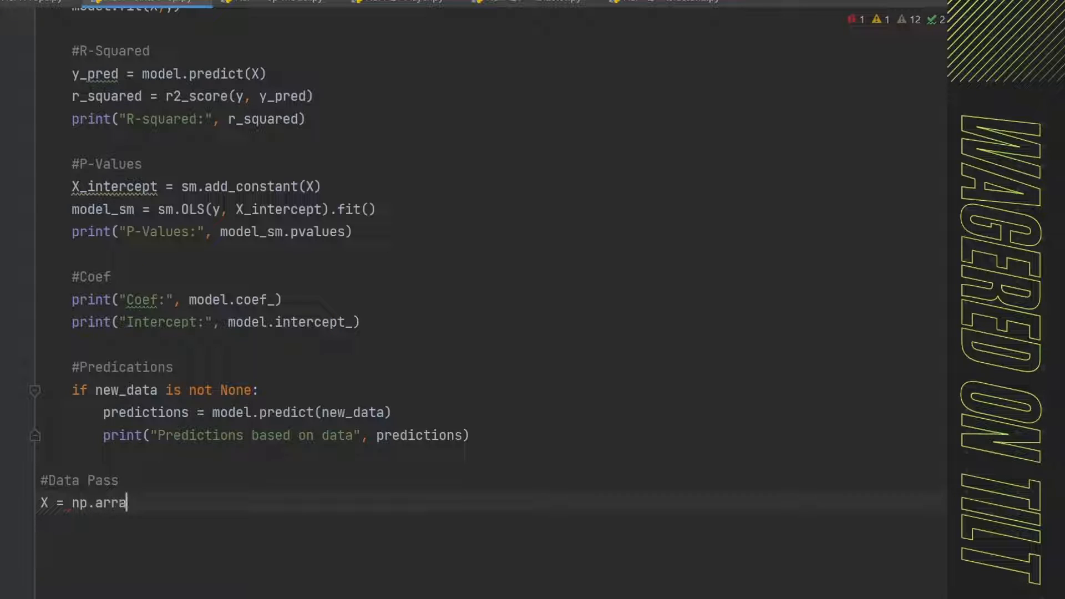
type("y()")
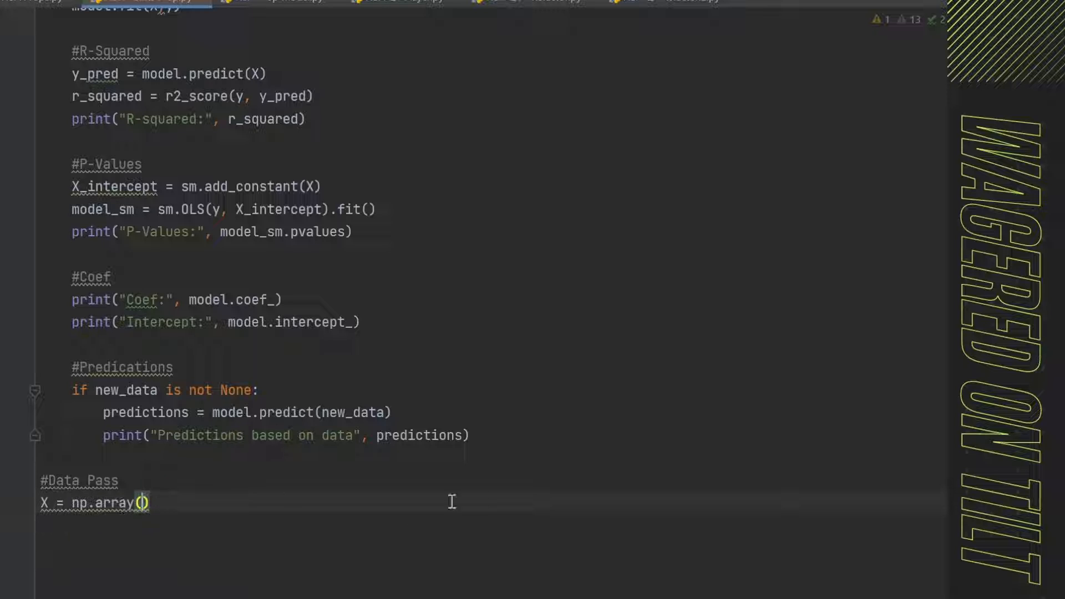
type("[[1, 2, 3], [4, 5, 6], [7, 8, 9]]")
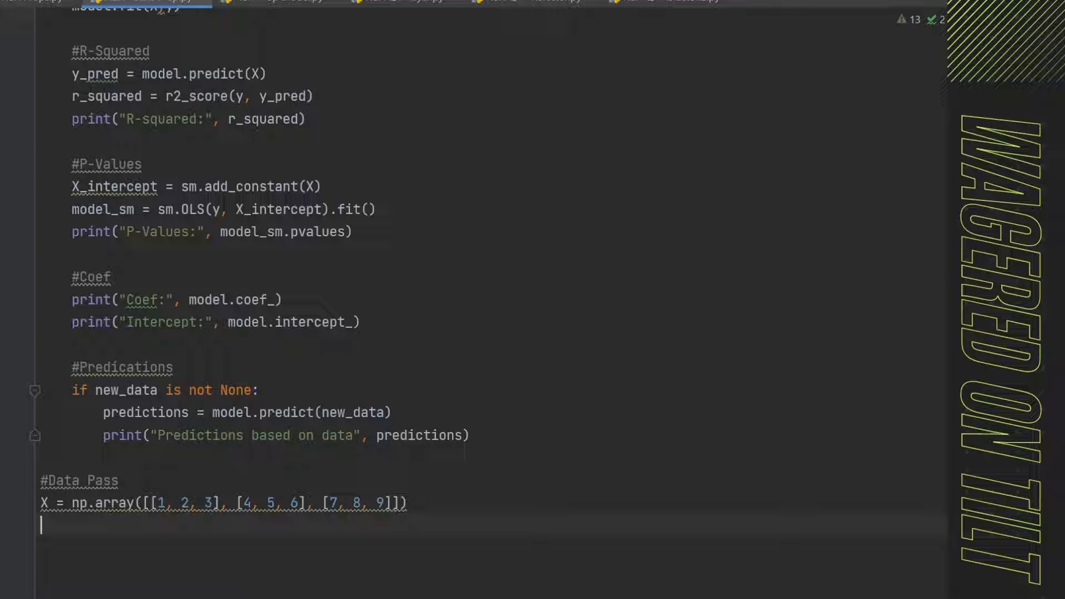
- Start the y = np.array() definition for the sample targets
type("y =")
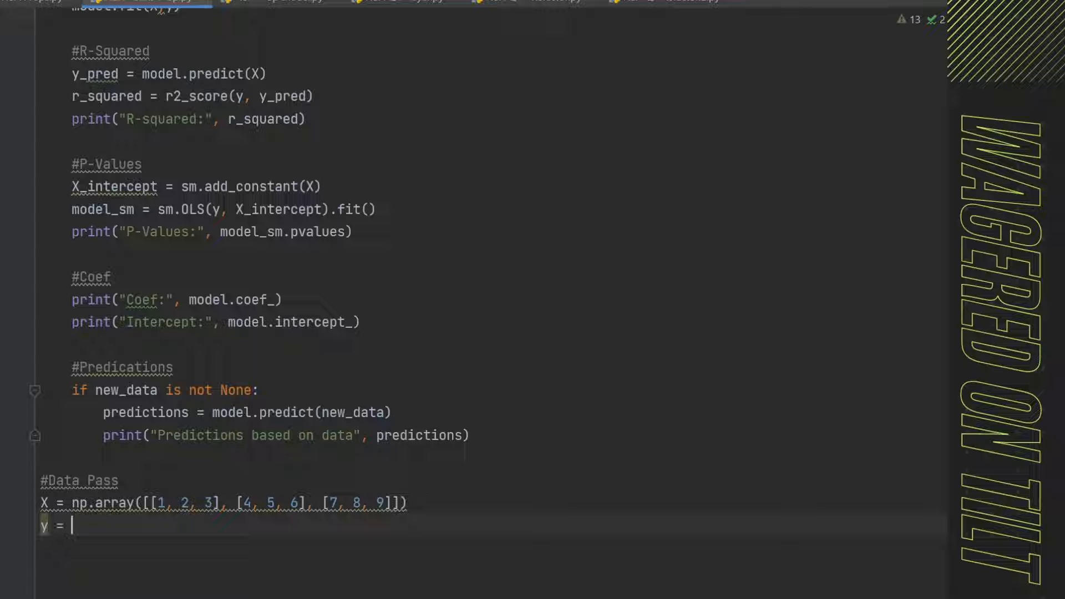
type("np.array")
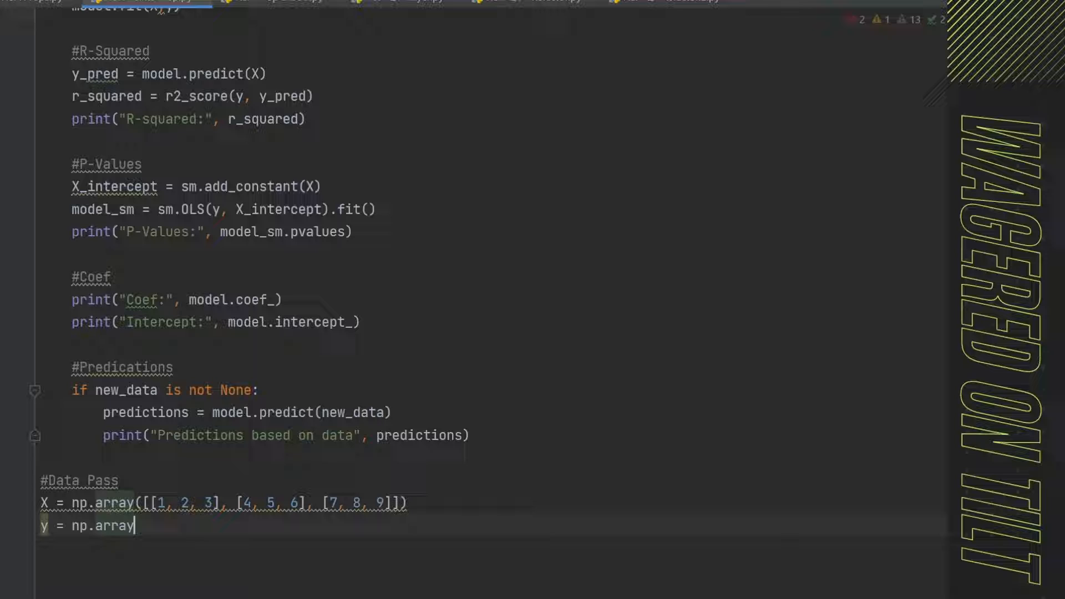
type("()")
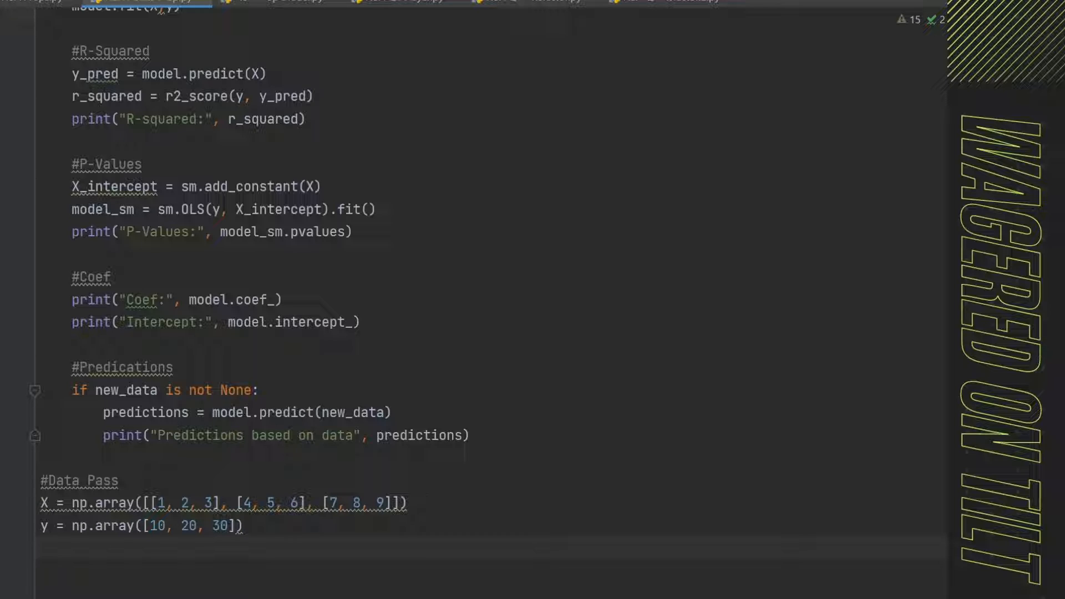
- Define new_data = np.array([[10, 11, 12], [13, 14, 15]]) and review the data section
type("new_da")
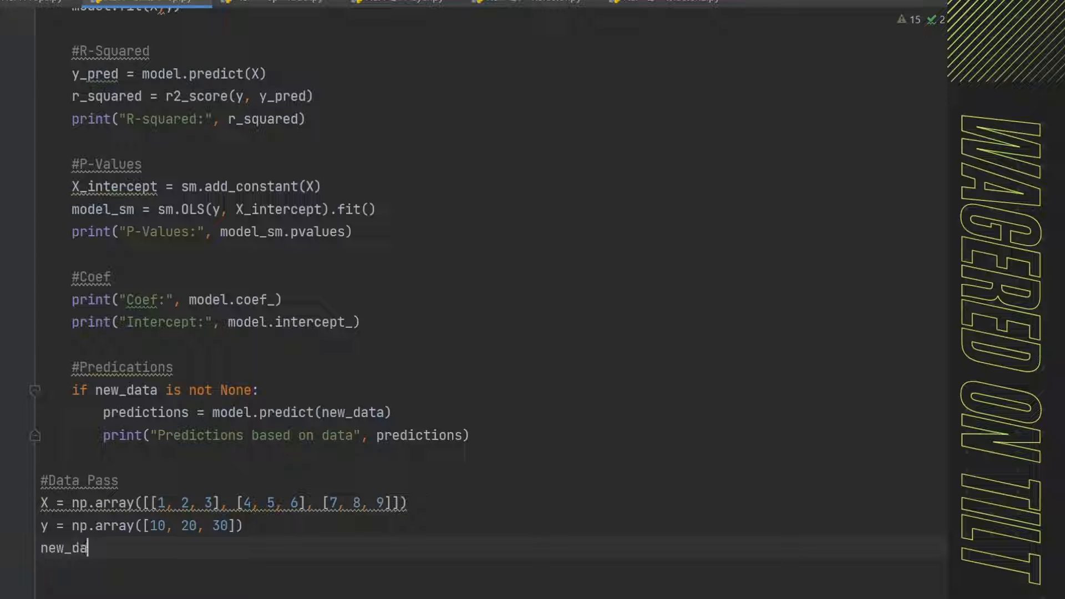
type("ta = np.")
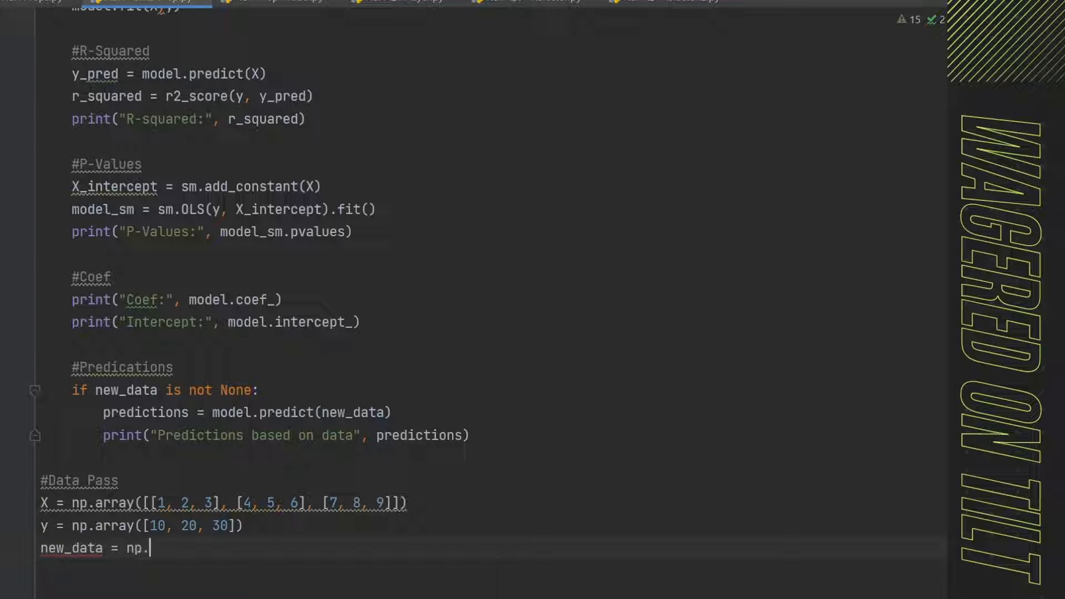
type("array()")
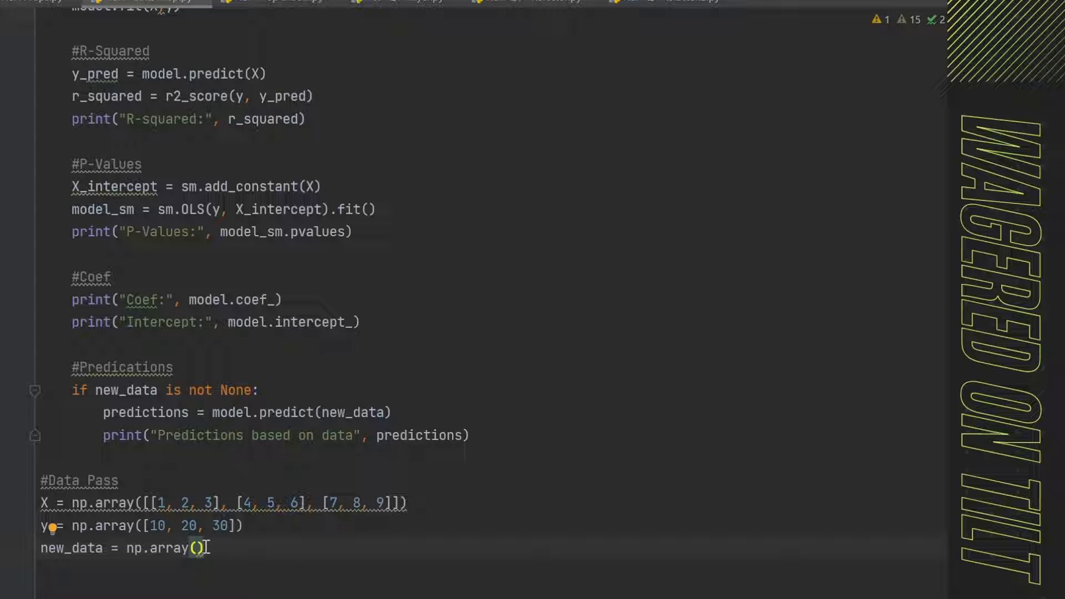
type("[[10, 11, 12], [13, 14, 15]]")
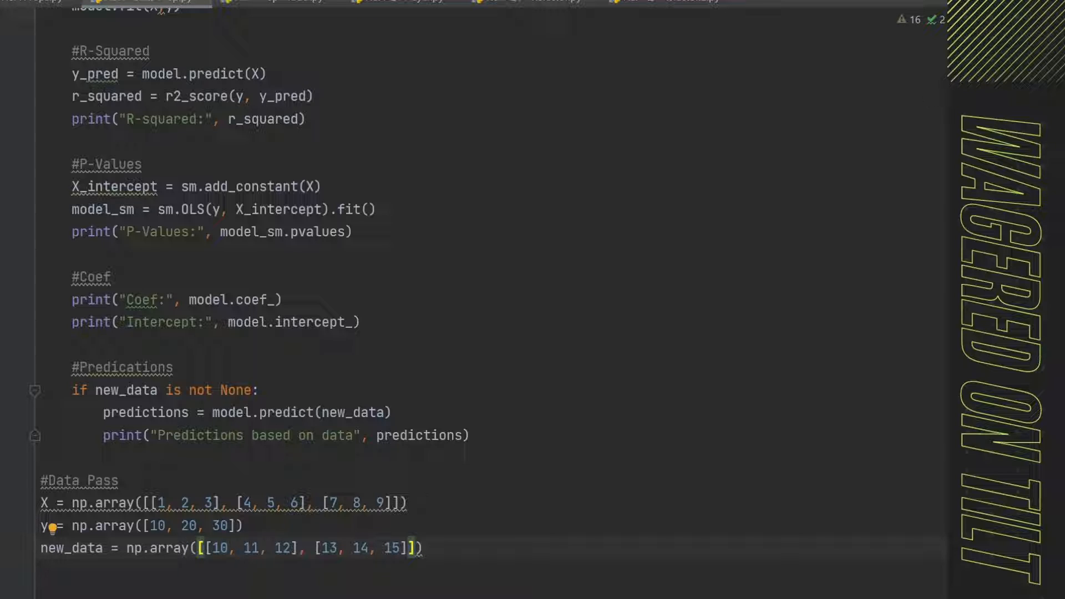
mouse_move(334, 529)
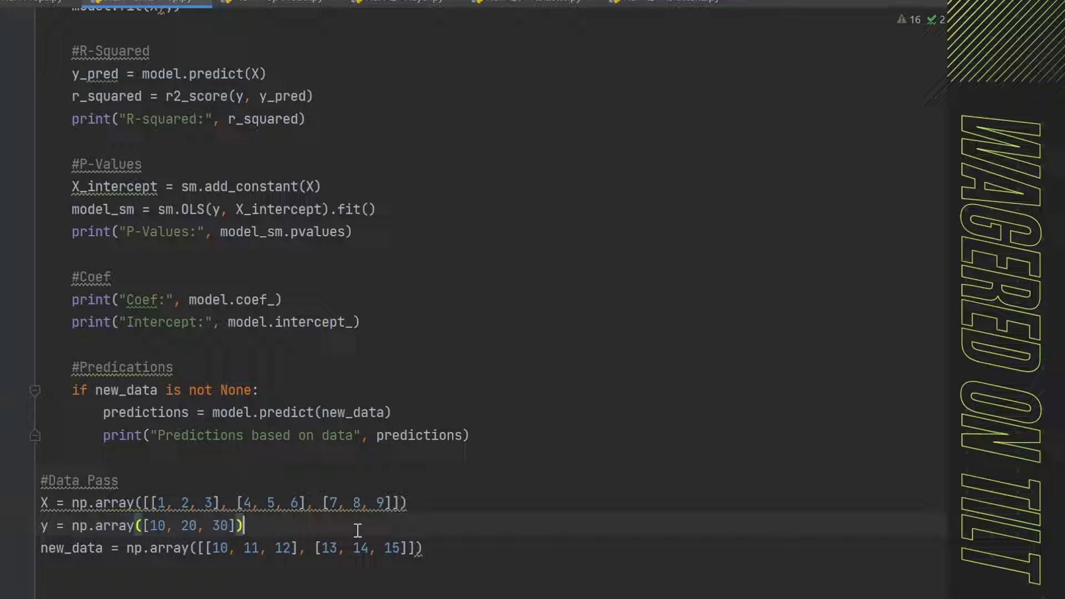
left_click_drag(316, 549, 422, 549)
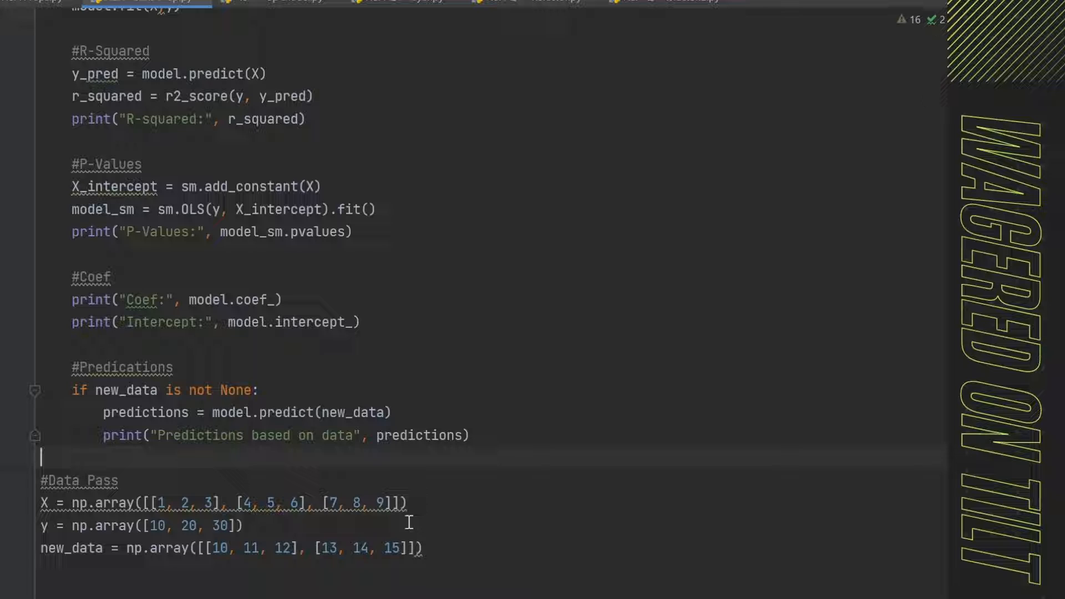
left_click_drag(41, 503, 244, 525)
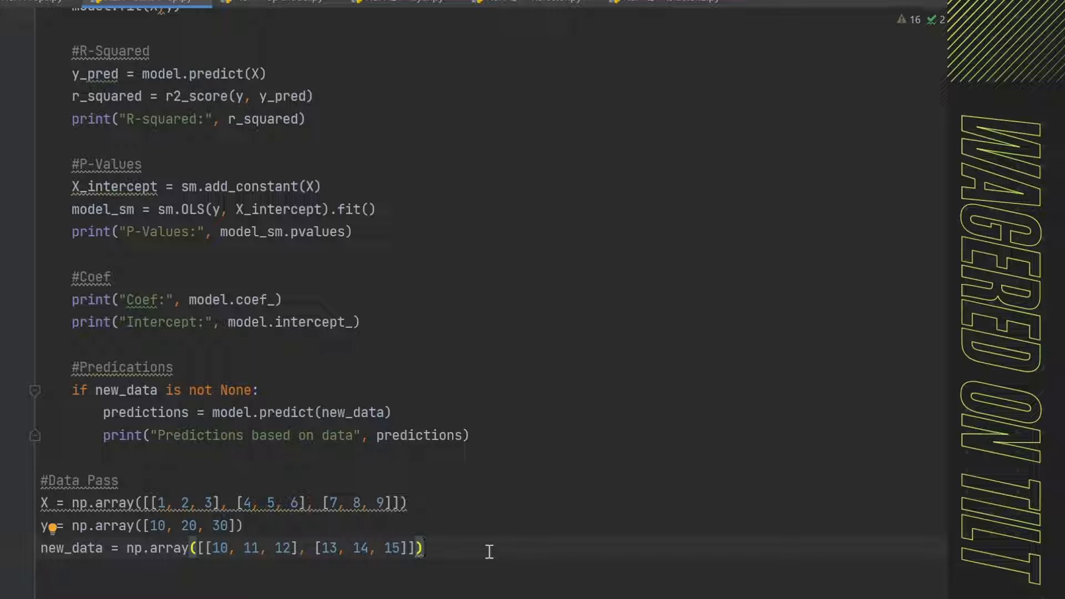
scroll("down", 3)
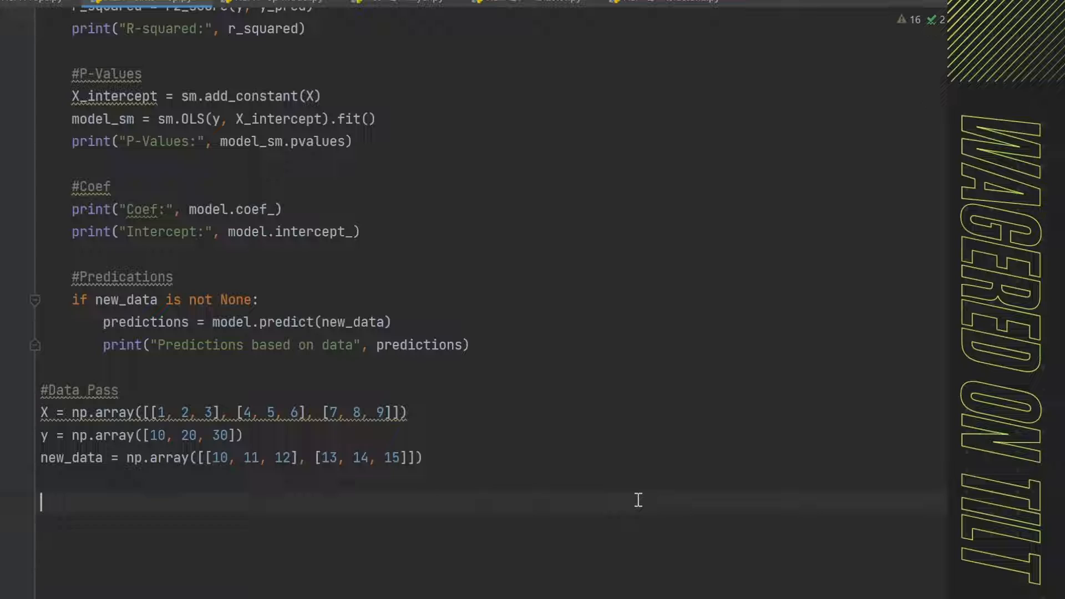
- Add a '#Print Outcomes' comment and call fit_linear_regression(X, y, new_data), correcting the function name
type("#")
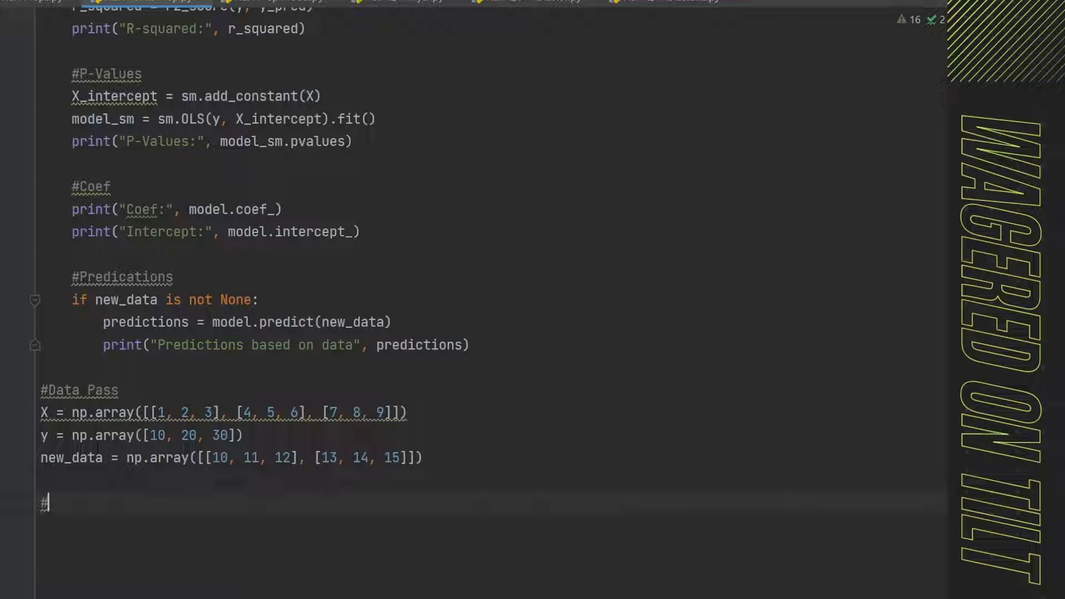
type("Print Outcomes")
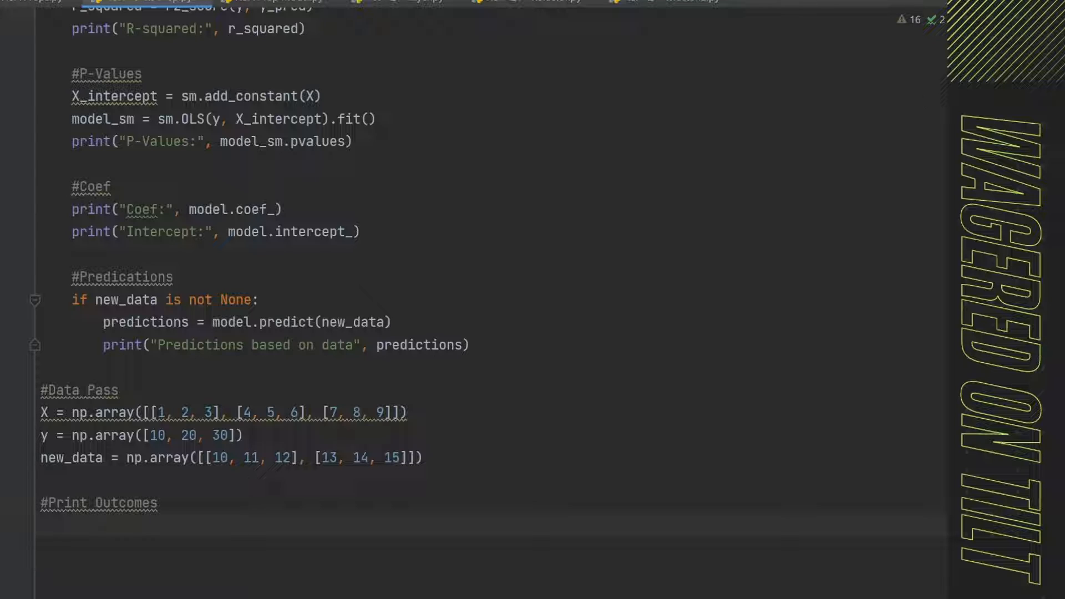
type("fit_linear")
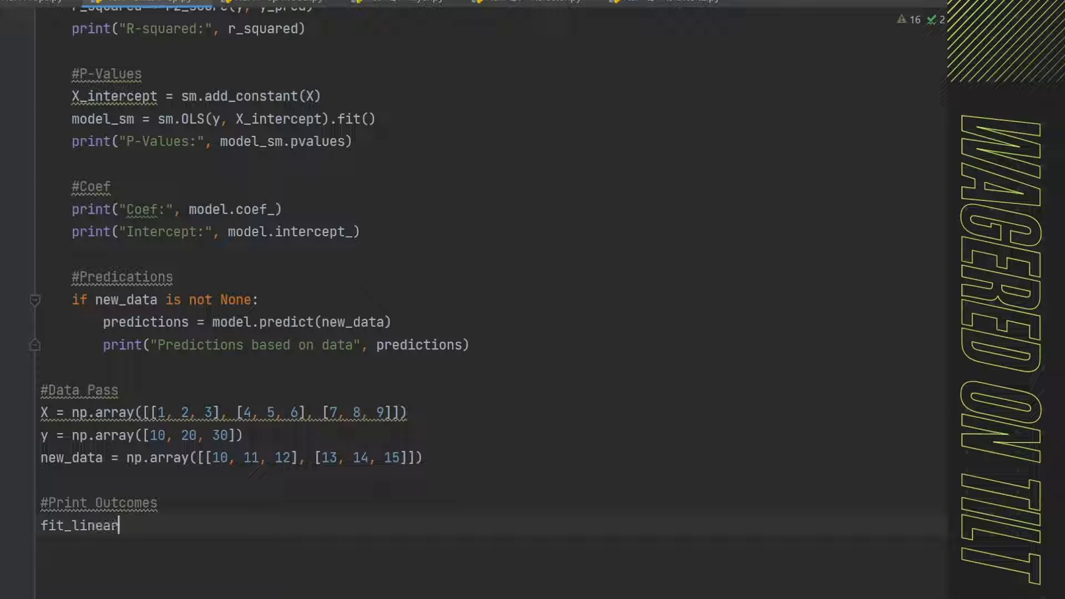
type("_regression(")
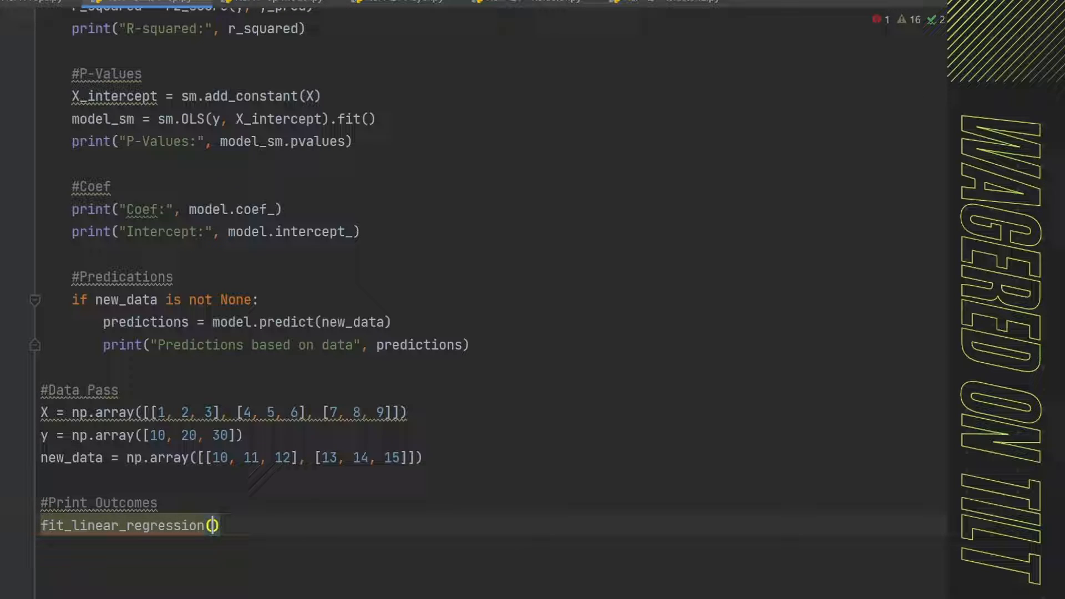
type("X, y,")
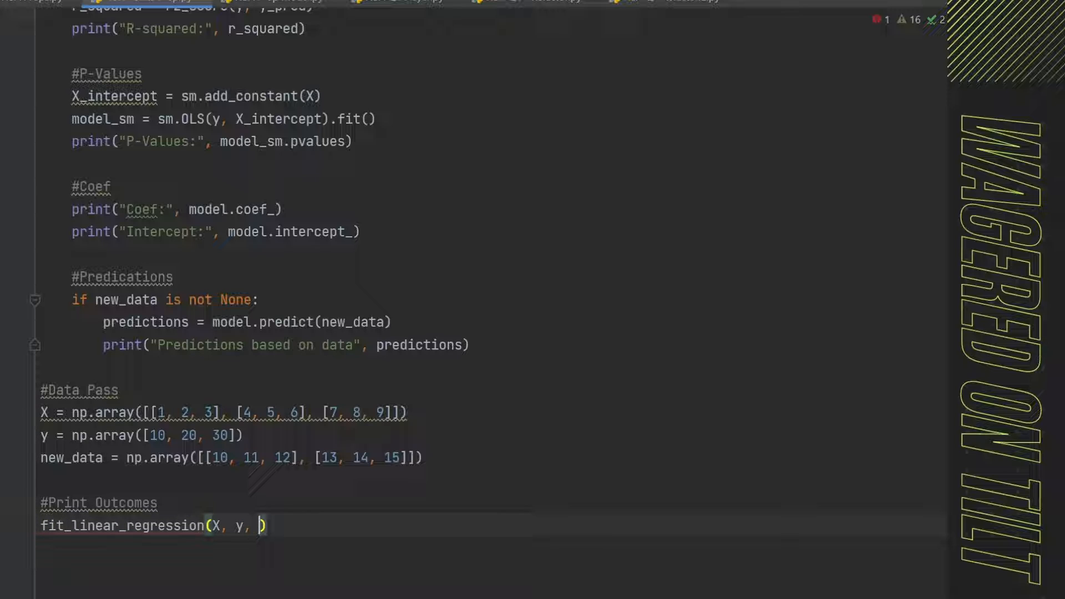
type("new_data")
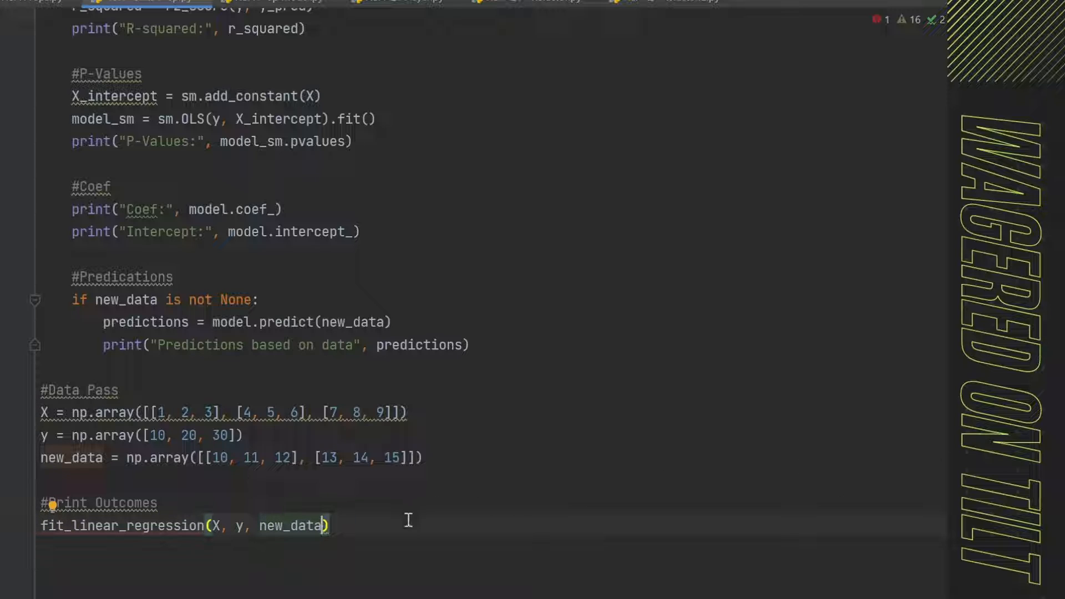
left_click(331, 524)
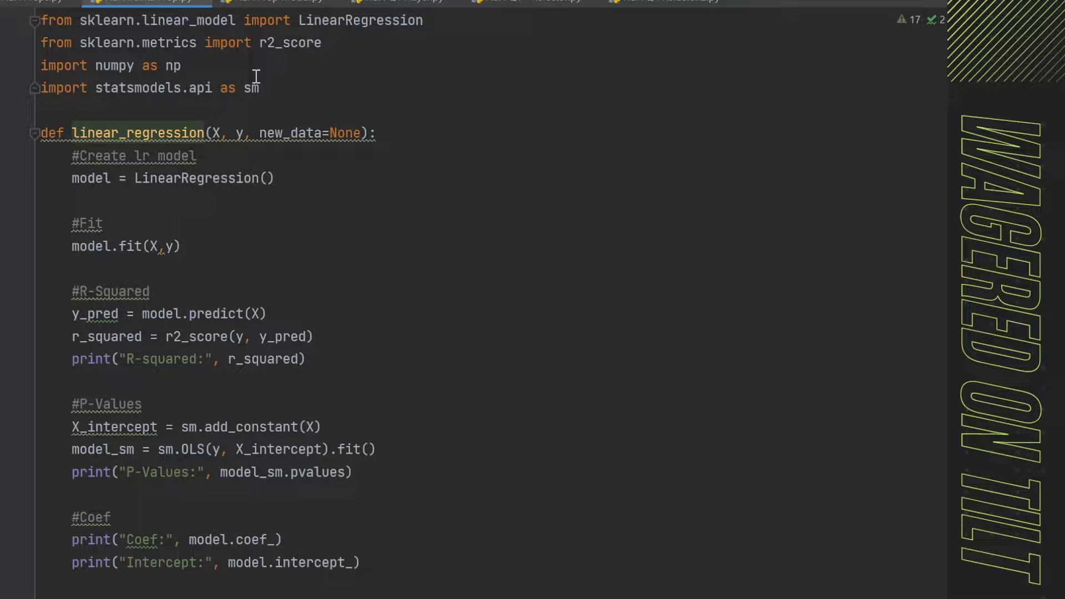
scroll("down", 3)
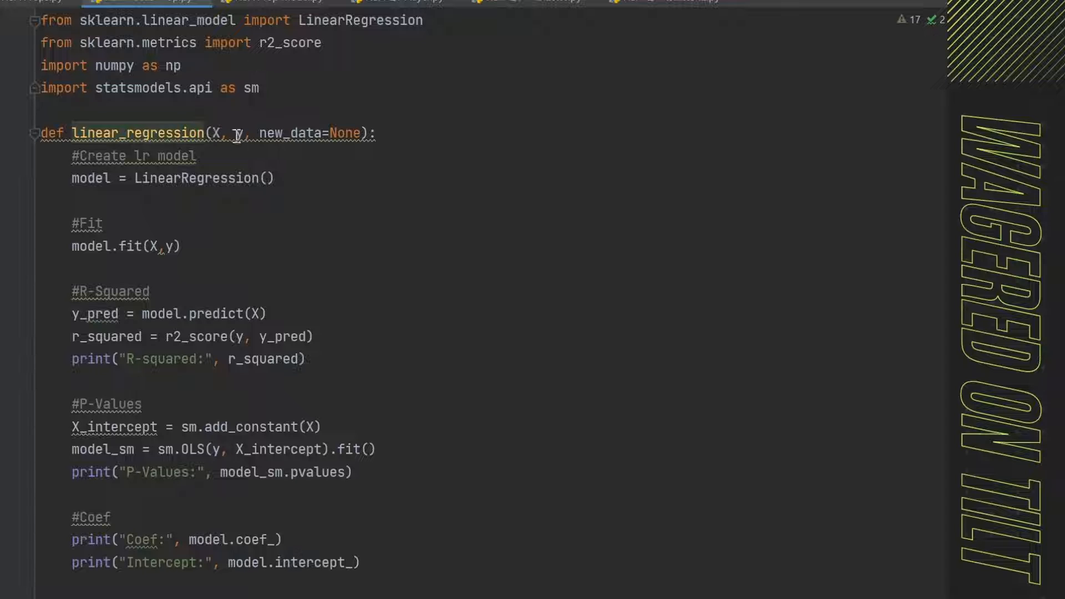
scroll("down", 3)
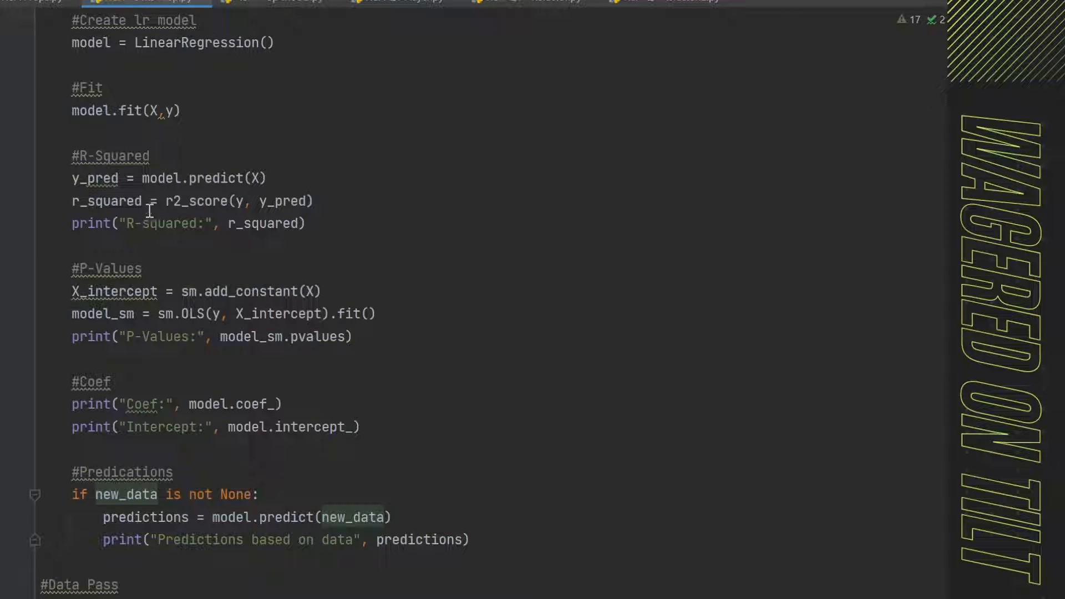
scroll("down", 3)
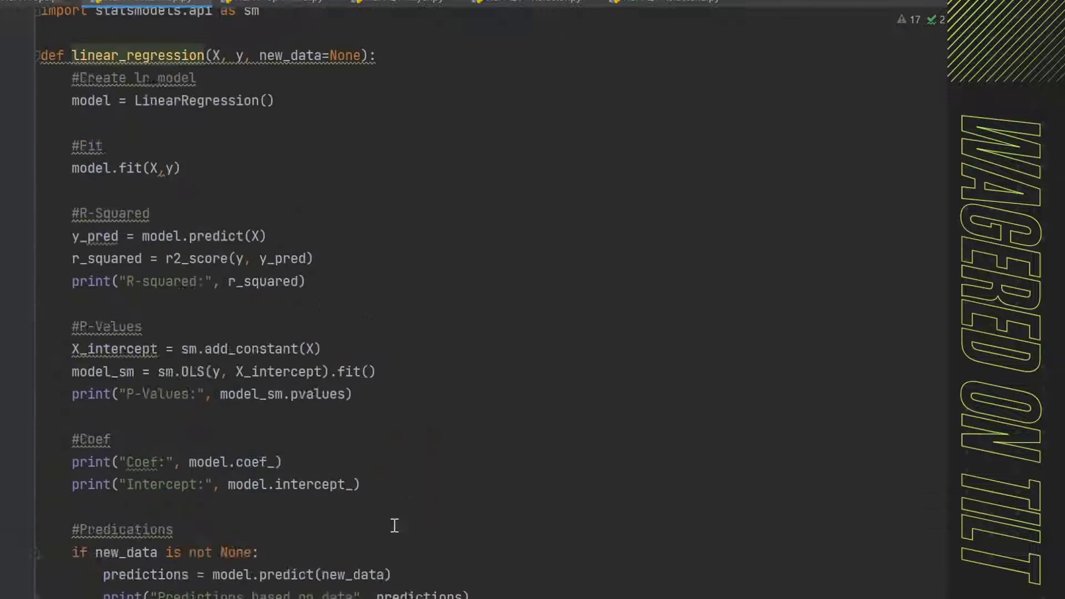
scroll("down", 3)
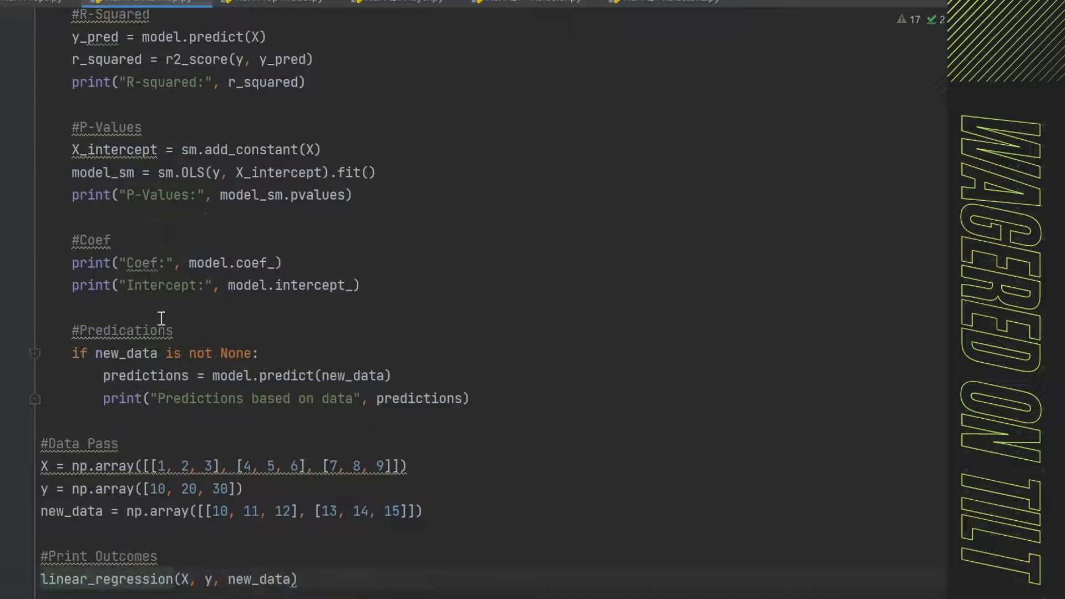
scroll("down", 3)
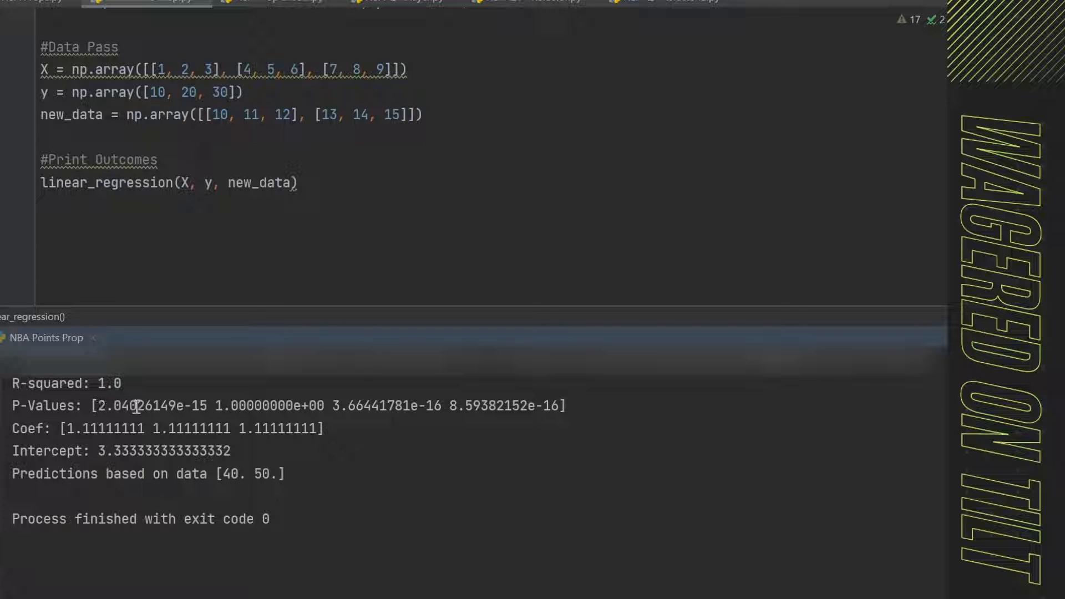
- Highlight a p-value and a coefficient in the run output to review them
double_click(193, 406)
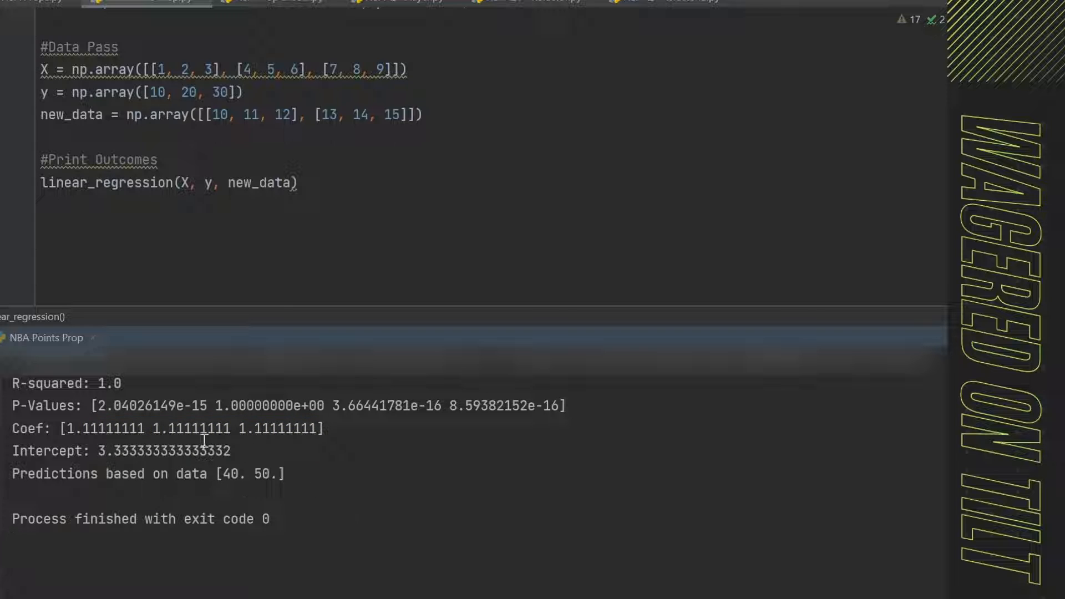
double_click(165, 451)
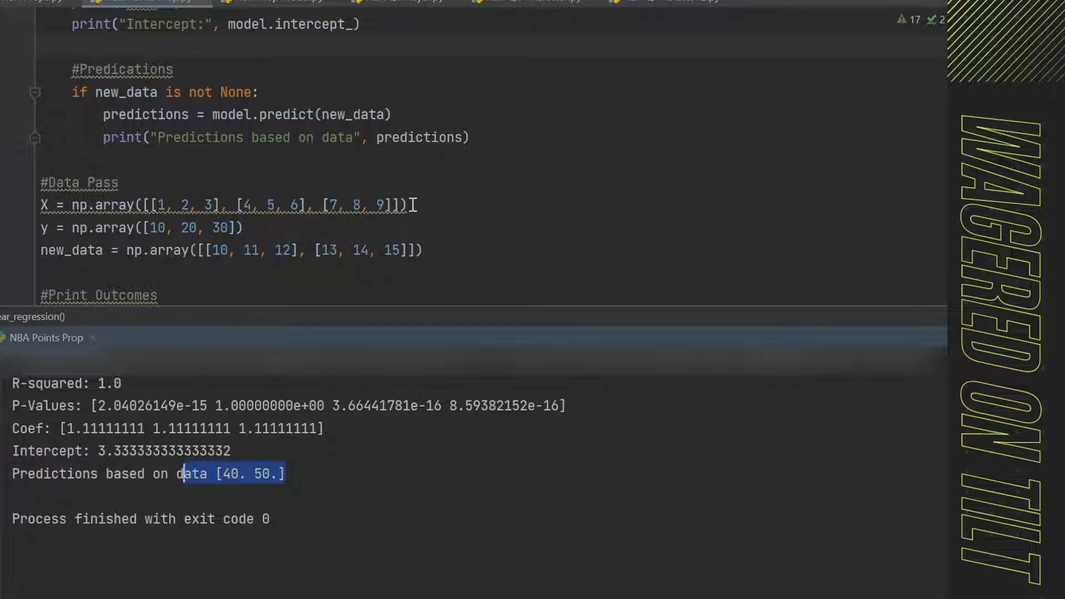
mouse_move(232, 178)
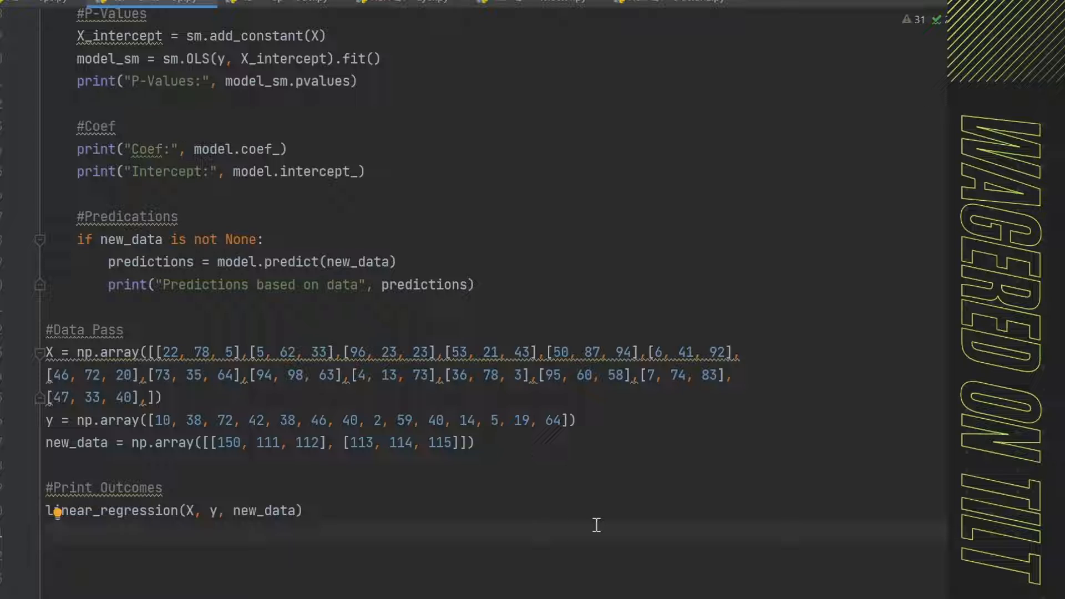
- Paste the fourteen-row X, fourteen y targets and new_data [[150, 111, 112], [113, 114, 115]], then rerun
key("enter")
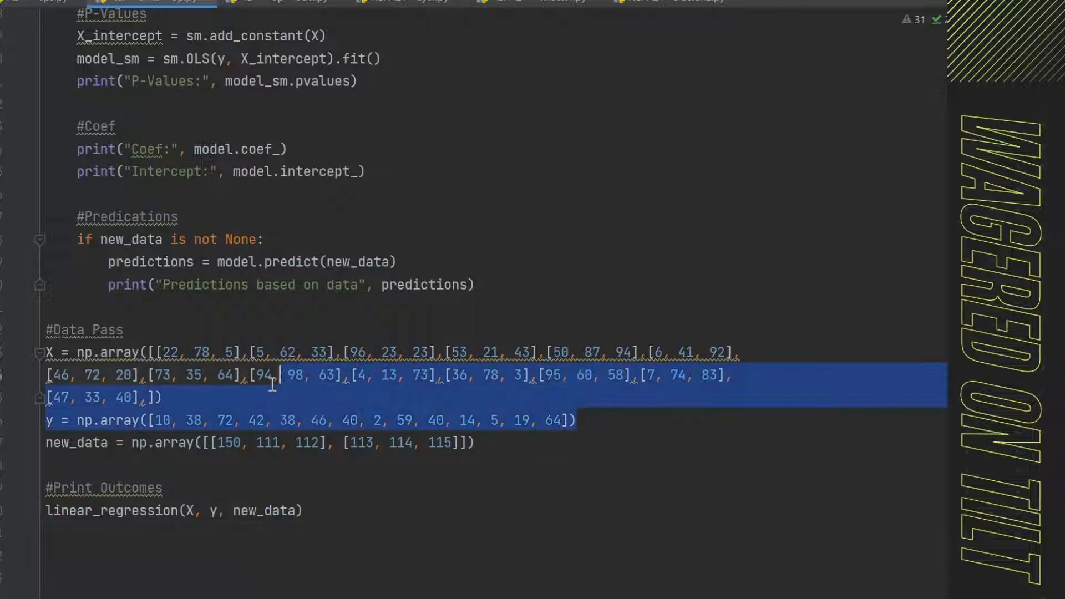
left_click(549, 526)
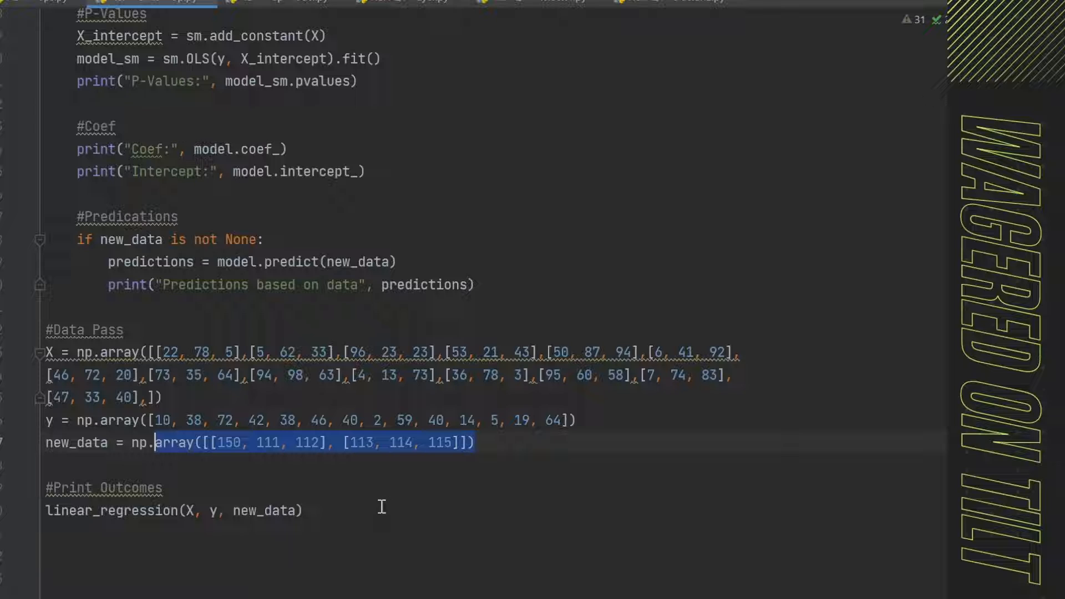
left_click(436, 539)
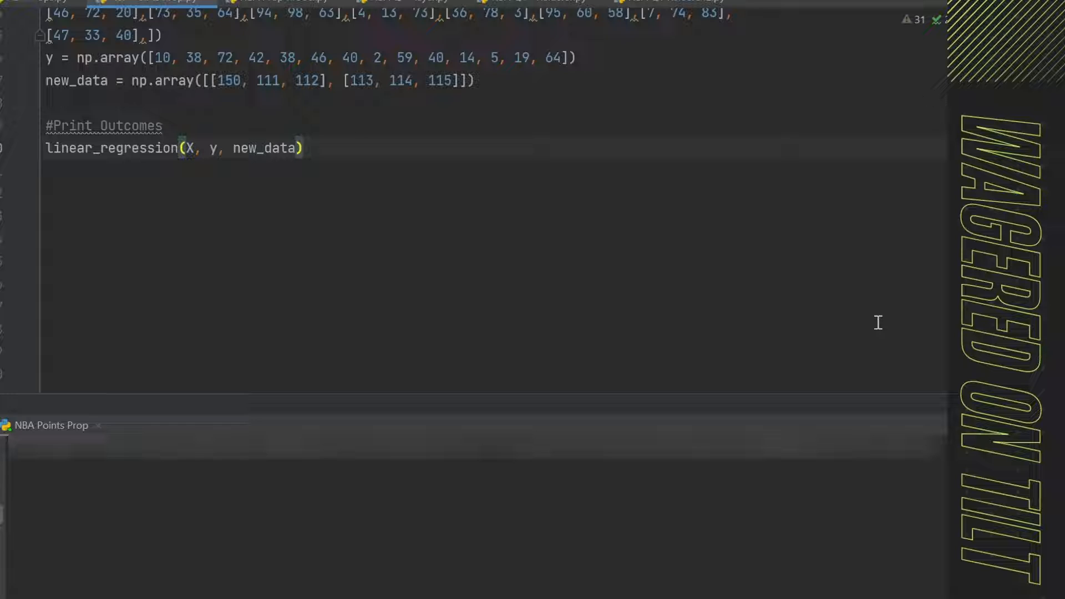
mouse_move(855, 321)
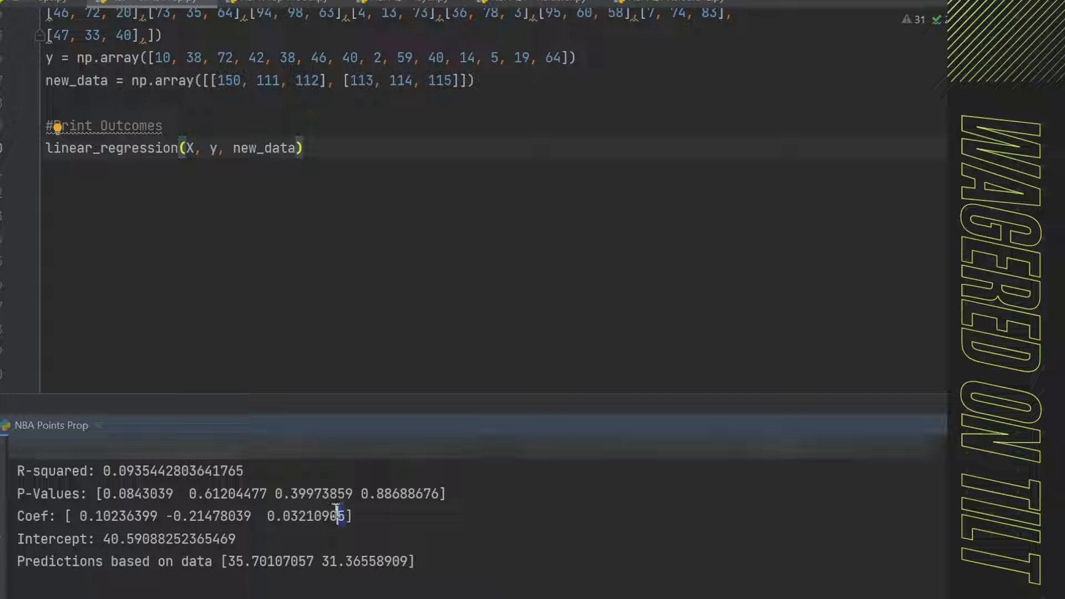
- Mark predictions [35.70107057 31.36558909] in the output and scroll the editor to compare
left_click_drag(80, 516, 346, 516)
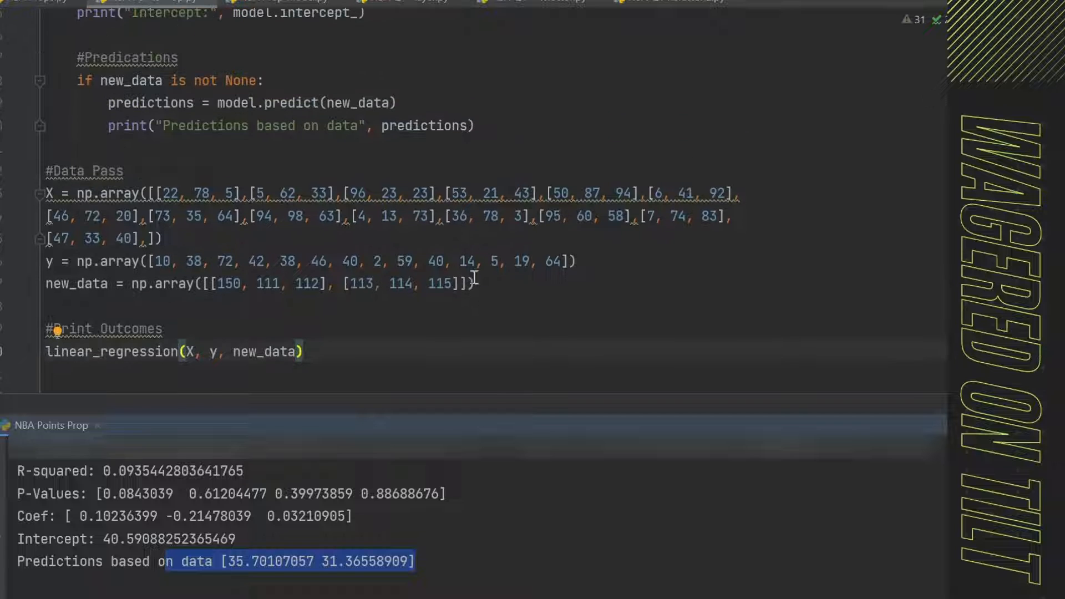
mouse_move(523, 253)
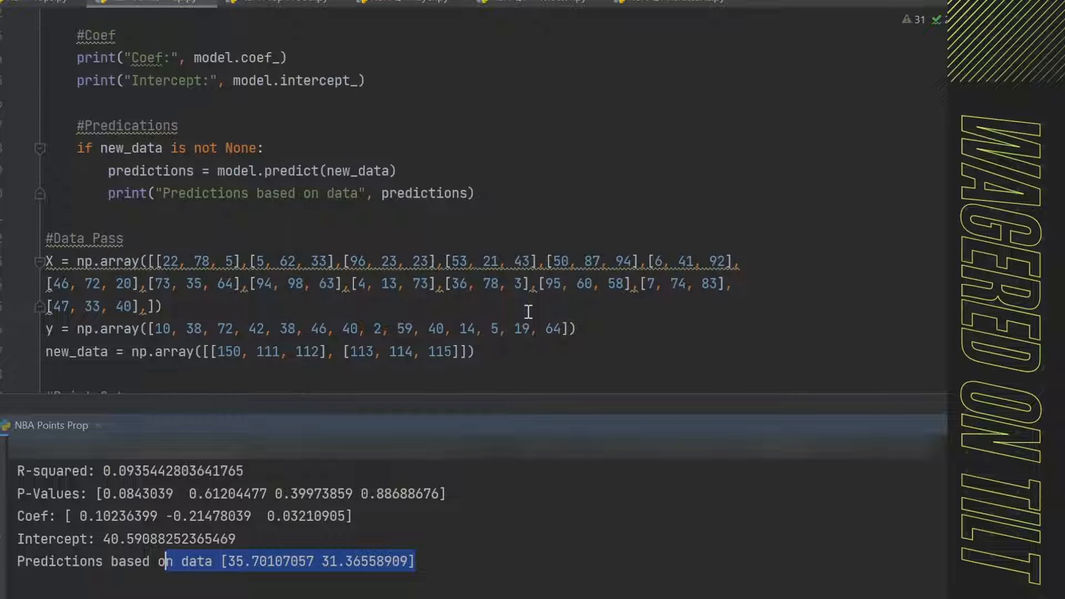
scroll("down", 3)
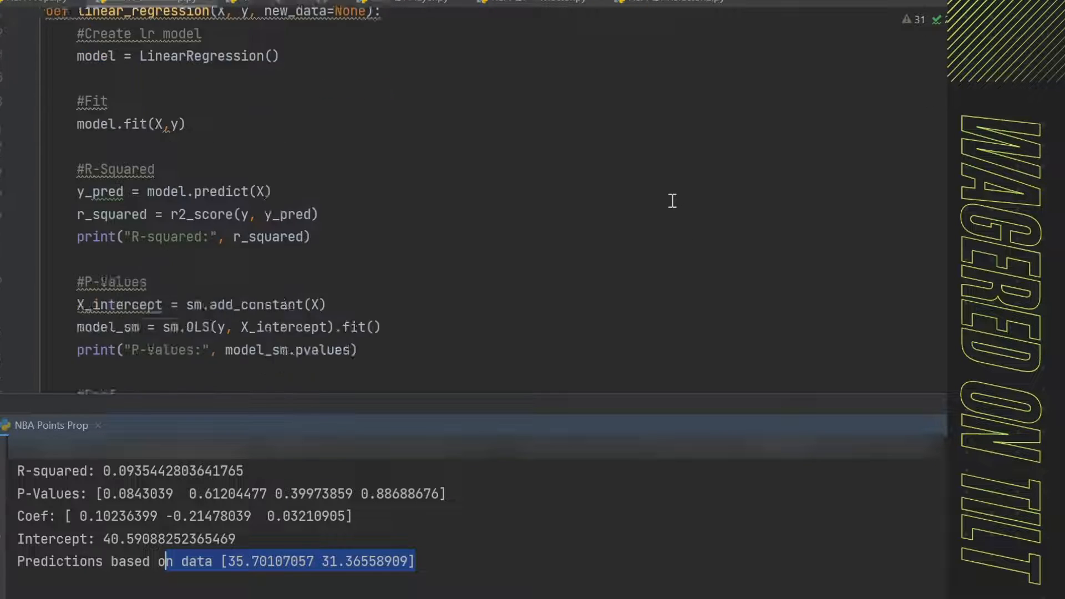
scroll("down", 3)
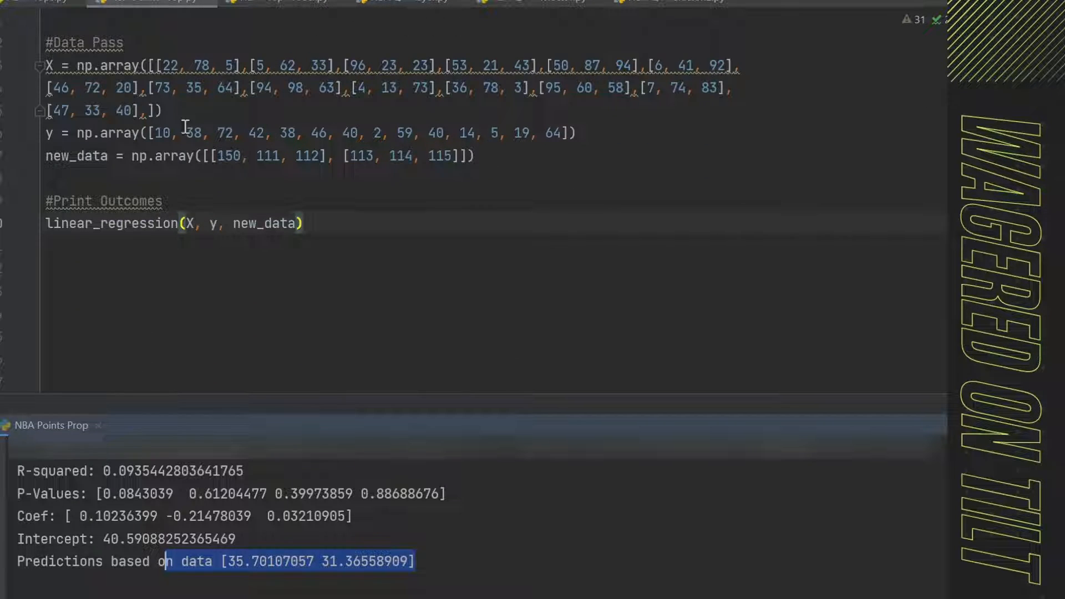